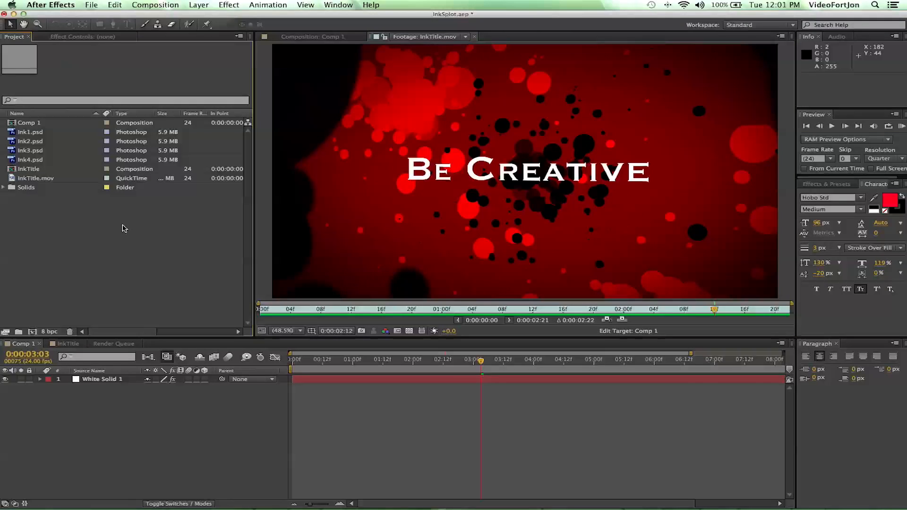
# Start a new composition and set its frame rate to 24 fps
pyautogui.click(155, 5)
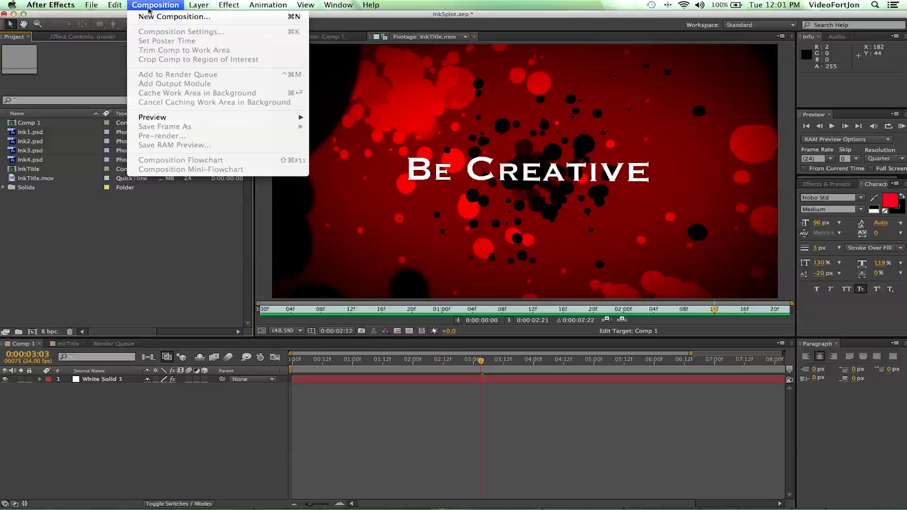
pyautogui.click(174, 17)
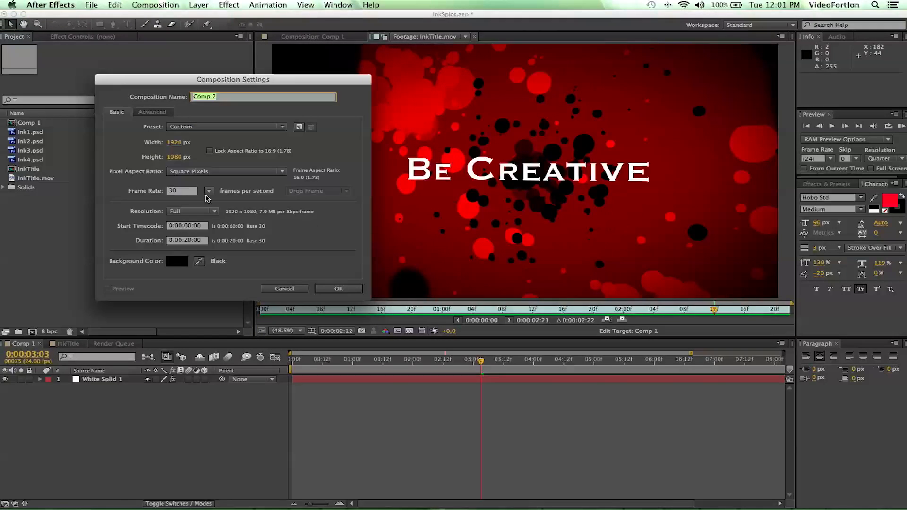
pyautogui.click(208, 191)
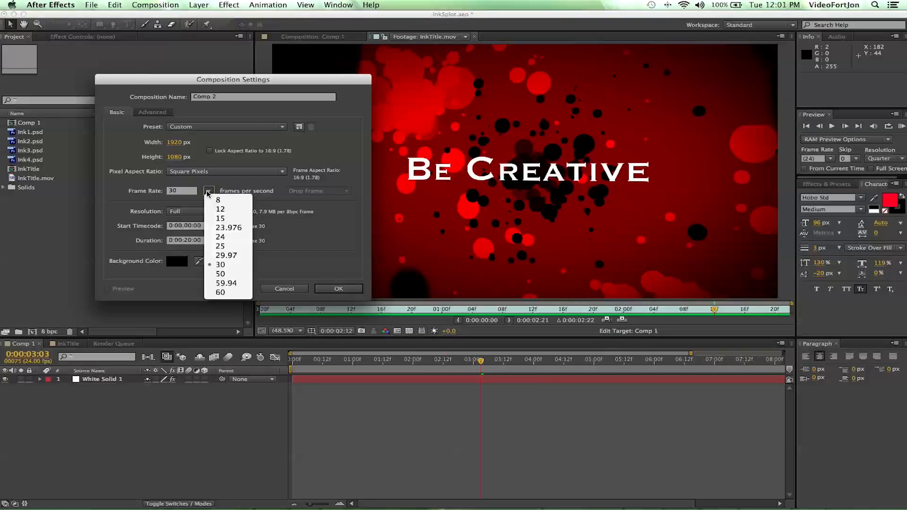
pyautogui.click(220, 238)
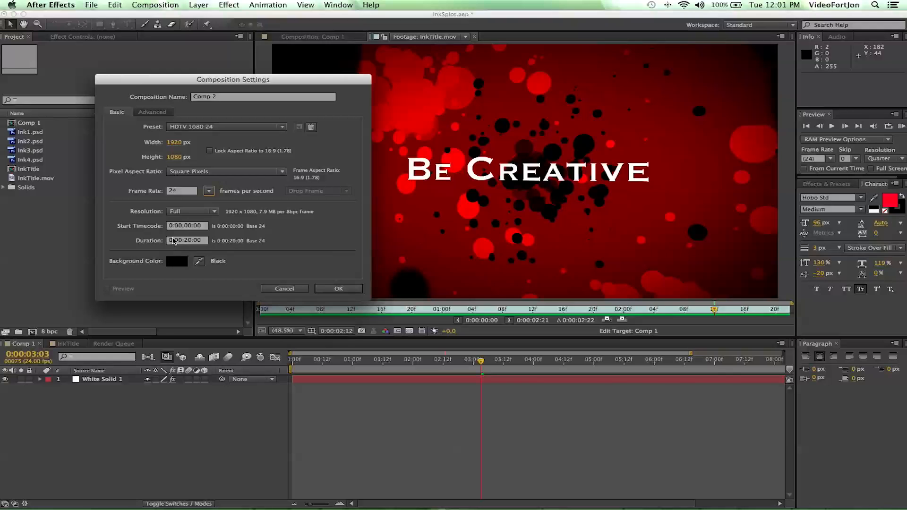
# Name the composition Splots and confirm the 1920×1080 settings
pyautogui.click(263, 97)
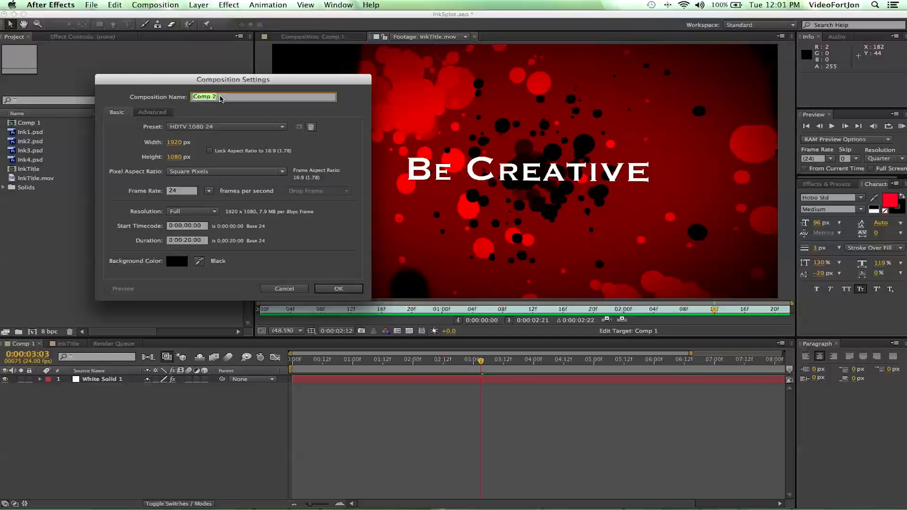
pyautogui.write('Splot')
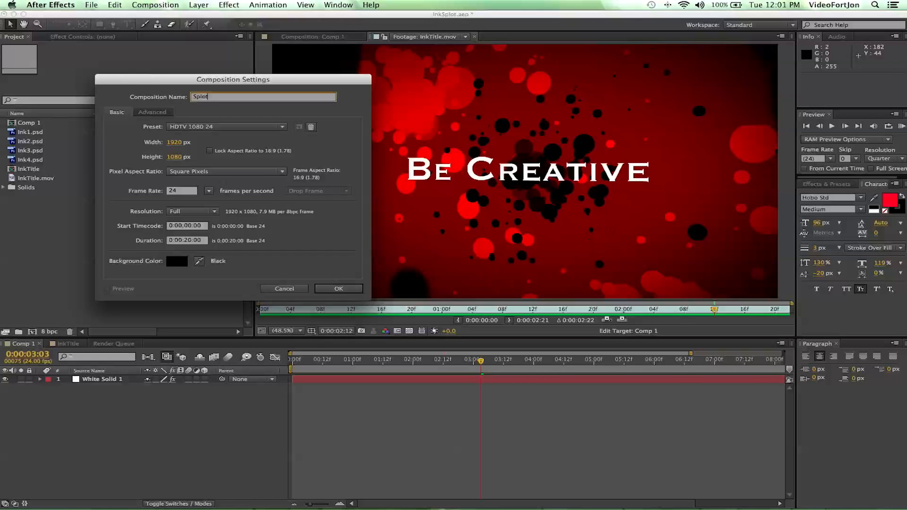
pyautogui.write('s')
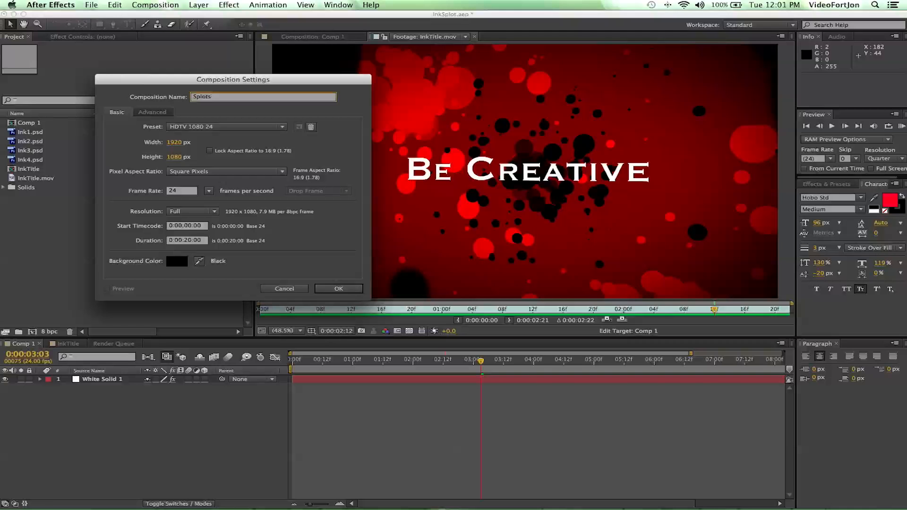
pyautogui.click(338, 290)
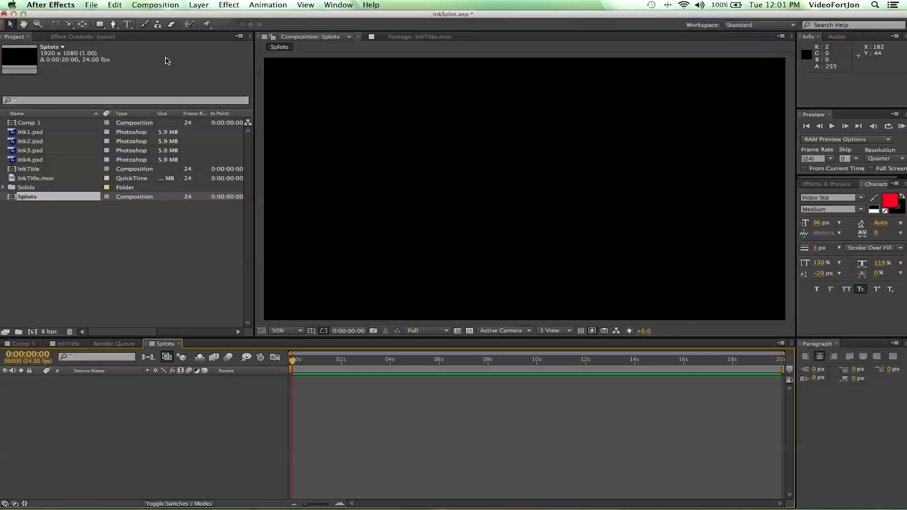
# Add a full-size white solid with CC Particle World and step in to see the burst
pyautogui.click(199, 5)
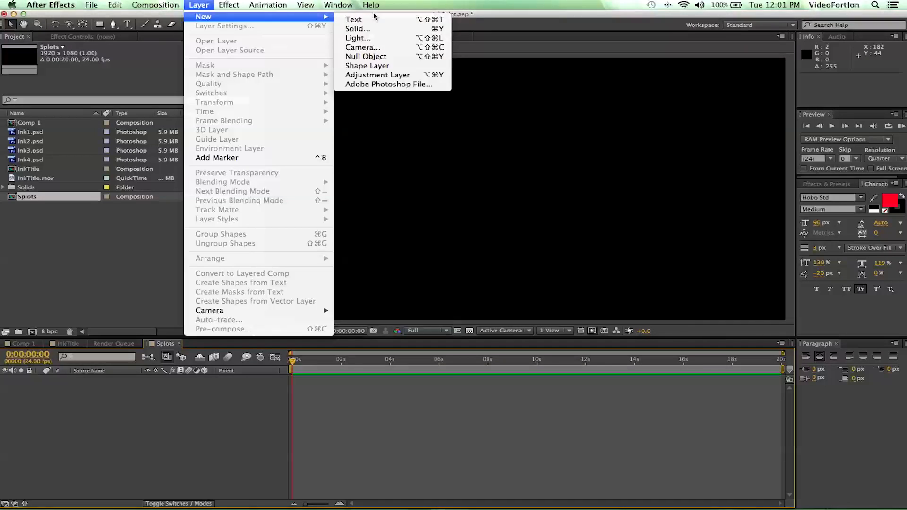
pyautogui.click(358, 28)
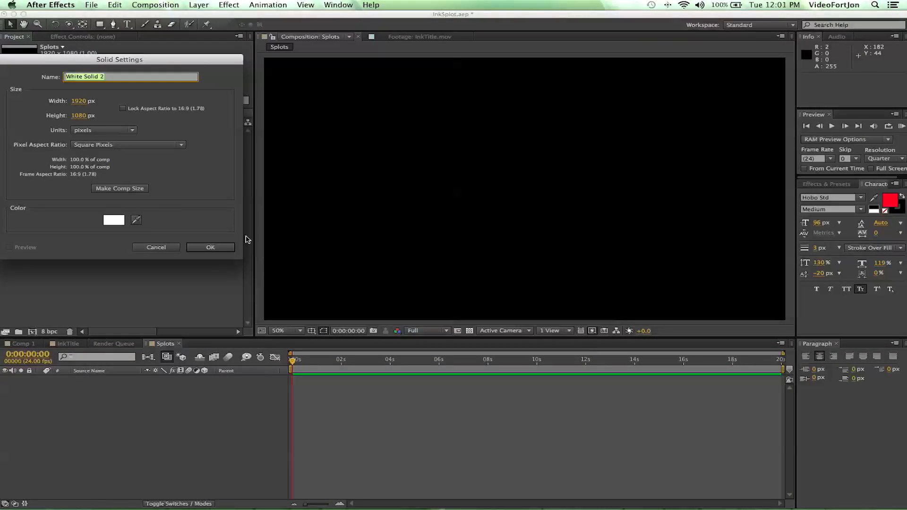
pyautogui.click(210, 247)
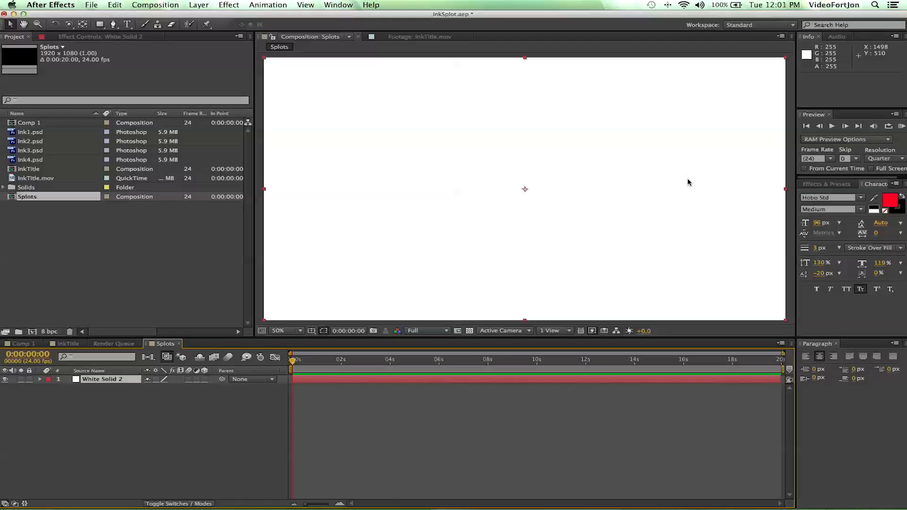
pyautogui.click(828, 184)
pyautogui.write('cc partic')
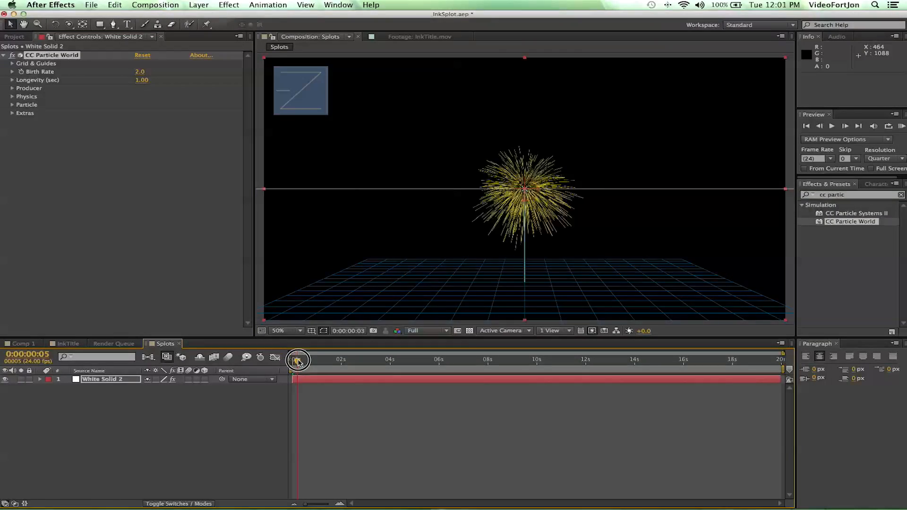
pyautogui.click(297, 359)
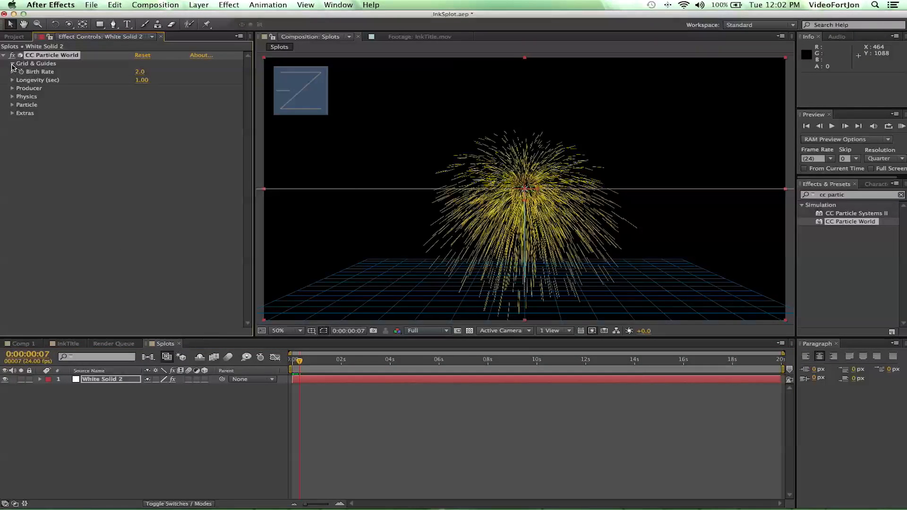
# Turn off the floor grid, emitter position/radius guides and horizon overlays
pyautogui.click(11, 63)
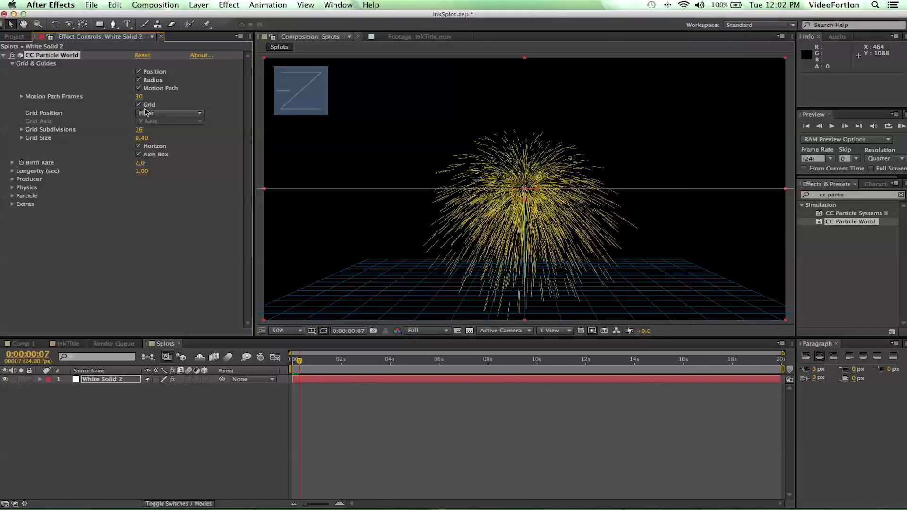
pyautogui.click(138, 105)
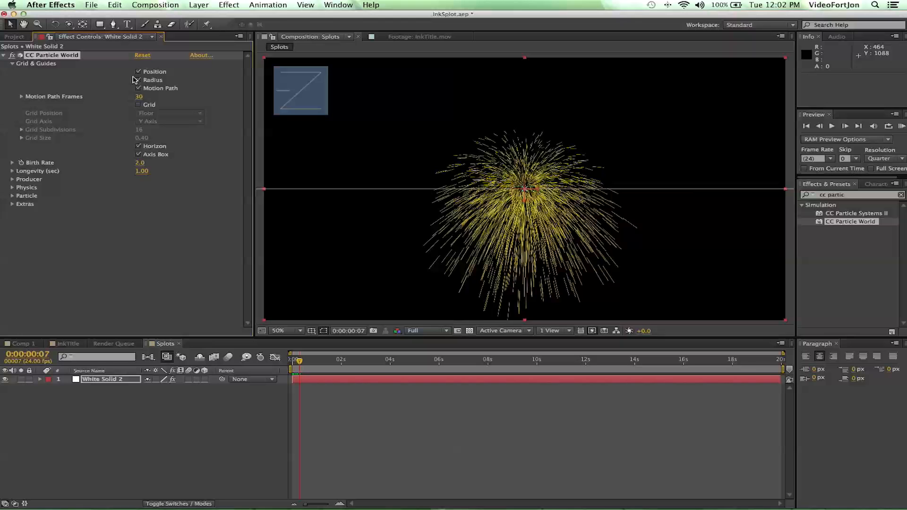
pyautogui.click(139, 88)
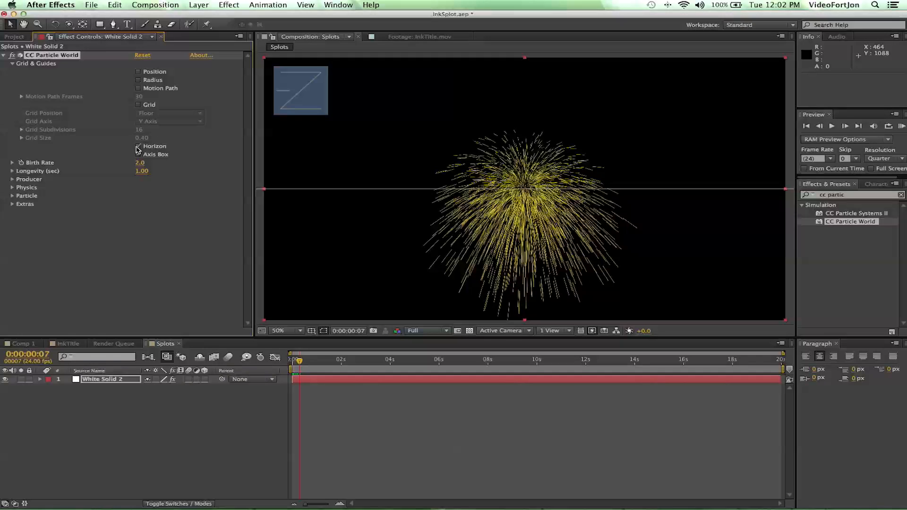
pyautogui.click(138, 154)
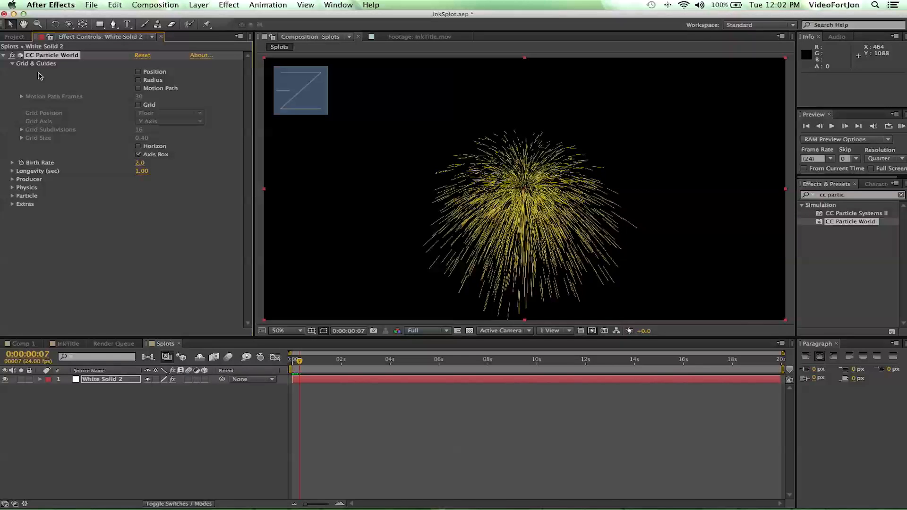
# Set the particle type to Lens Convex and gravity to 0.000
pyautogui.click(12, 63)
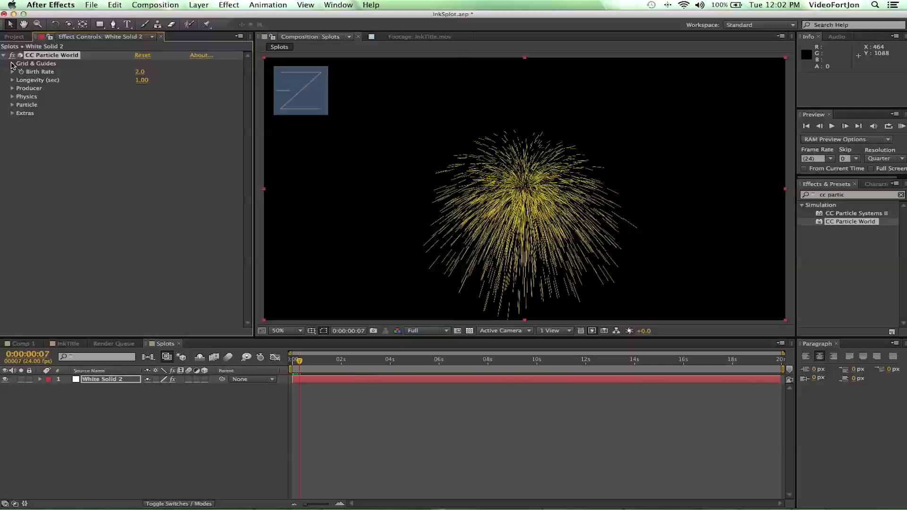
pyautogui.click(12, 71)
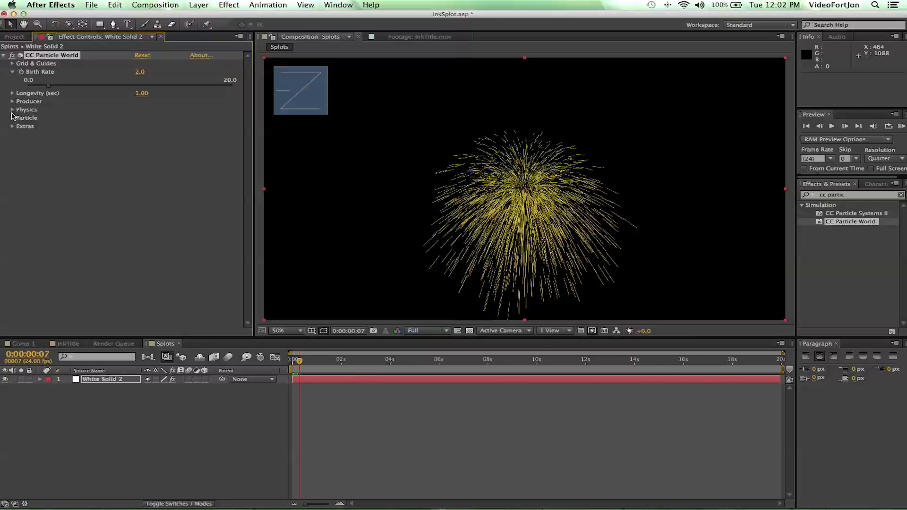
pyautogui.click(12, 109)
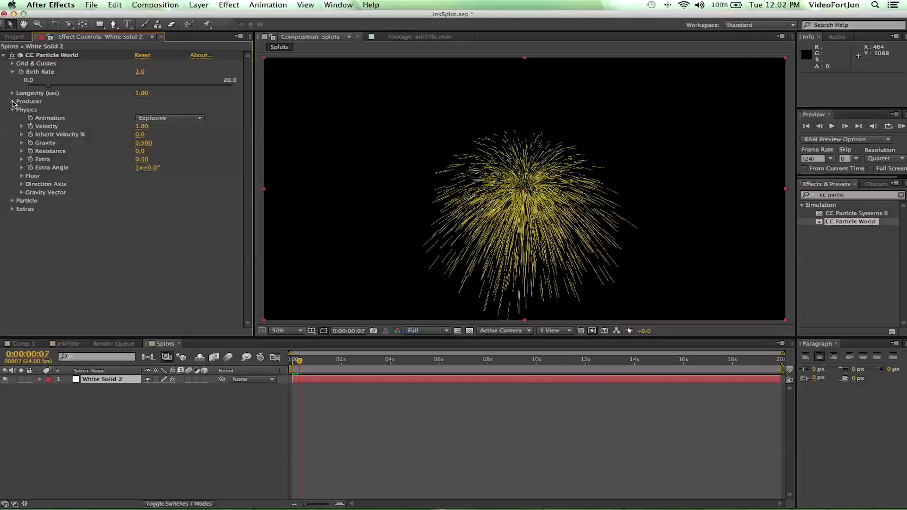
pyautogui.click(12, 101)
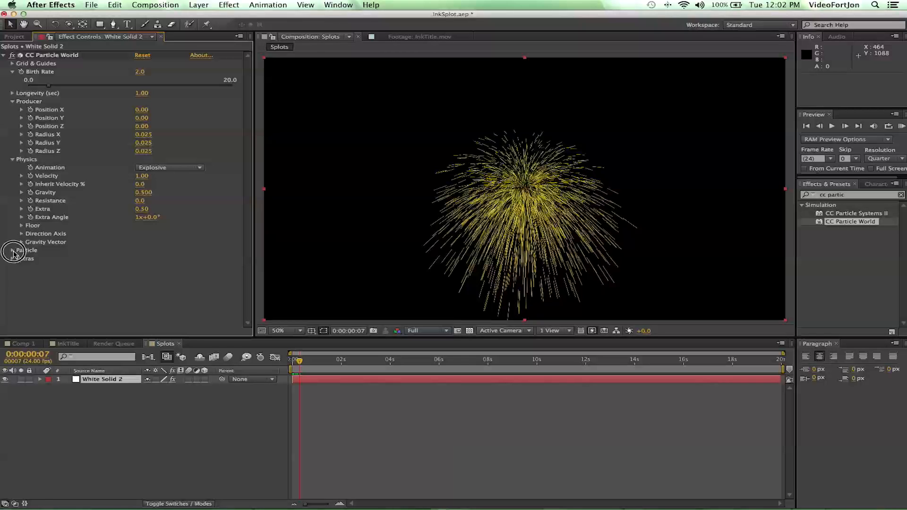
pyautogui.click(178, 207)
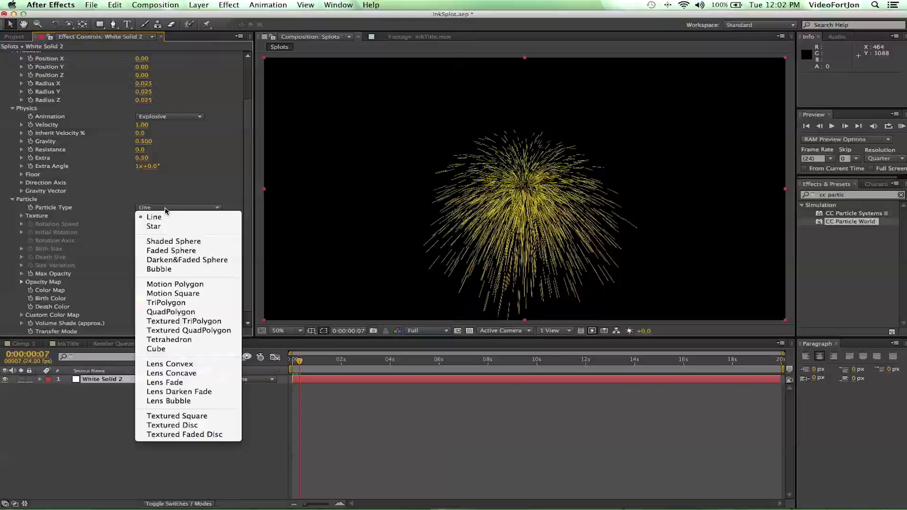
pyautogui.click(170, 363)
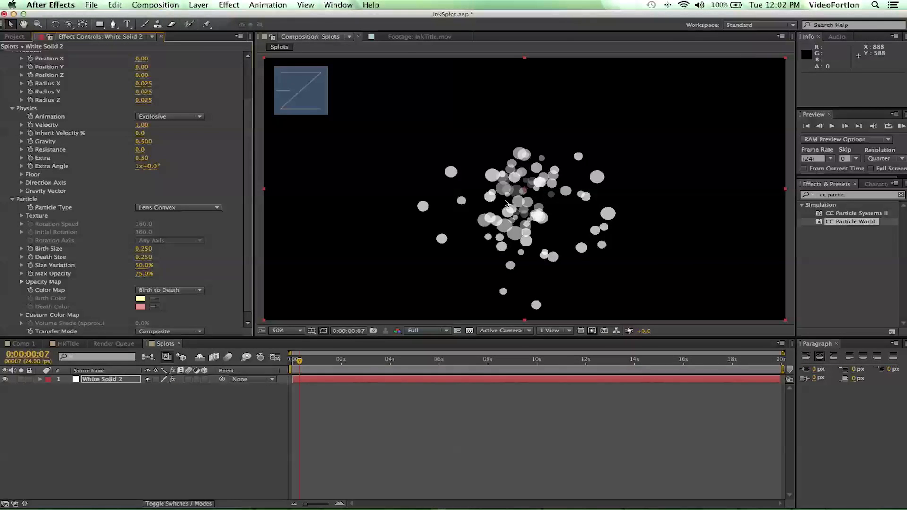
pyautogui.moveTo(181, 165)
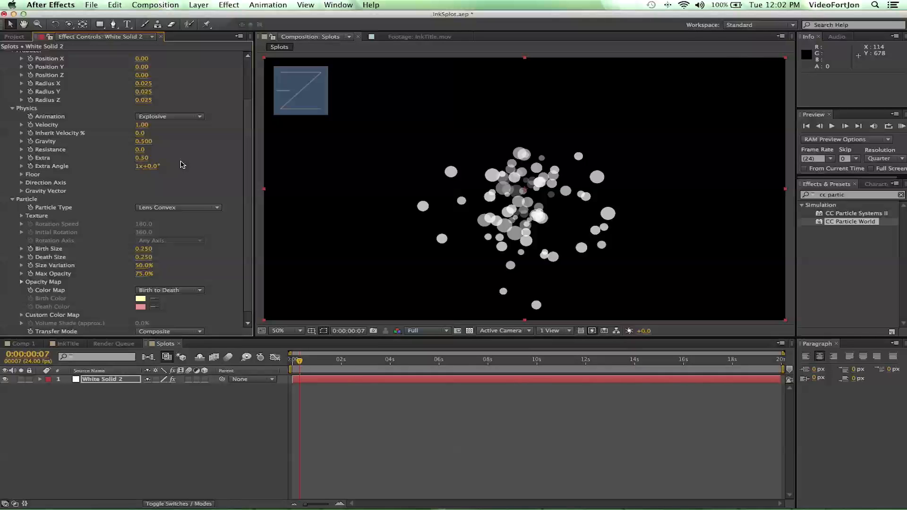
pyautogui.moveTo(144, 141); pyautogui.dragTo(122, 141)
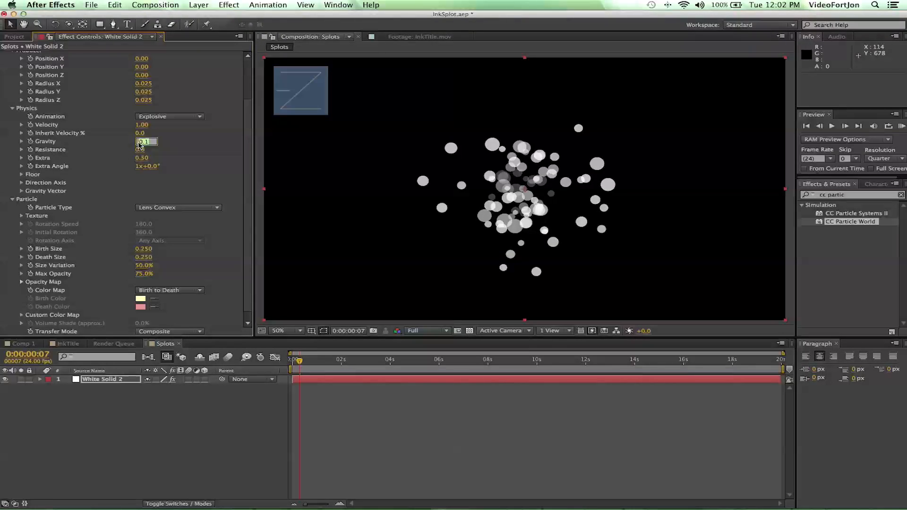
pyautogui.write('0.000')
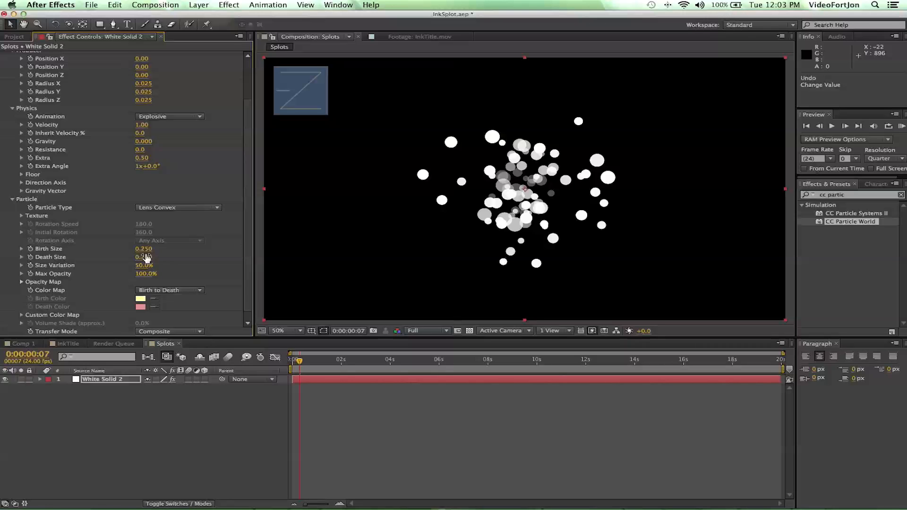
# Raise size variation to about 88% and birth size to about 0.61
pyautogui.click(143, 249)
pyautogui.write('0.500')
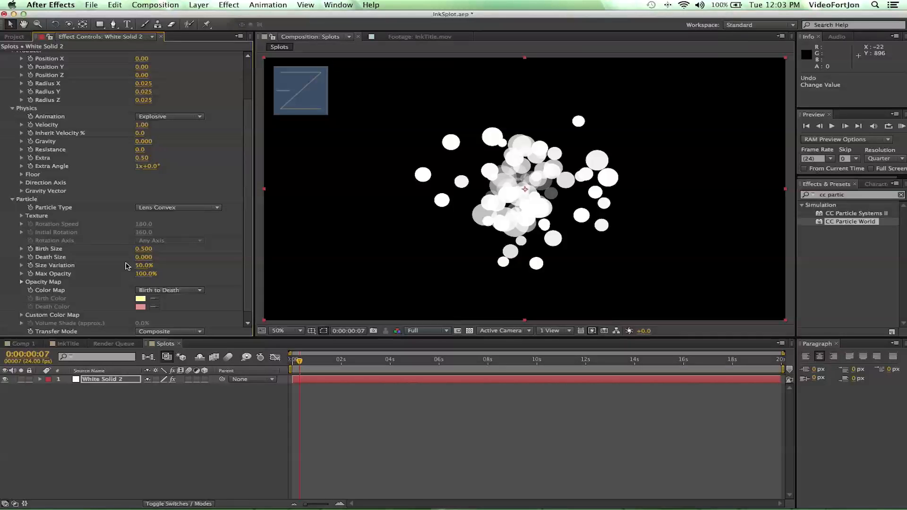
pyautogui.moveTo(144, 265); pyautogui.dragTo(161, 265)
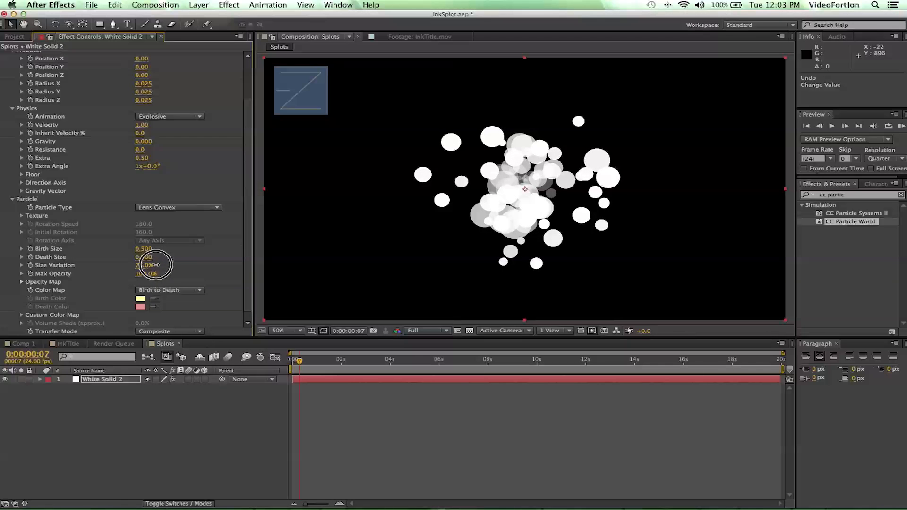
pyautogui.moveTo(144, 264); pyautogui.dragTo(172, 265)
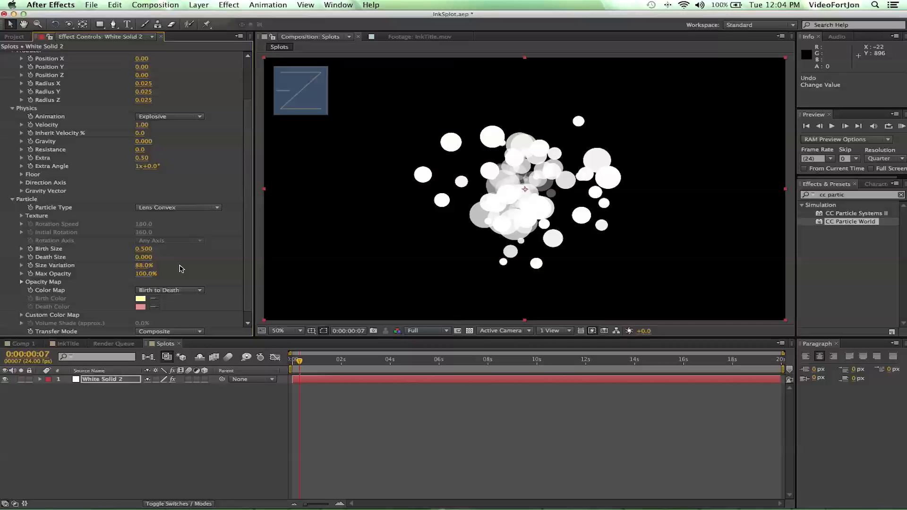
pyautogui.moveTo(119, 311)
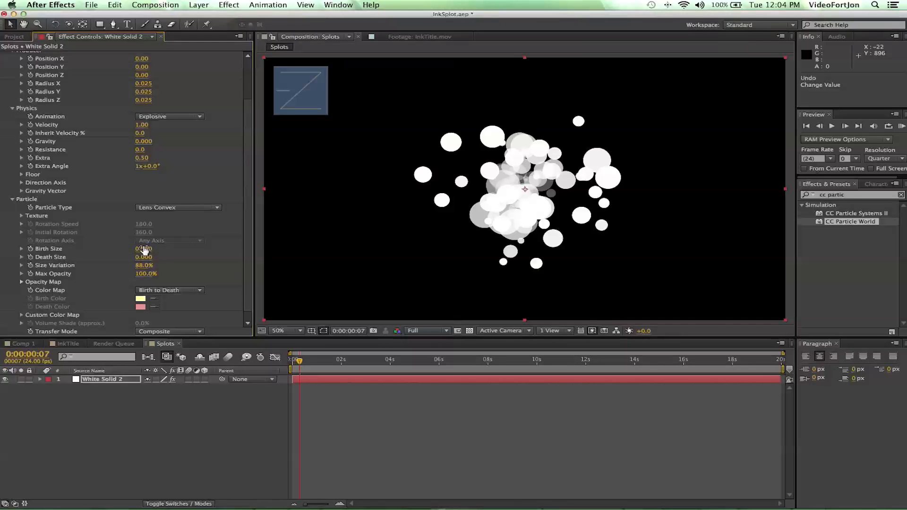
pyautogui.moveTo(144, 248); pyautogui.dragTo(156, 248)
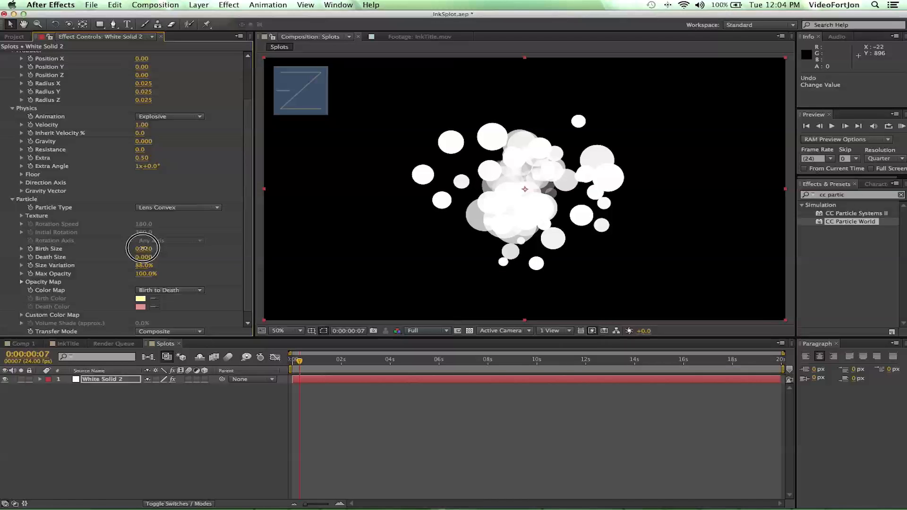
pyautogui.moveTo(144, 249); pyautogui.dragTo(142, 248)
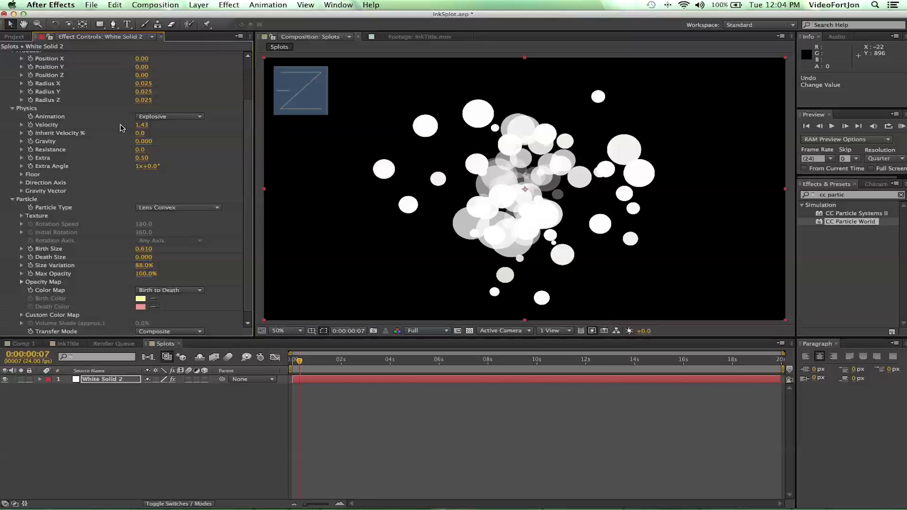
# Slow the velocity to 0.70 and scrub to a full splat frame about a second in
pyautogui.click(142, 125)
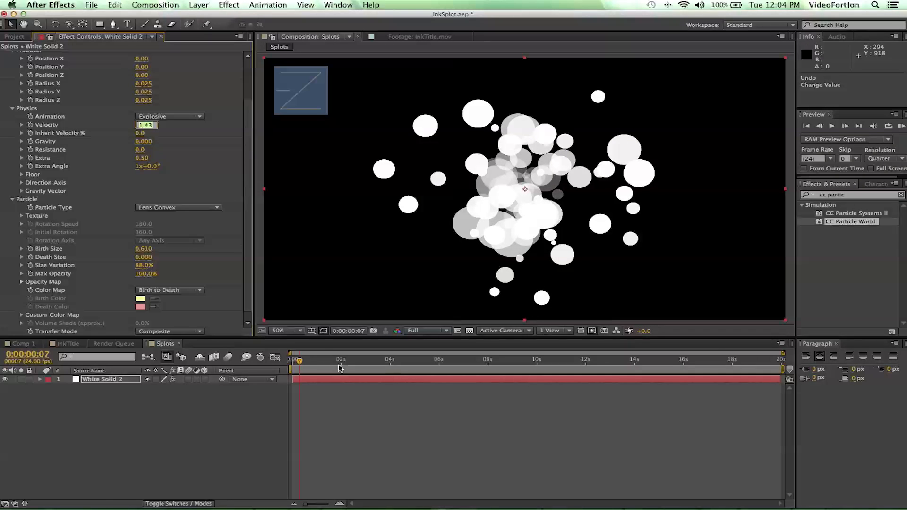
pyautogui.moveTo(300, 362); pyautogui.dragTo(330, 363)
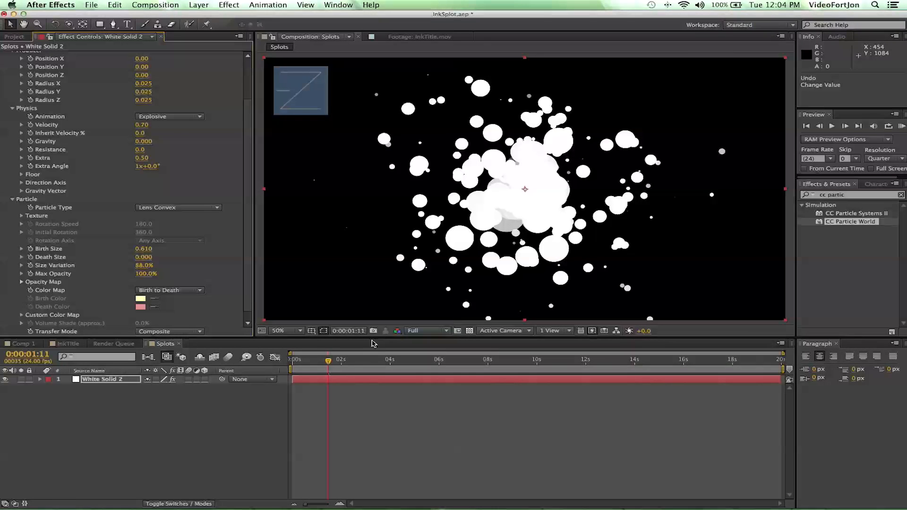
pyautogui.moveTo(327, 360); pyautogui.dragTo(346, 360)
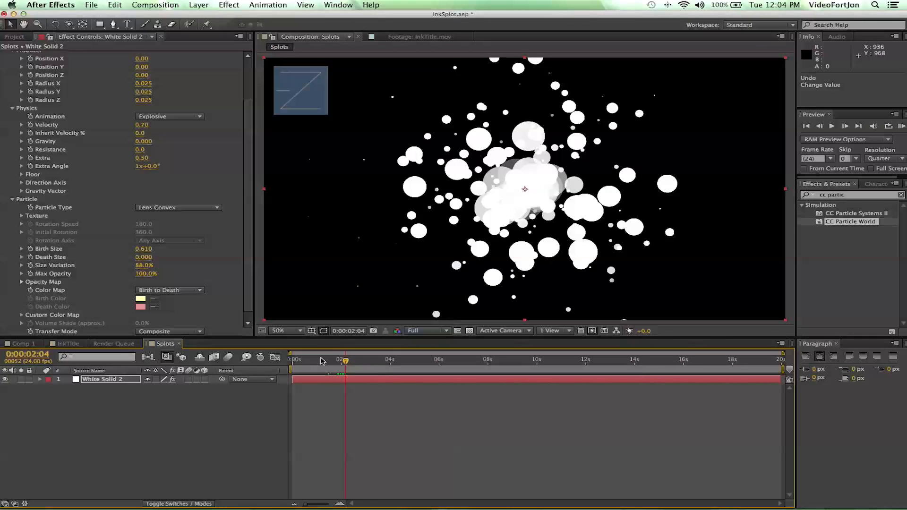
# Save the frame as Photoshop layers, InkSplot1, into the Inked folder
pyautogui.click(154, 5)
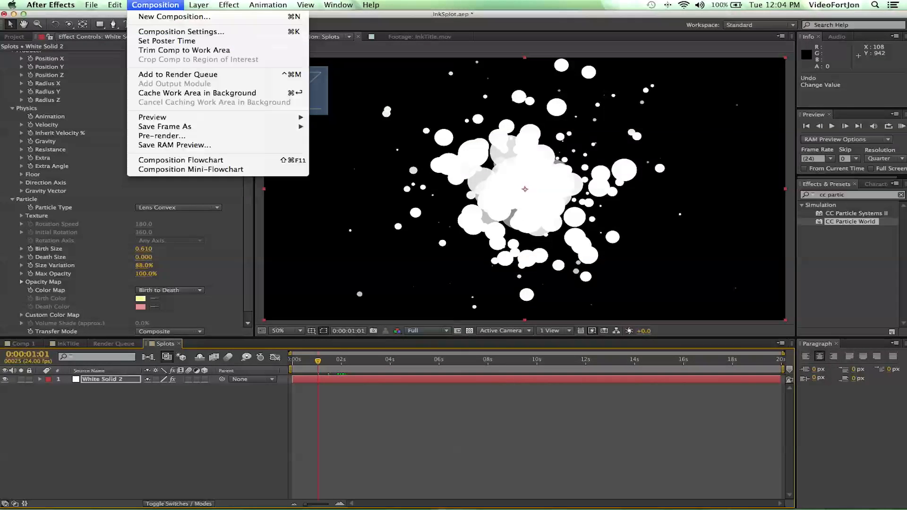
pyautogui.moveTo(165, 126)
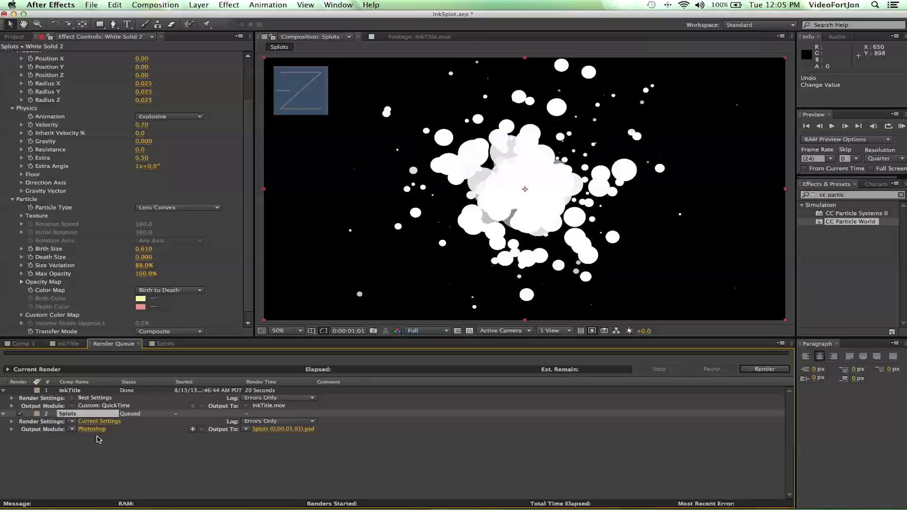
pyautogui.moveTo(264, 434)
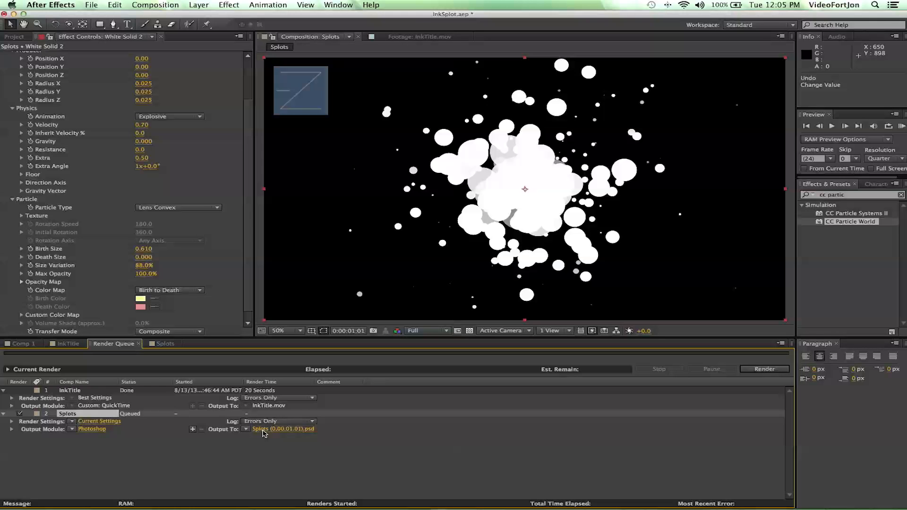
pyautogui.click(283, 429)
pyautogui.write('InkSplot1')
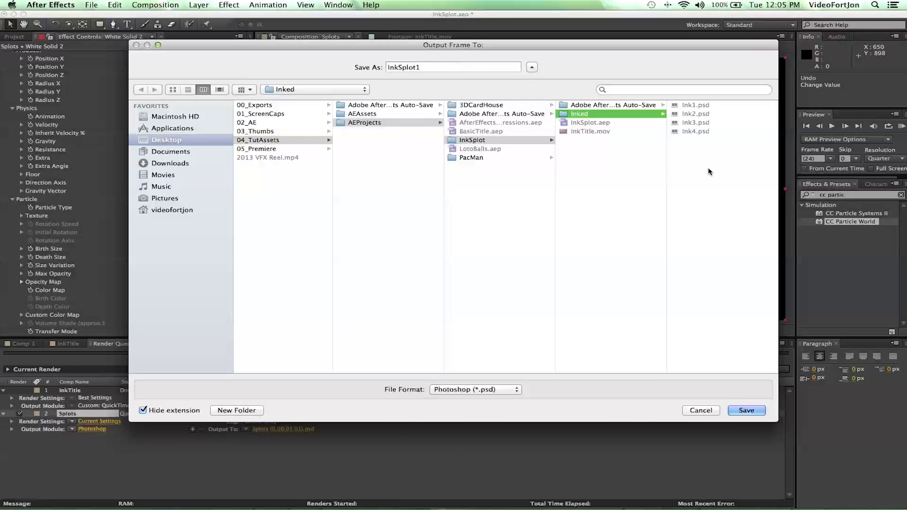
pyautogui.click(746, 410)
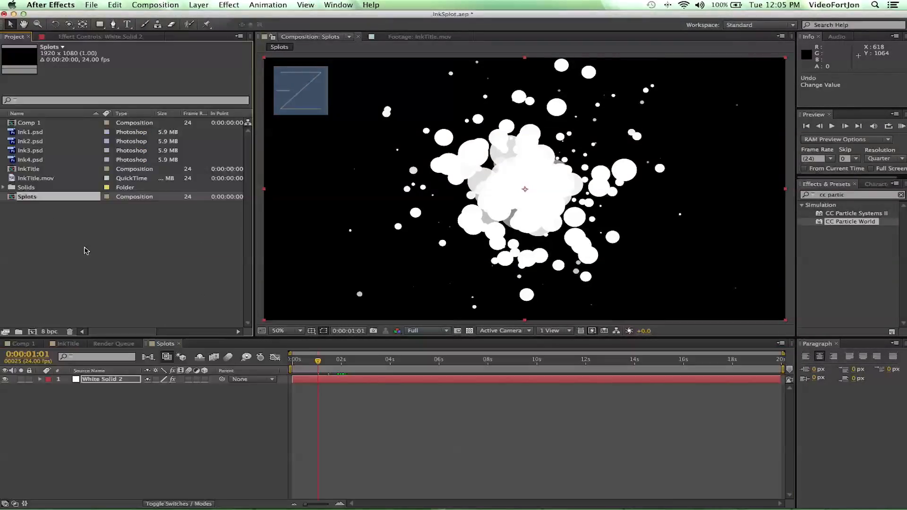
# Preview the Ink1–Ink4.psd stills and select Ink1.psd
pyautogui.doubleClick(30, 133)
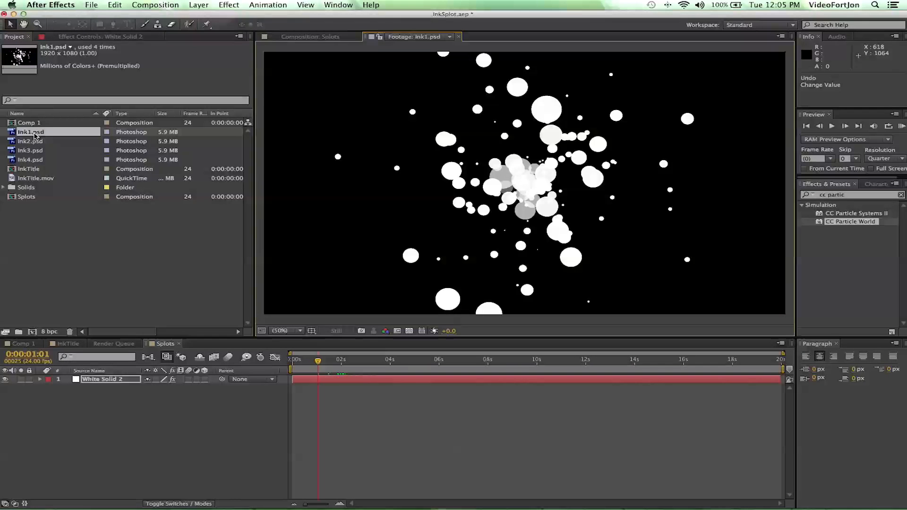
pyautogui.click(30, 150)
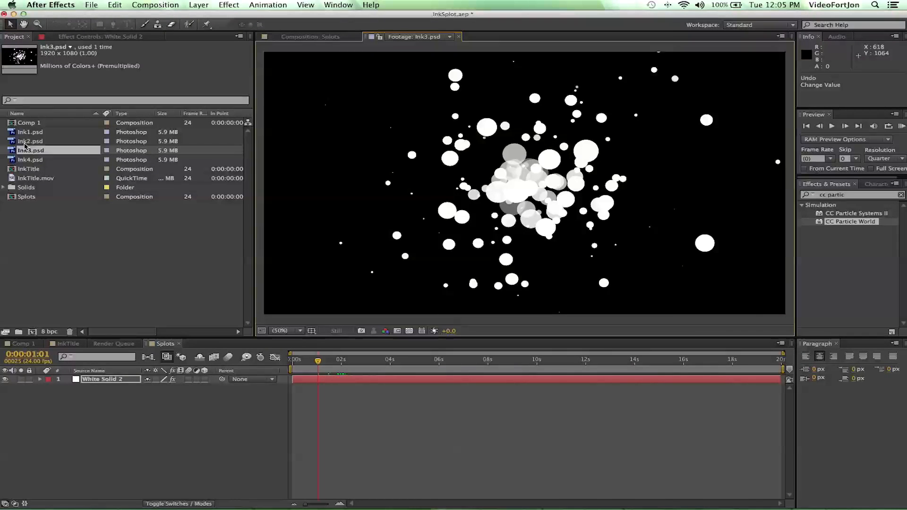
pyautogui.click(31, 160)
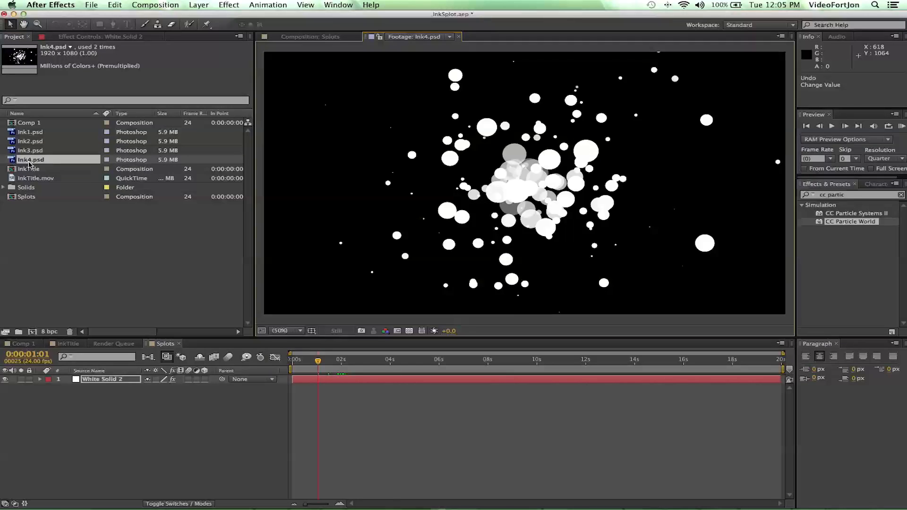
pyautogui.click(30, 133)
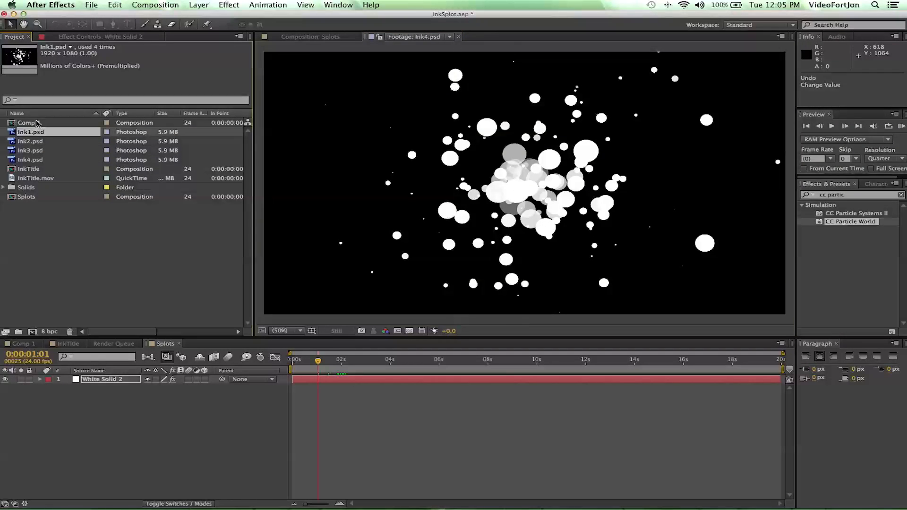
# Create a new empty 1920×1080 composition named SlpotTitle
pyautogui.click(155, 4)
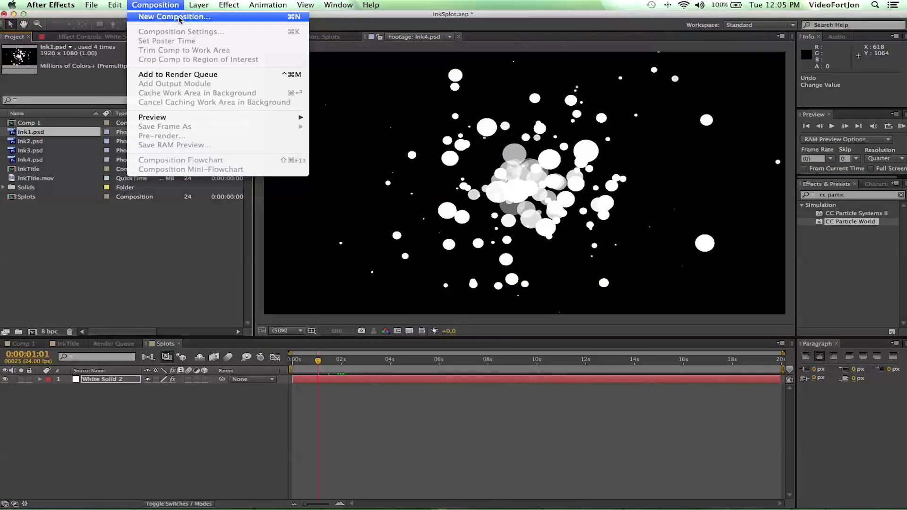
pyautogui.click(173, 16)
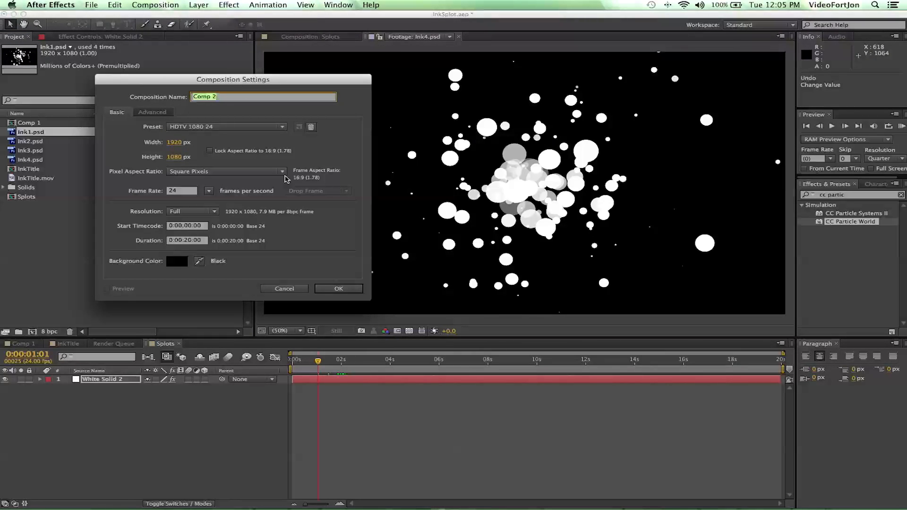
pyautogui.moveTo(212, 242)
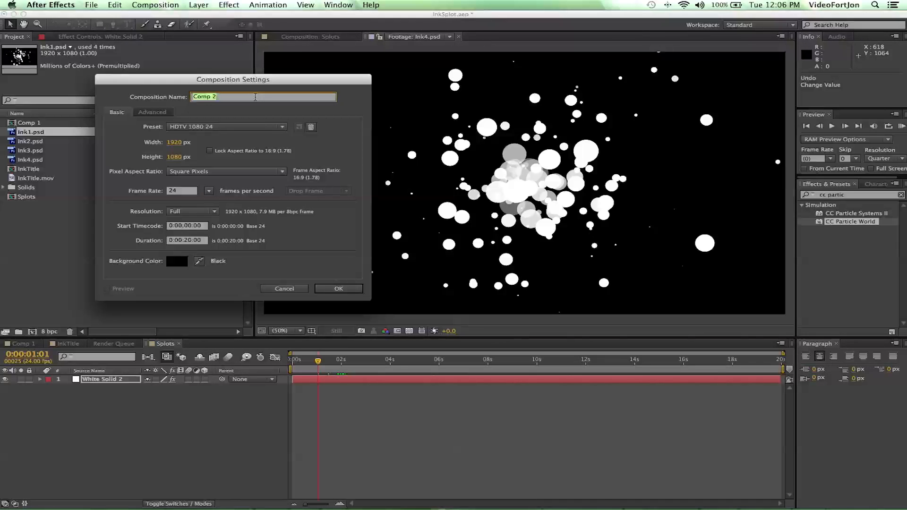
pyautogui.write('SlpotTitle')
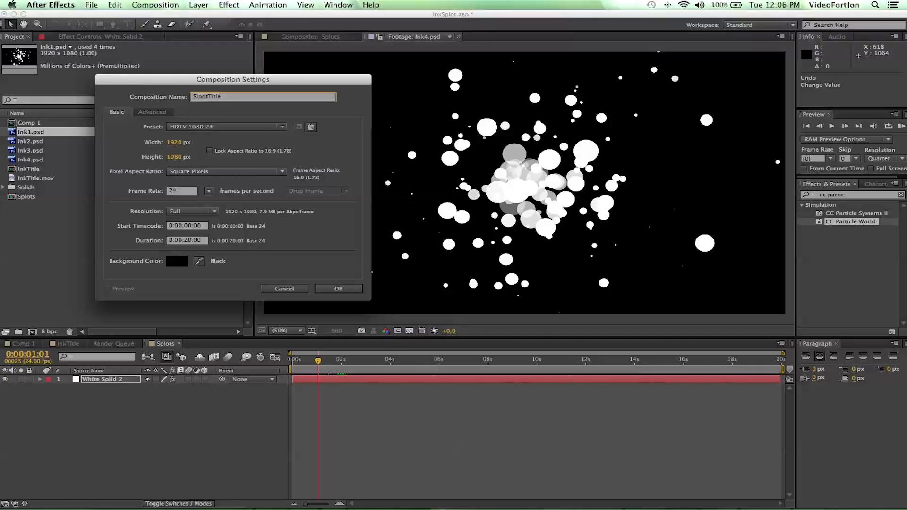
pyautogui.click(338, 289)
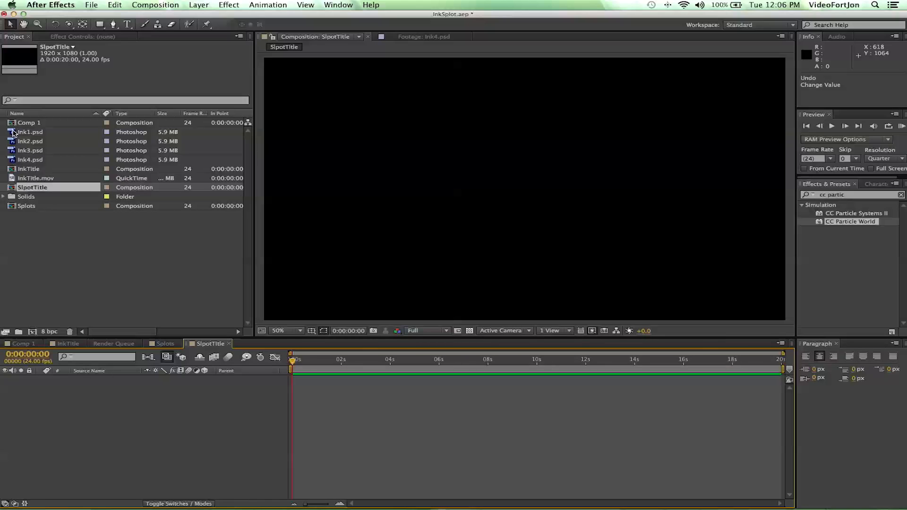
# Place Ink1.psd in the comp and add a BKG solid coloured dark red #590000
pyautogui.click(30, 133)
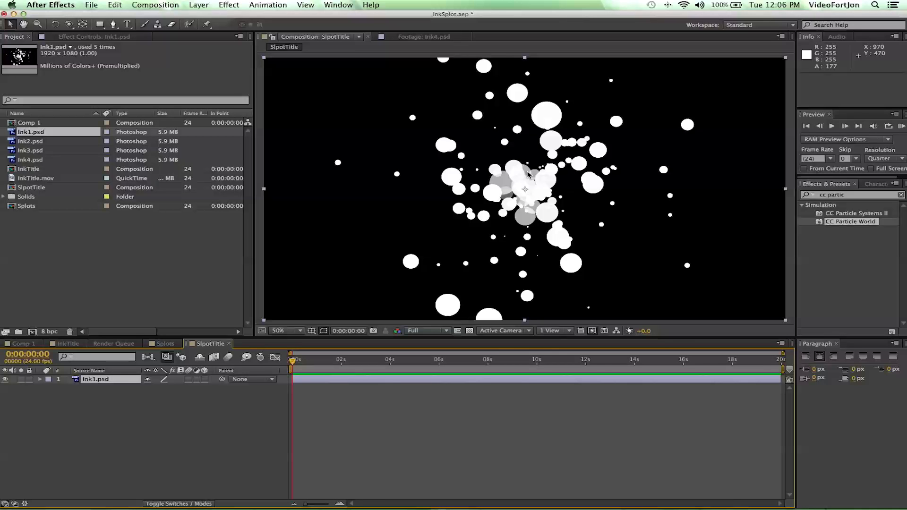
pyautogui.moveTo(199, 11)
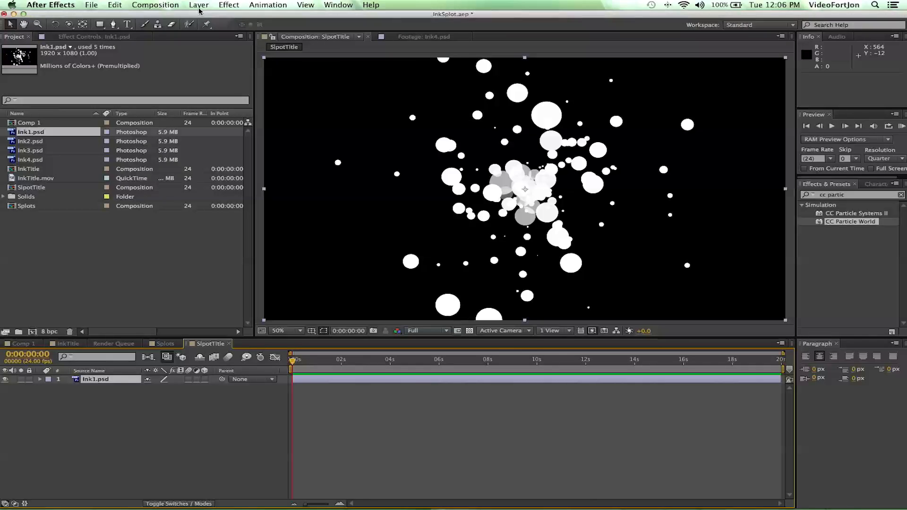
pyautogui.click(198, 5)
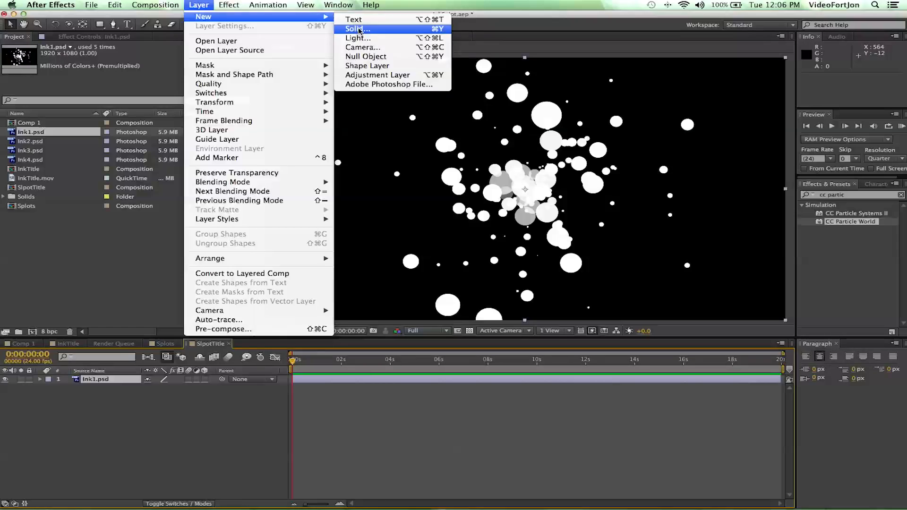
pyautogui.click(357, 29)
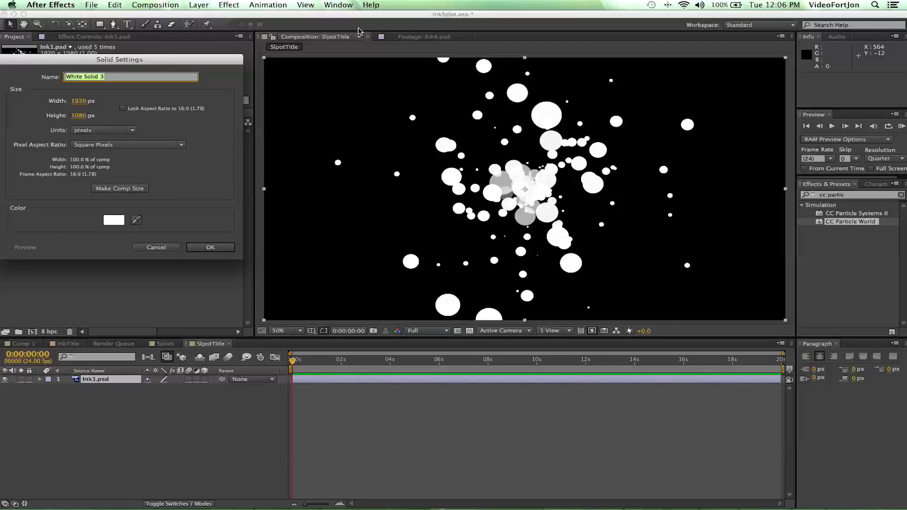
pyautogui.write('BKG')
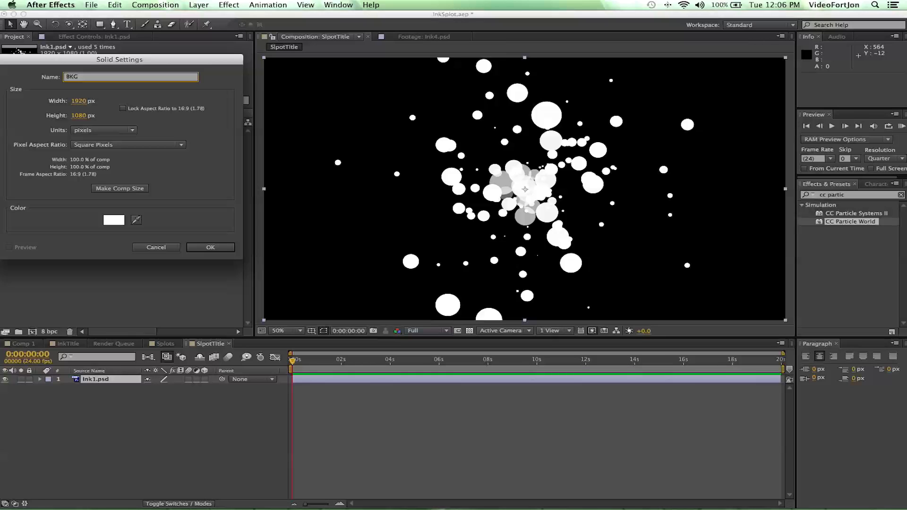
pyautogui.click(210, 247)
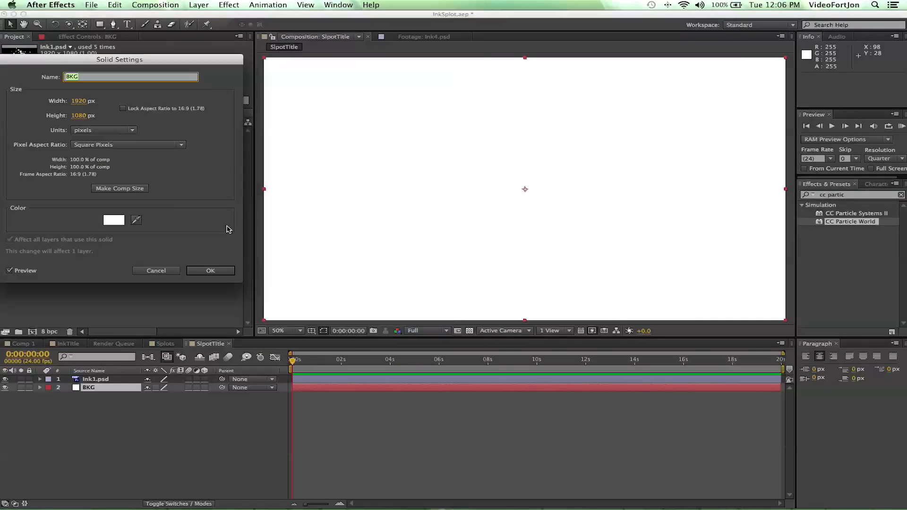
pyautogui.click(114, 220)
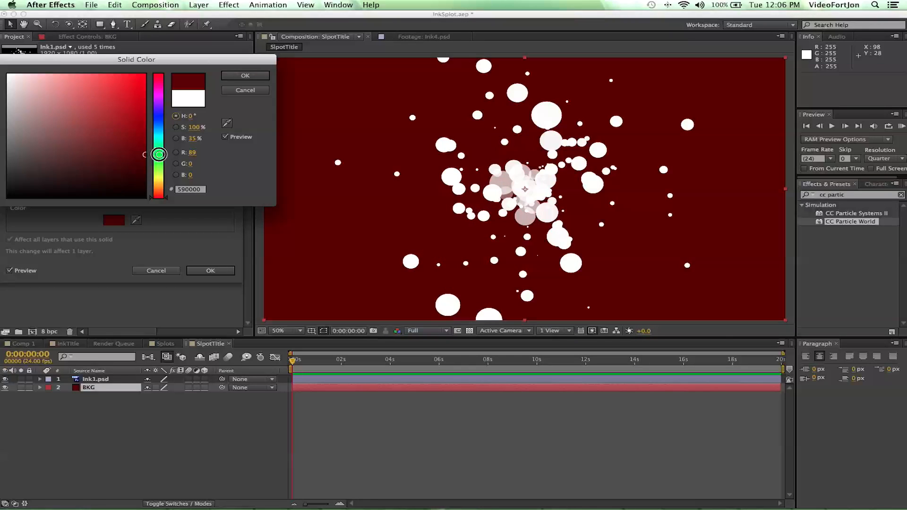
pyautogui.click(245, 75)
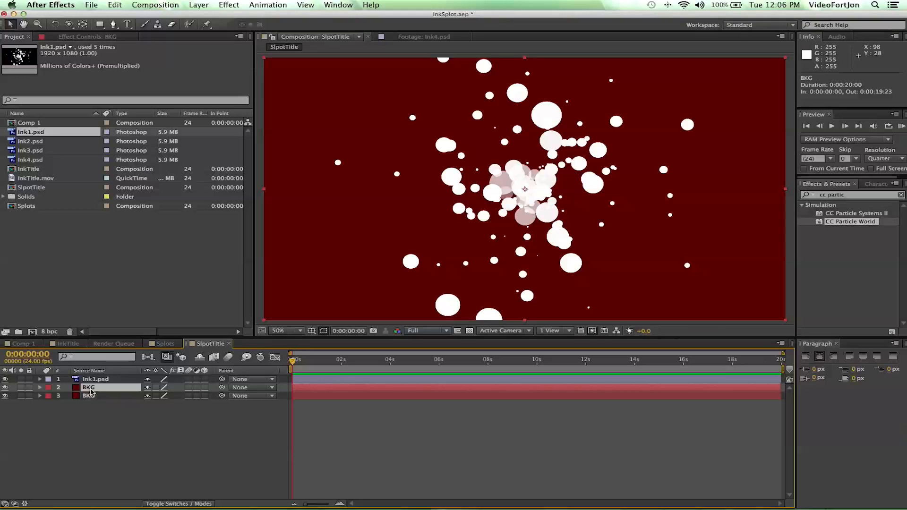
# Make the duplicated solid black as a new solid and rename it Mask
pyautogui.click(229, 6)
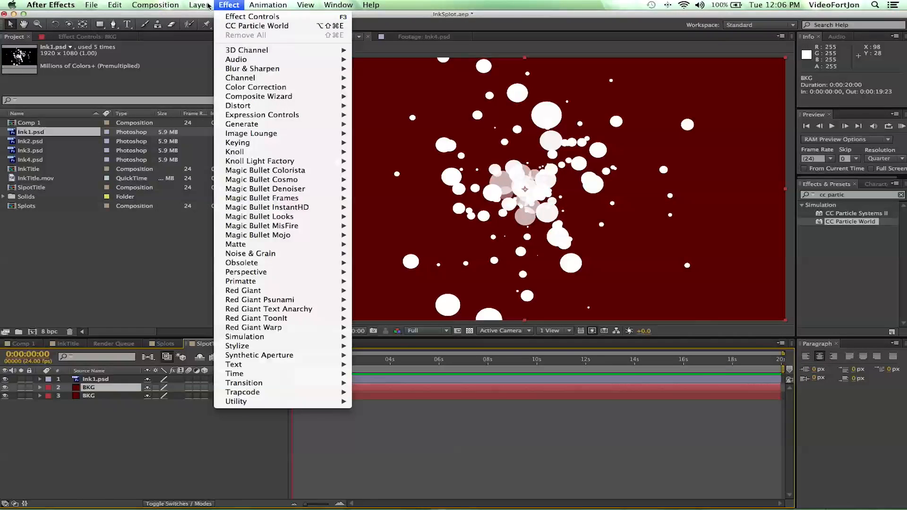
pyautogui.click(199, 5)
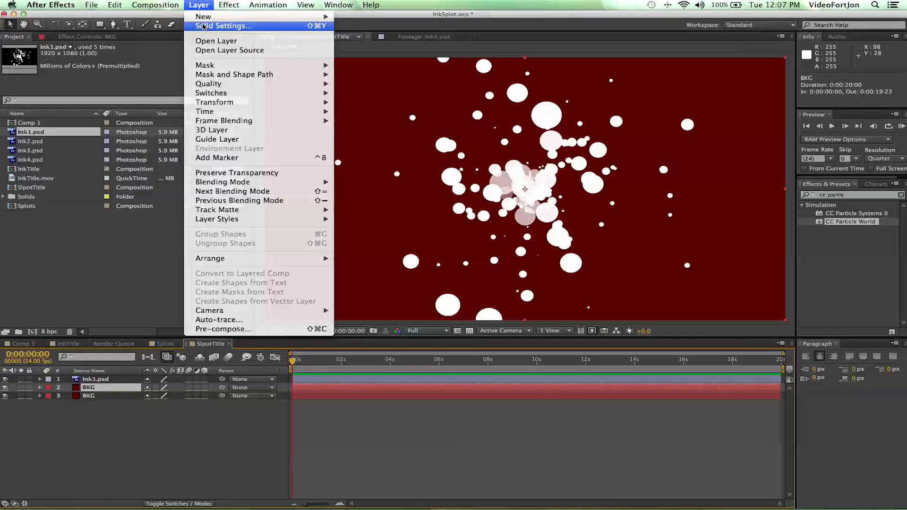
pyautogui.click(225, 26)
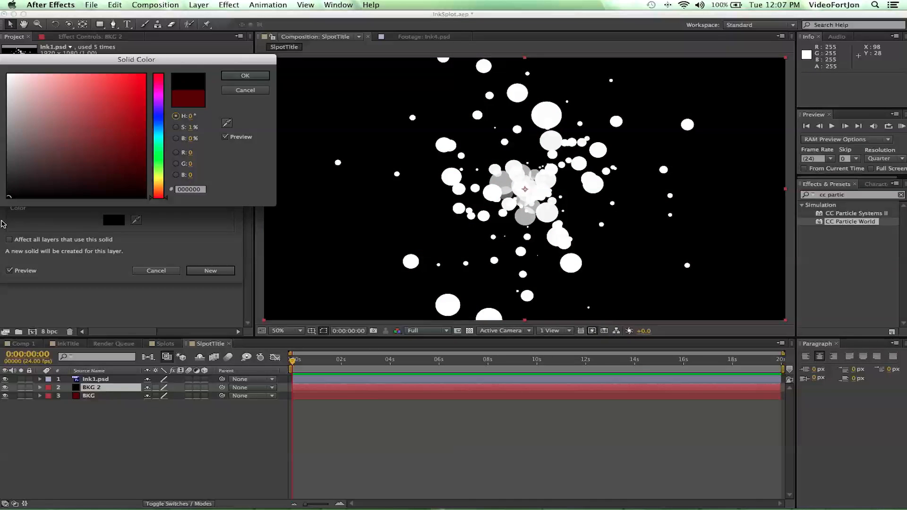
pyautogui.click(244, 75)
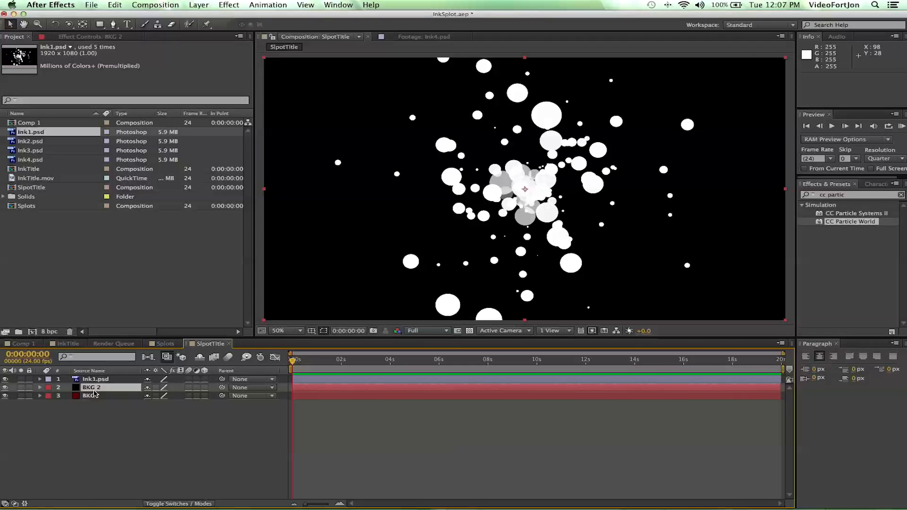
pyautogui.doubleClick(92, 387)
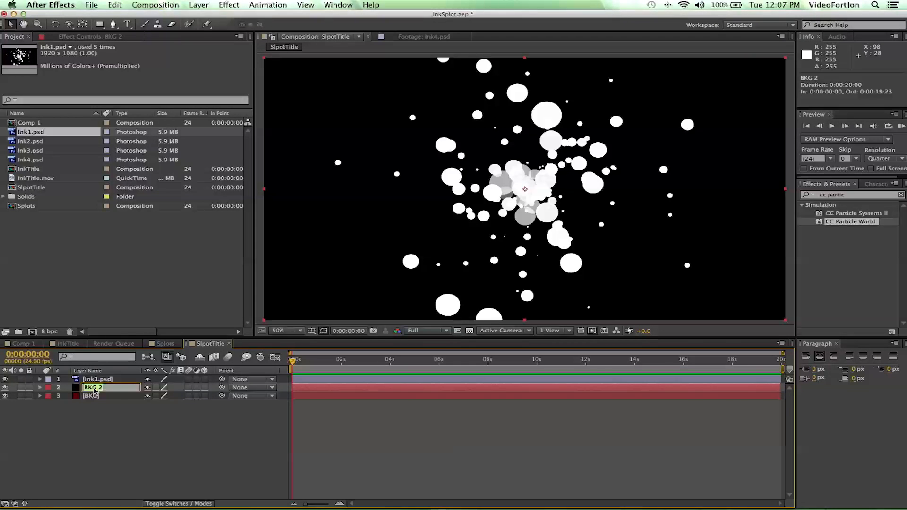
pyautogui.write('Mask')
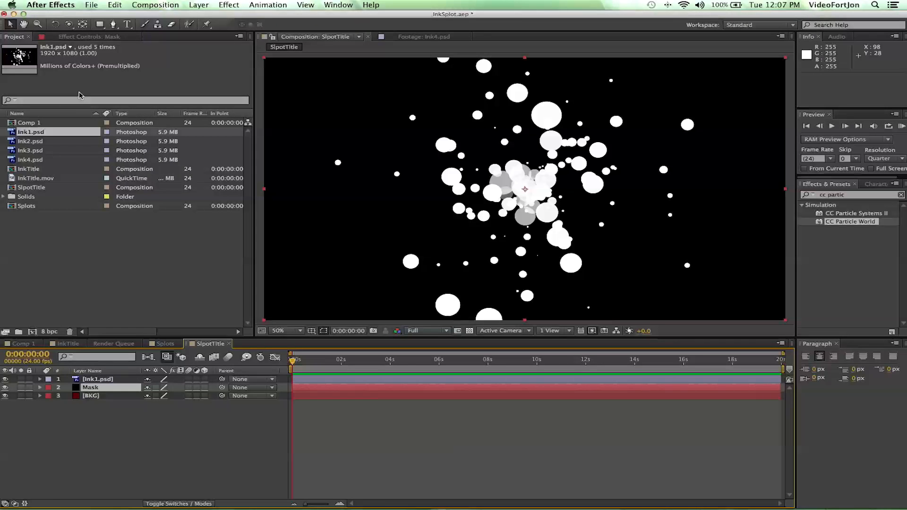
# Draw a large elliptical mask on the Mask layer stretched to the frame edges
pyautogui.click(99, 24)
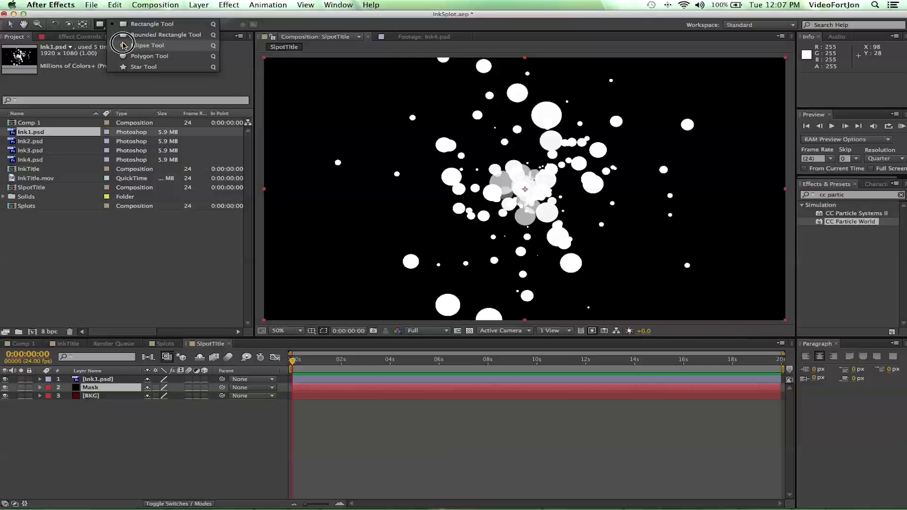
pyautogui.click(150, 46)
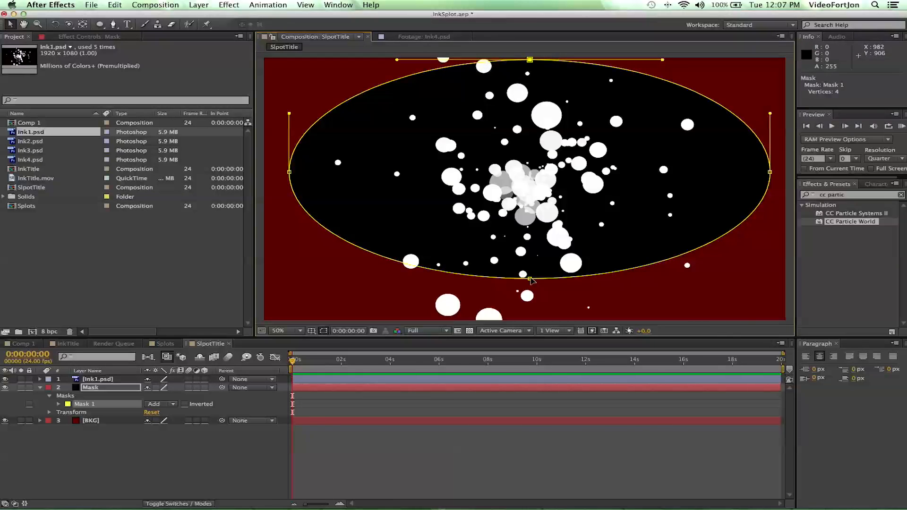
pyautogui.moveTo(530, 278); pyautogui.dragTo(527, 322)
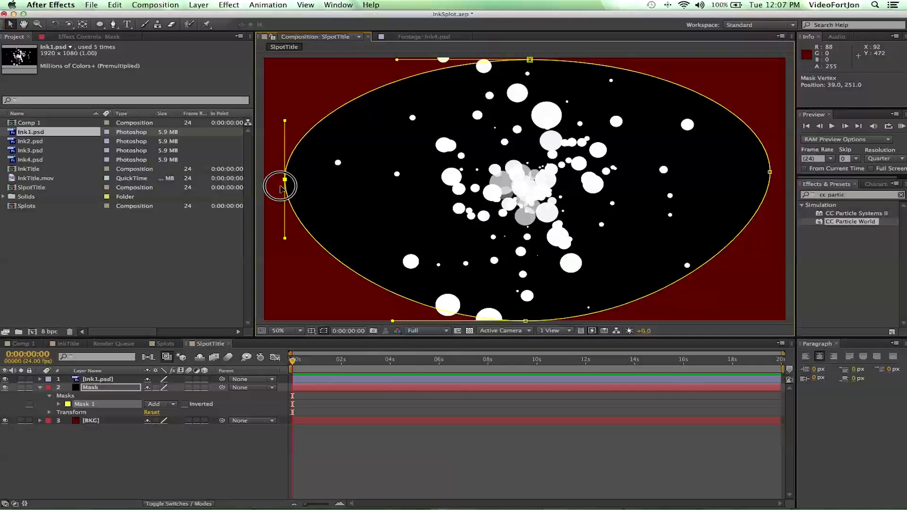
pyautogui.moveTo(284, 188); pyautogui.dragTo(261, 188)
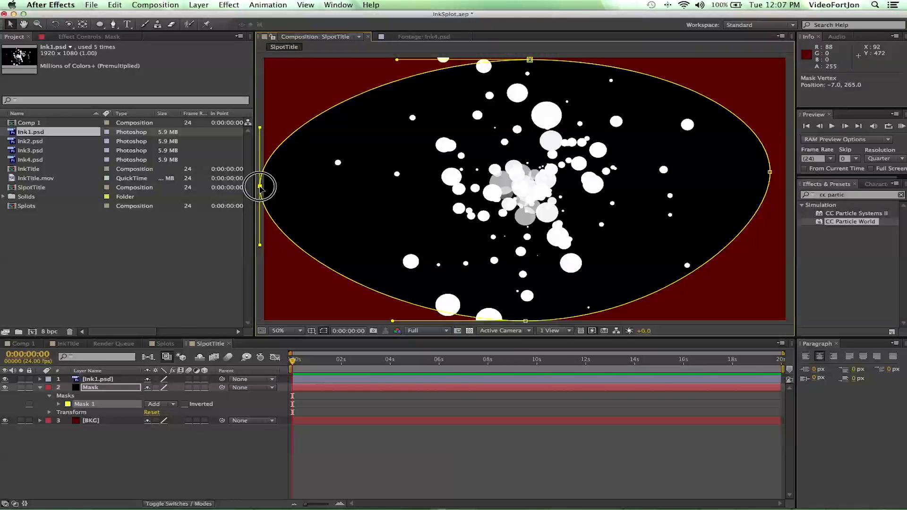
pyautogui.moveTo(260, 187); pyautogui.dragTo(267, 188)
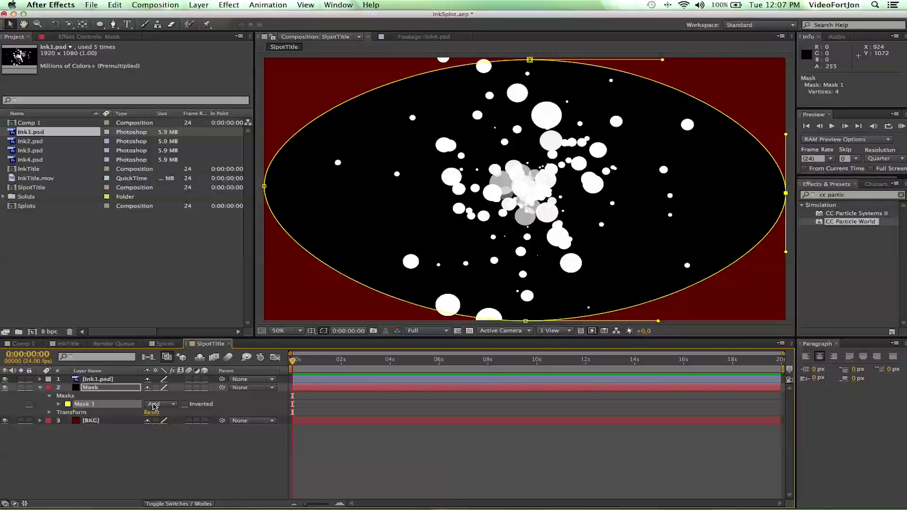
# Set the mask to Subtract with a 650-pixel feather for a red vignette
pyautogui.click(158, 404)
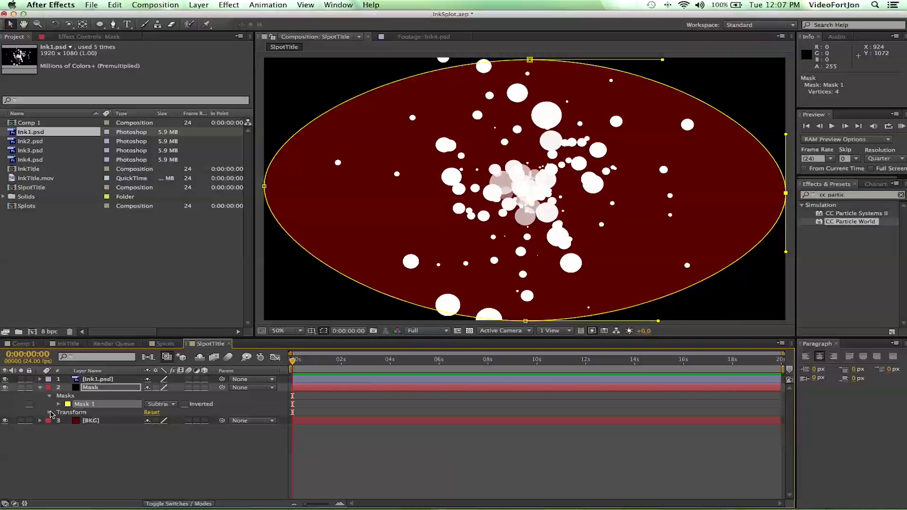
pyautogui.click(59, 404)
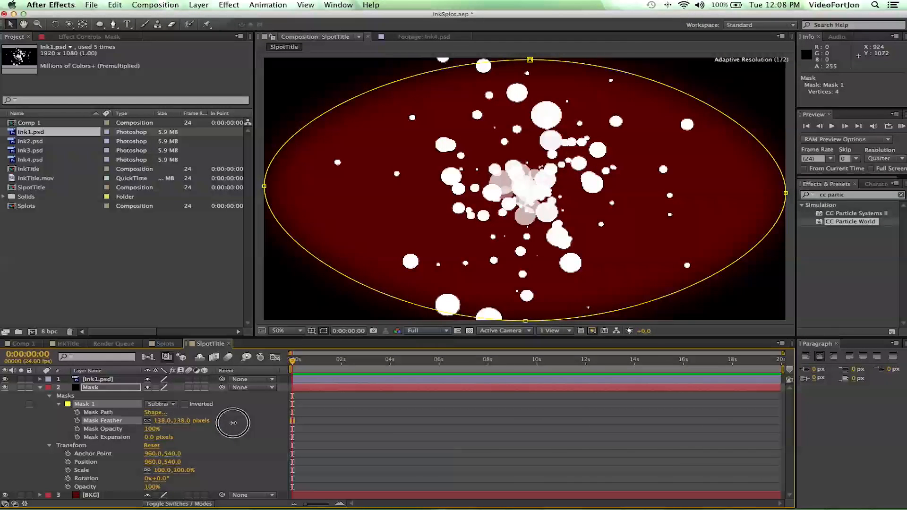
pyautogui.moveTo(233, 423); pyautogui.dragTo(476, 426)
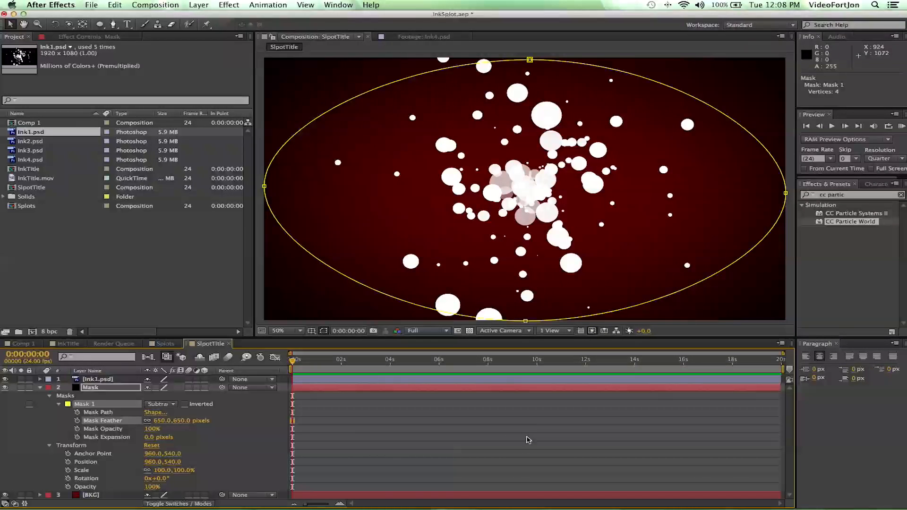
pyautogui.moveTo(249, 313)
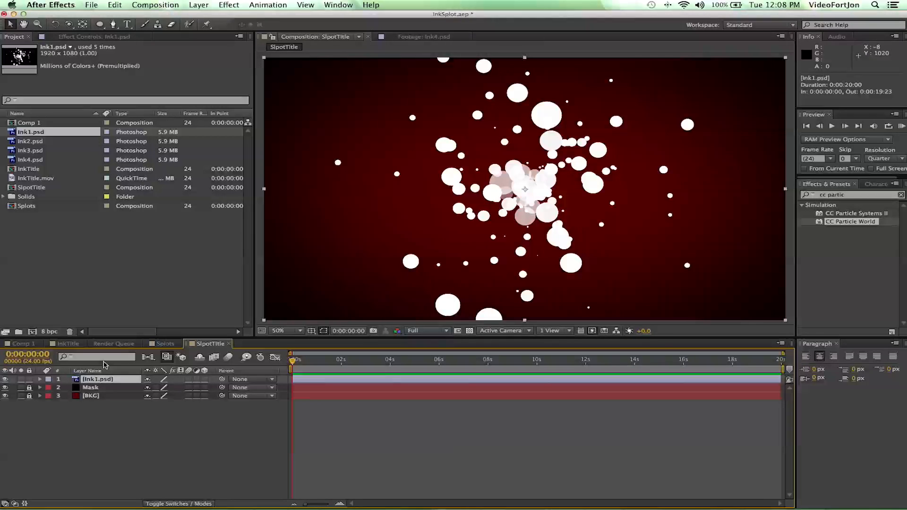
# Add a centred VideoFort.com title in Arial, faux bold, 150 px, red fill
pyautogui.click(126, 24)
pyautogui.write('VideoFort.com')
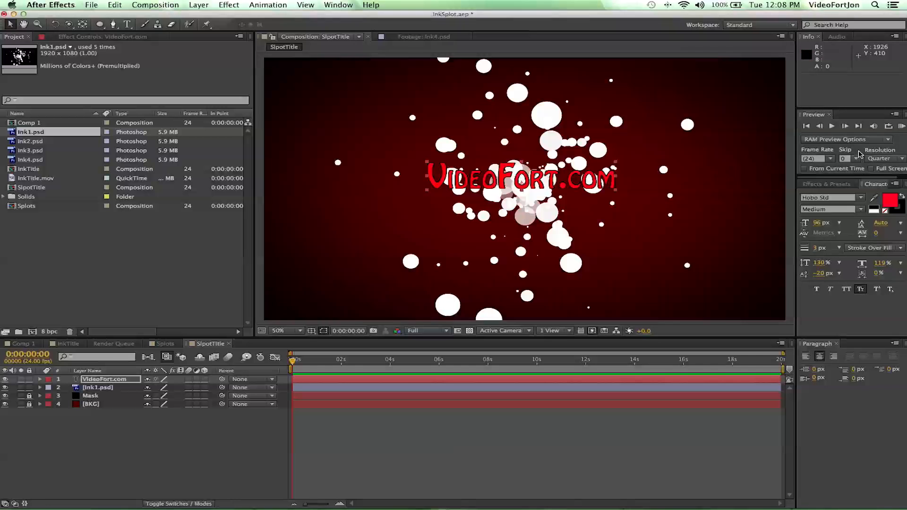
pyautogui.click(830, 197)
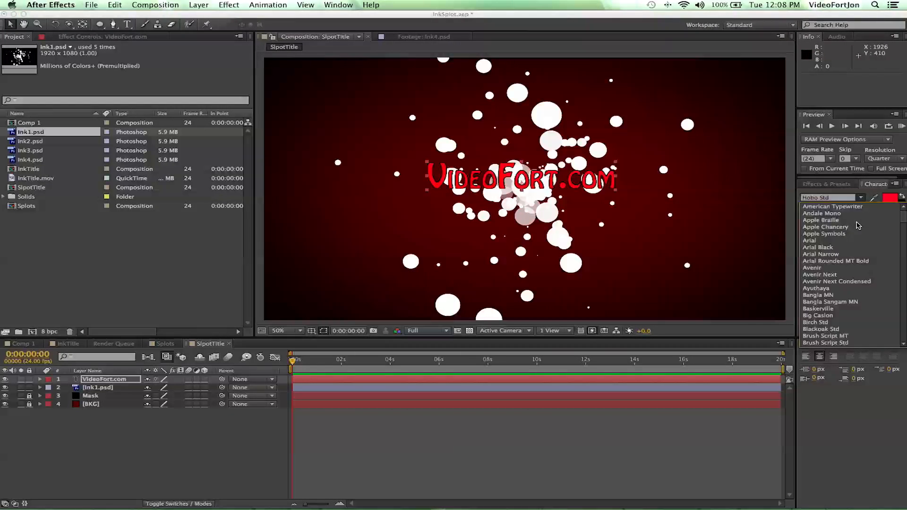
pyautogui.click(810, 241)
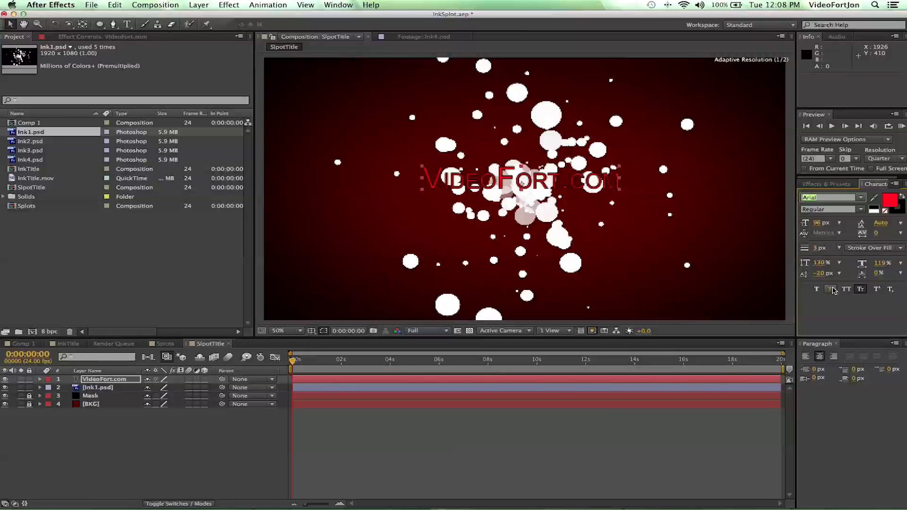
pyautogui.moveTo(816, 289)
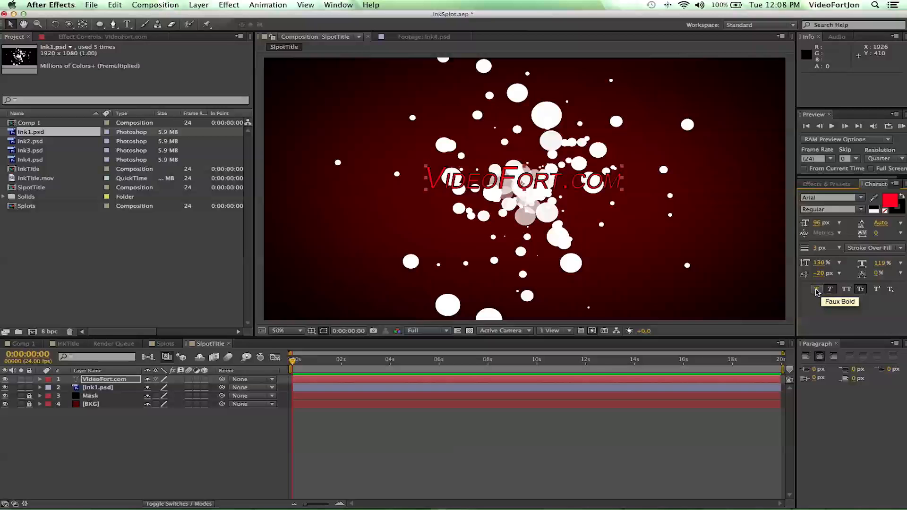
pyautogui.click(816, 289)
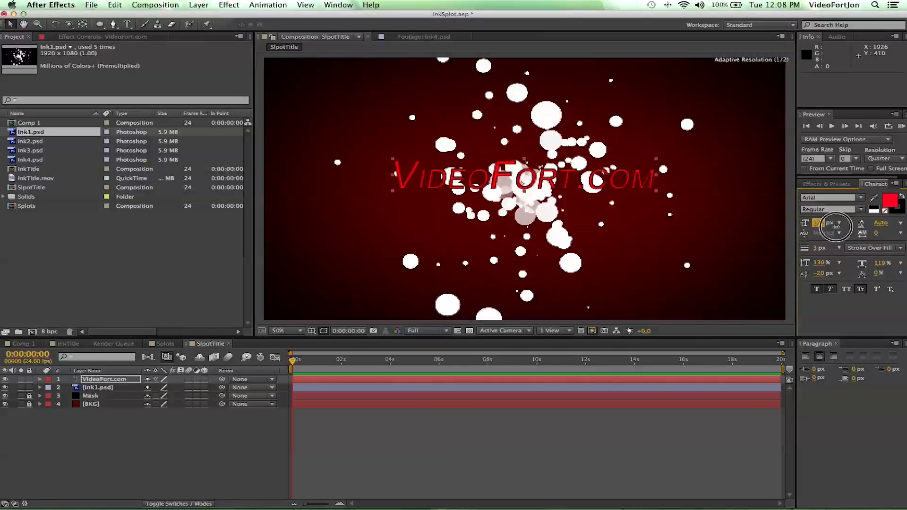
pyautogui.click(859, 210)
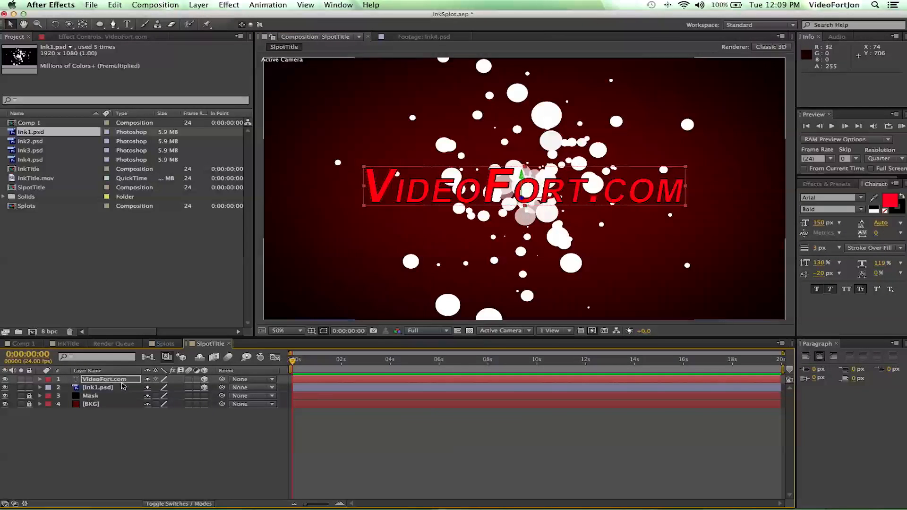
# Add a default two-node Camera 1 to the composition
pyautogui.click(98, 387)
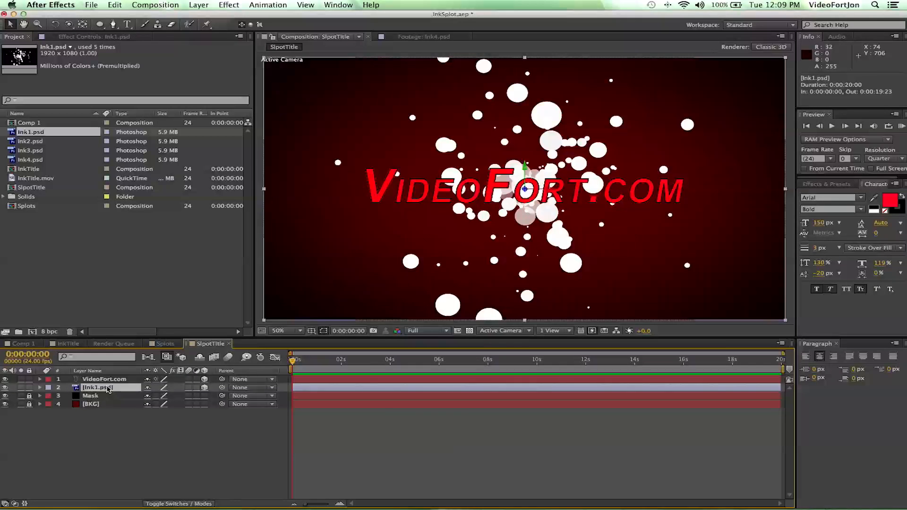
pyautogui.click(103, 379)
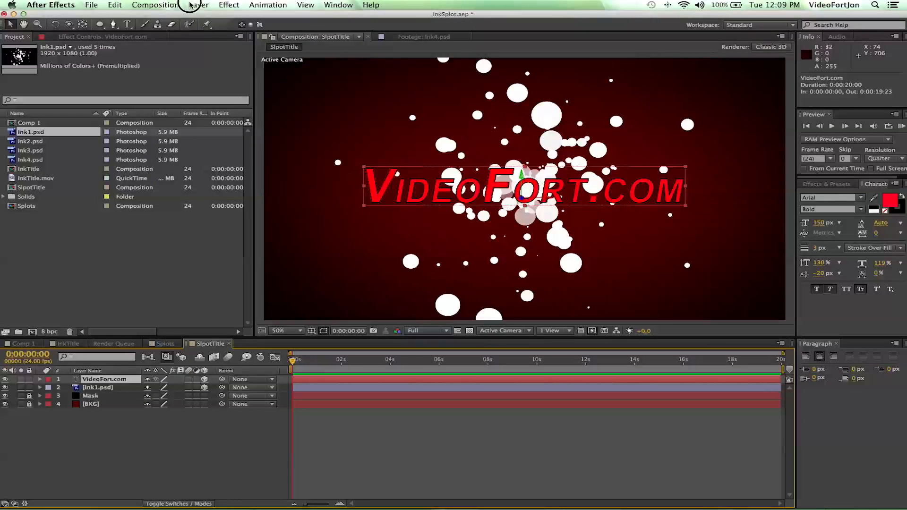
pyautogui.click(198, 5)
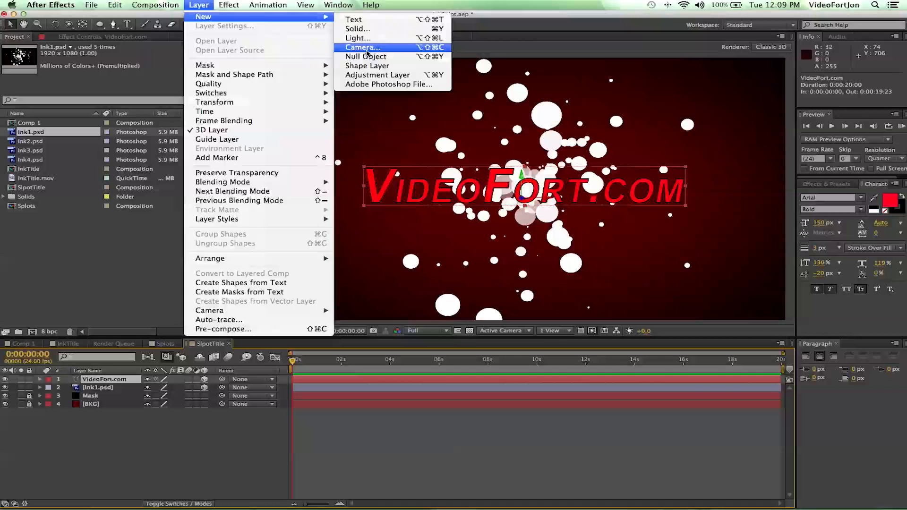
pyautogui.click(362, 48)
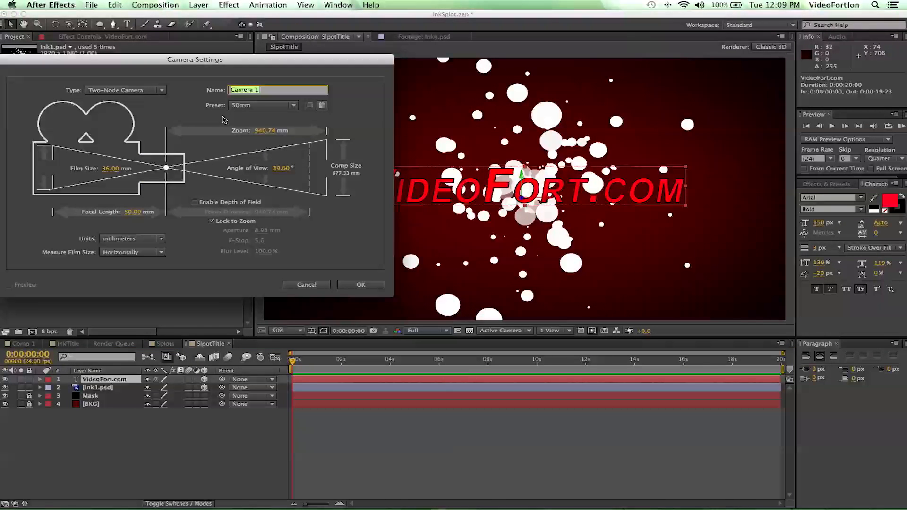
pyautogui.click(360, 285)
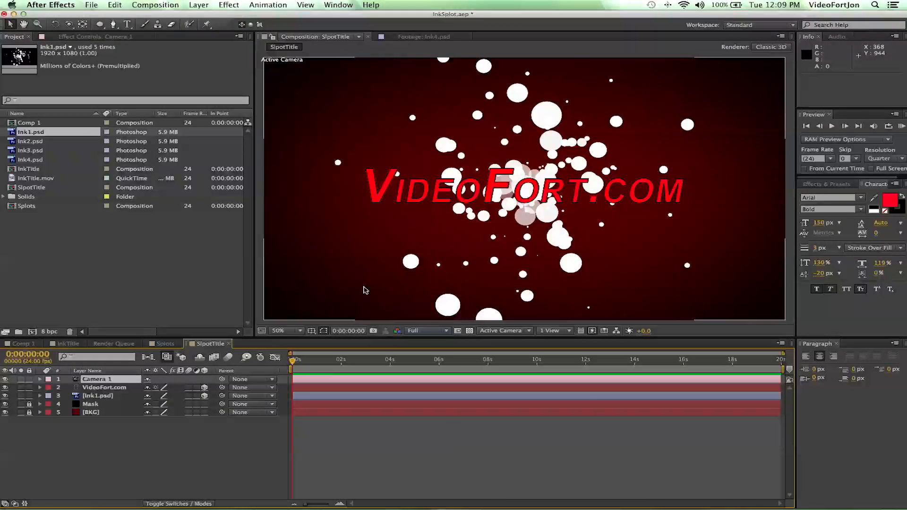
# Keyframe the camera position at 0s and 1s so it slides sideways across the title
pyautogui.click(105, 387)
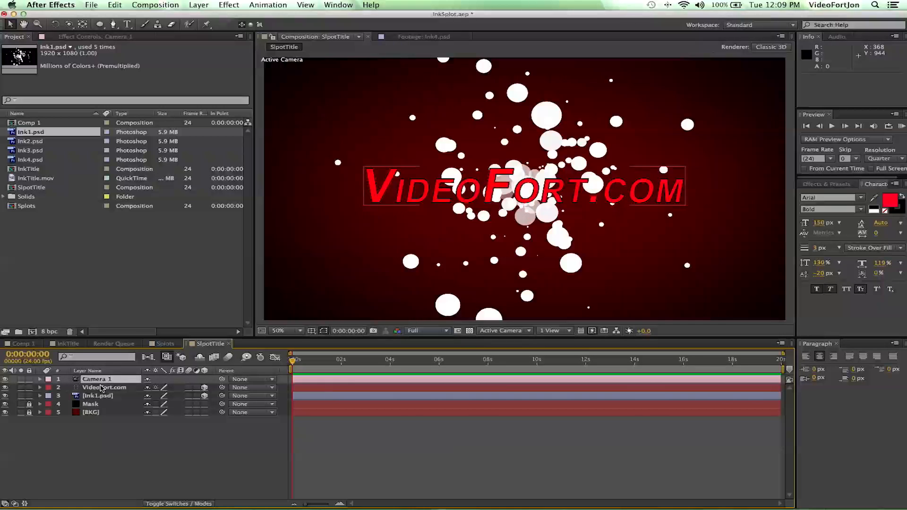
pyautogui.click(65, 24)
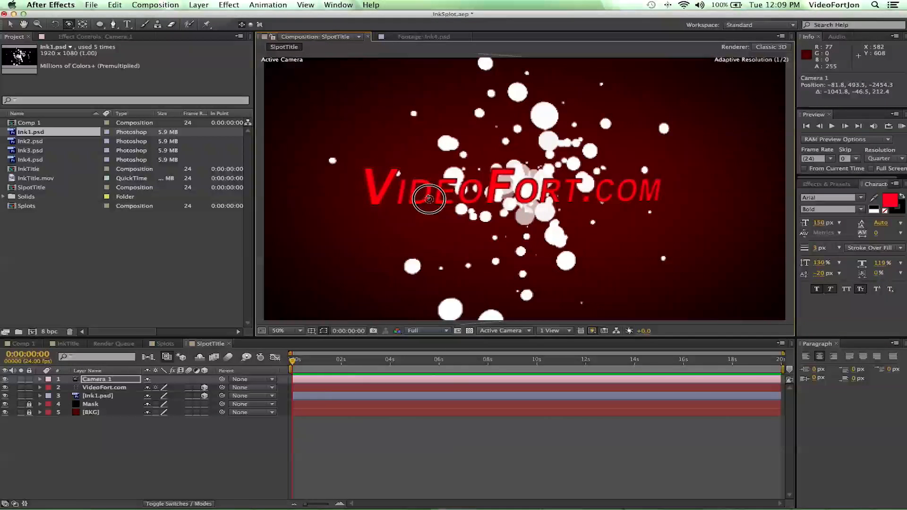
pyautogui.moveTo(431, 199); pyautogui.dragTo(443, 201)
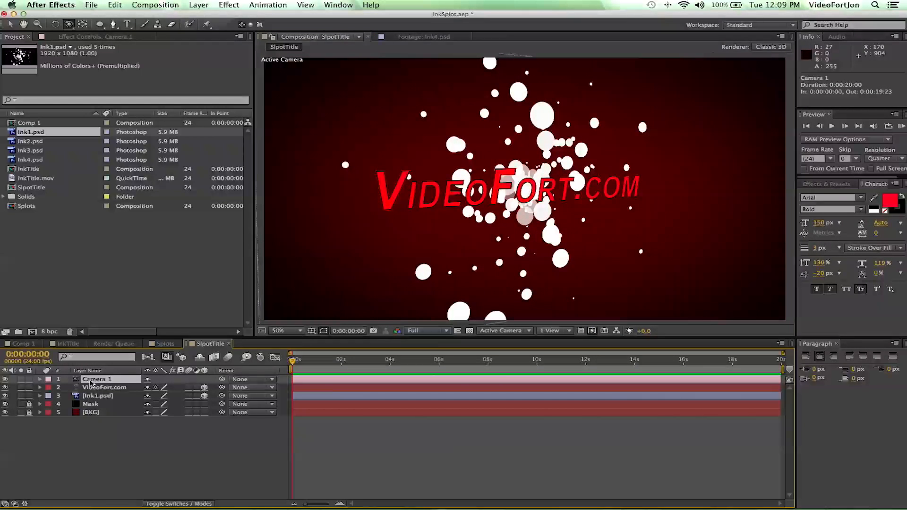
pyautogui.click(39, 379)
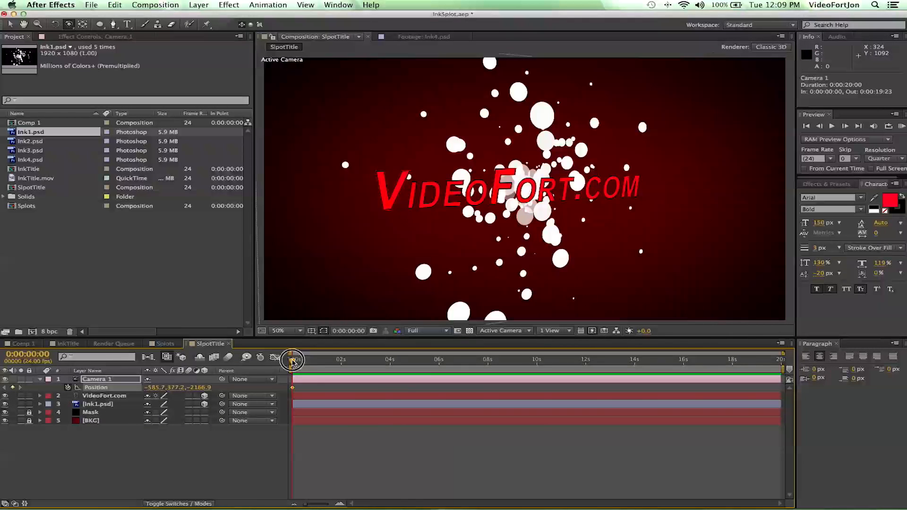
pyautogui.moveTo(292, 360); pyautogui.dragTo(320, 360)
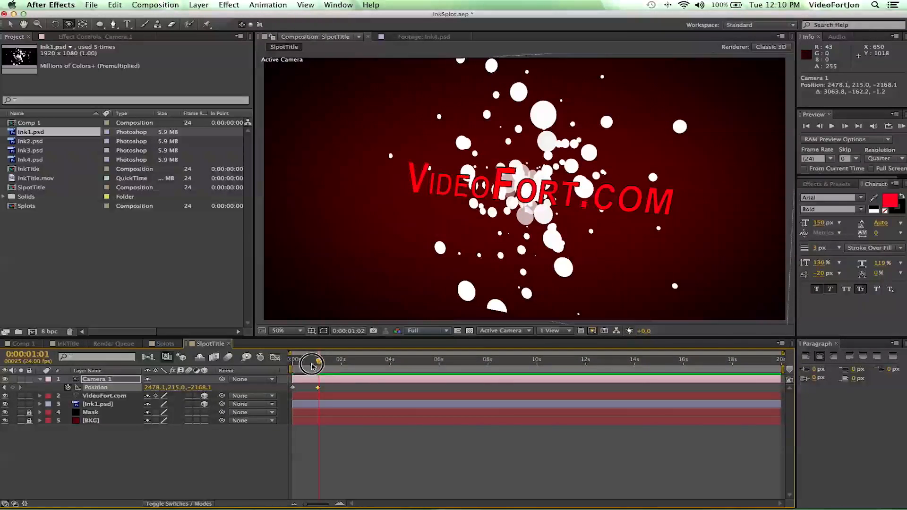
pyautogui.moveTo(318, 363); pyautogui.dragTo(303, 363)
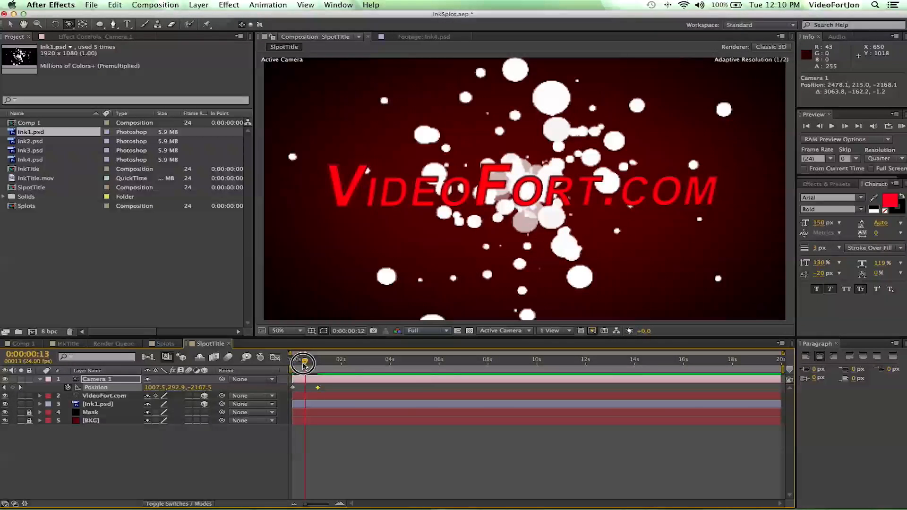
# Apply Hue/Saturation to Ink1.psd with Master Lightness -100 to turn the blobs black
pyautogui.click(98, 404)
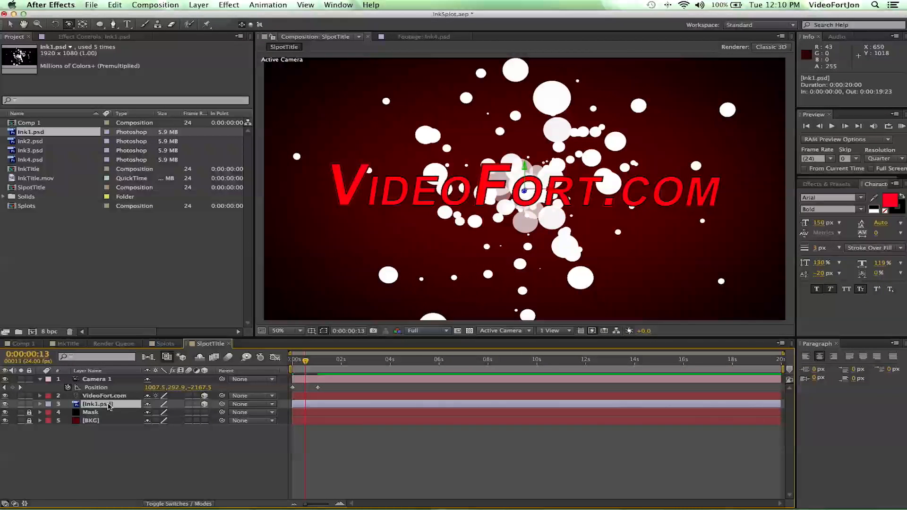
pyautogui.click(228, 5)
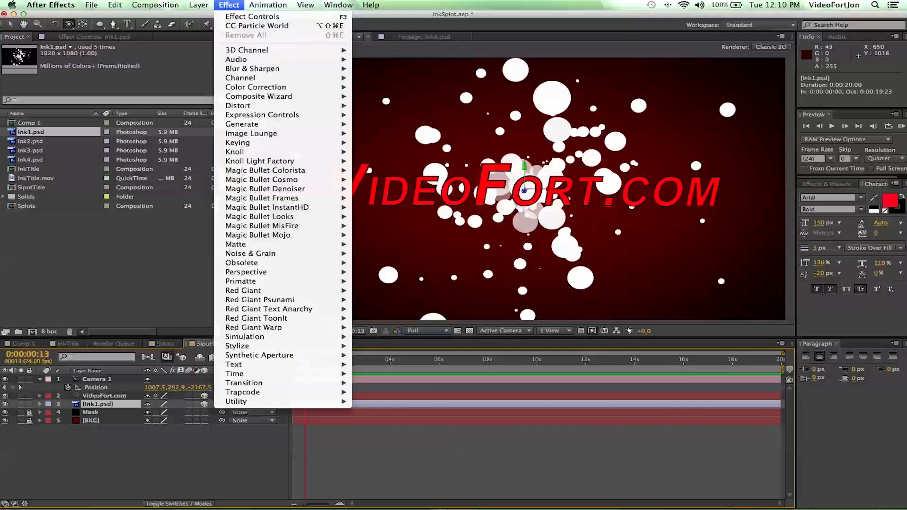
pyautogui.moveTo(255, 87)
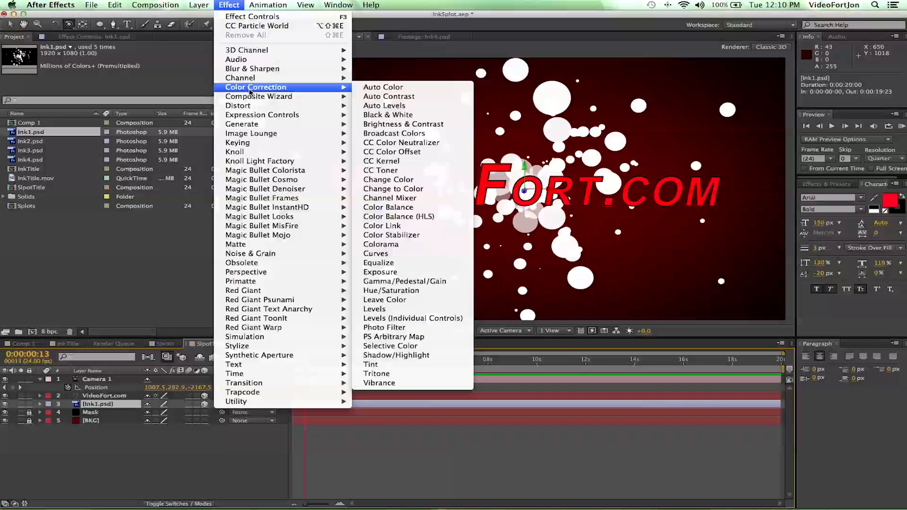
pyautogui.moveTo(378, 262)
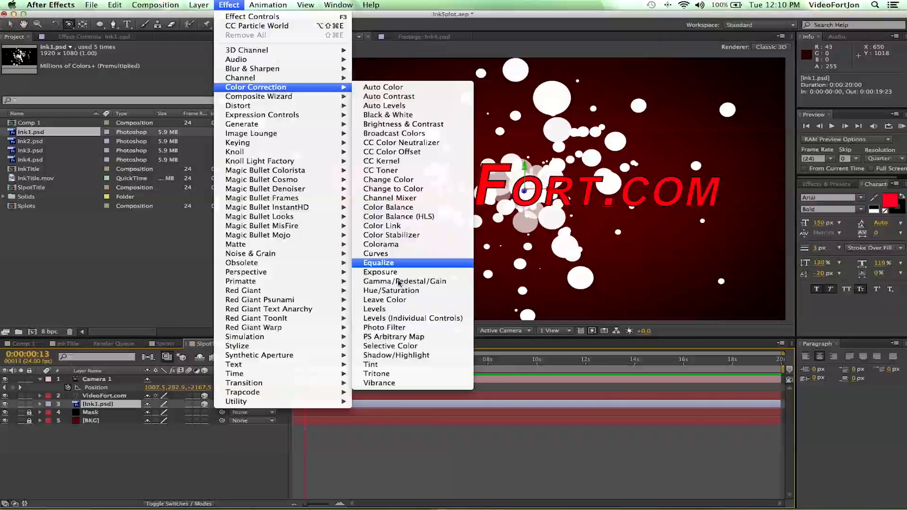
pyautogui.click(391, 290)
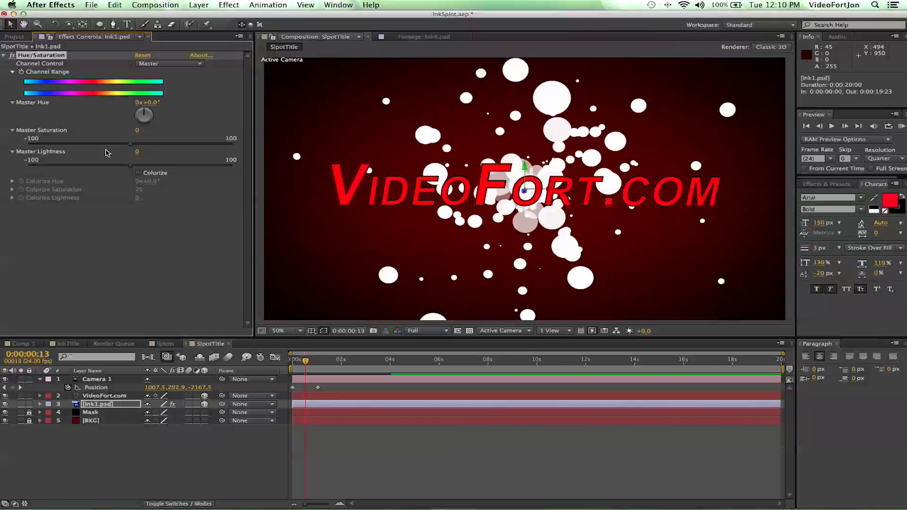
pyautogui.moveTo(130, 163); pyautogui.dragTo(108, 168)
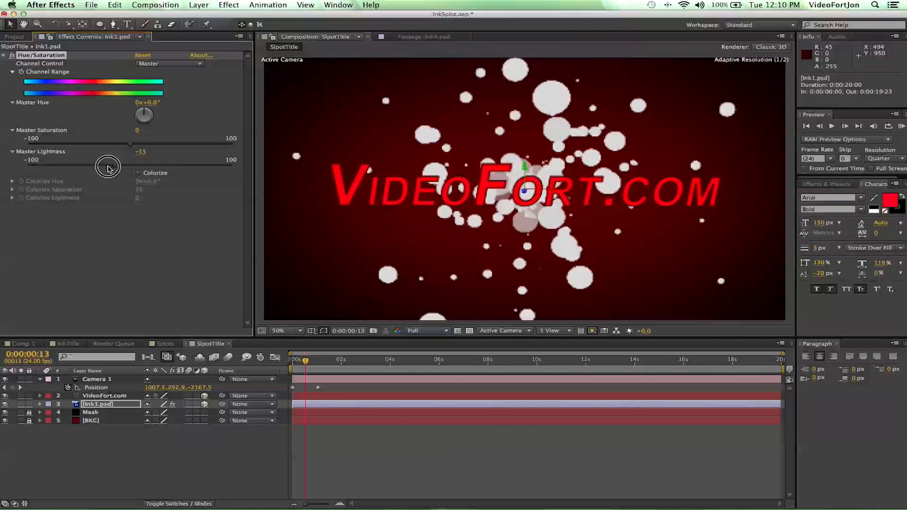
pyautogui.moveTo(108, 166); pyautogui.dragTo(14, 160)
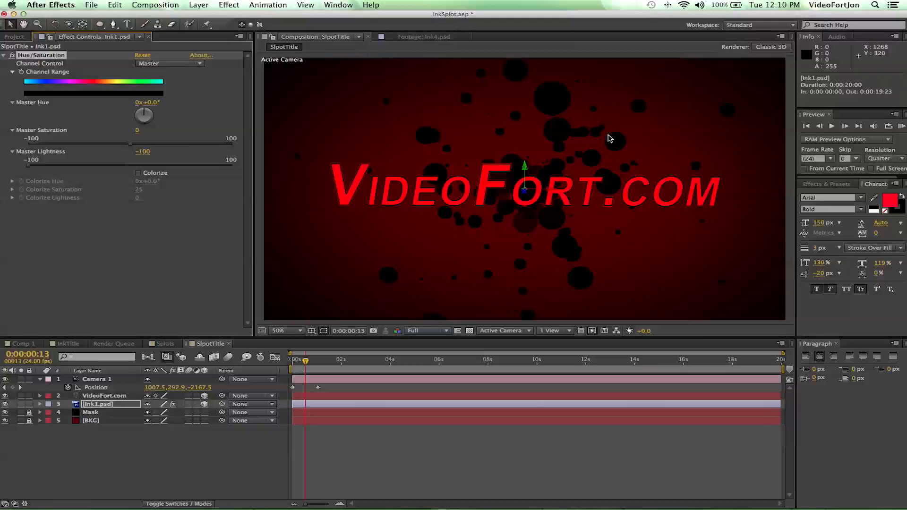
# Duplicate the Ink1.psd layer twice and offset the copies, one toward the upper right
pyautogui.click(306, 363)
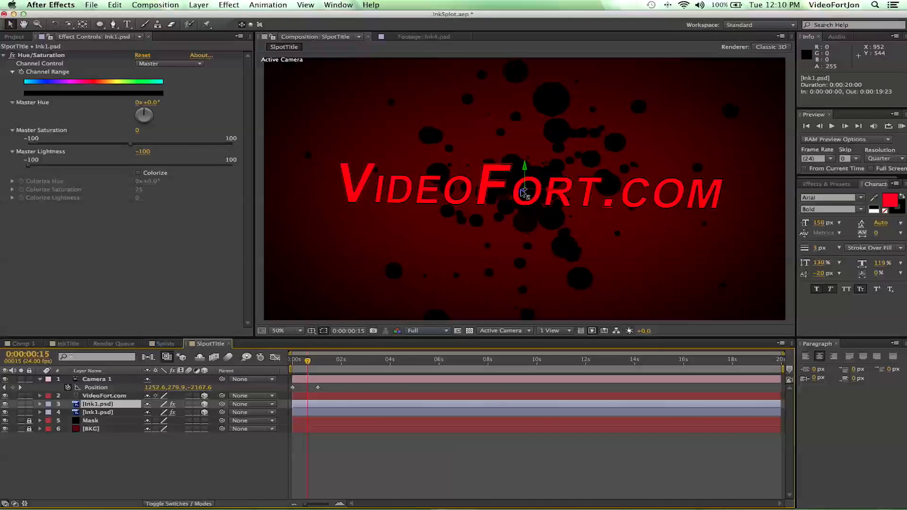
pyautogui.moveTo(524, 182)
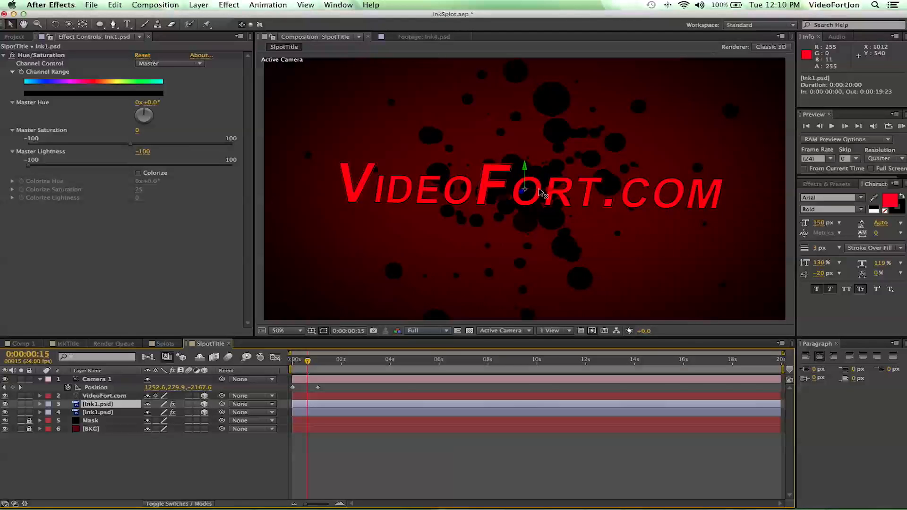
pyautogui.moveTo(526, 181)
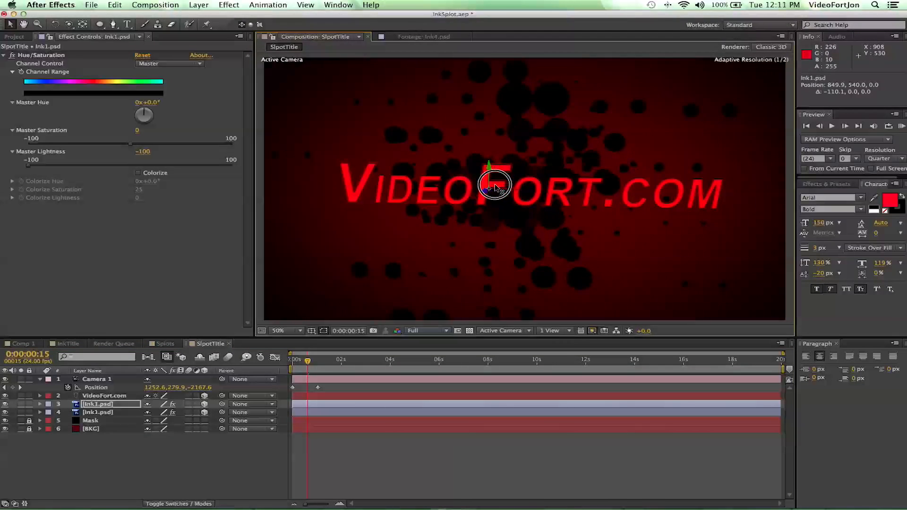
pyautogui.moveTo(495, 185); pyautogui.dragTo(370, 174)
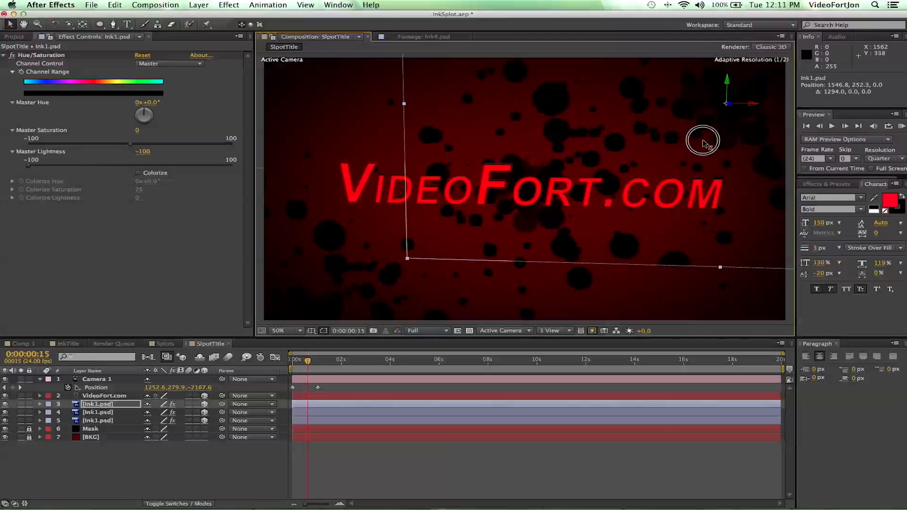
pyautogui.moveTo(705, 143); pyautogui.dragTo(697, 136)
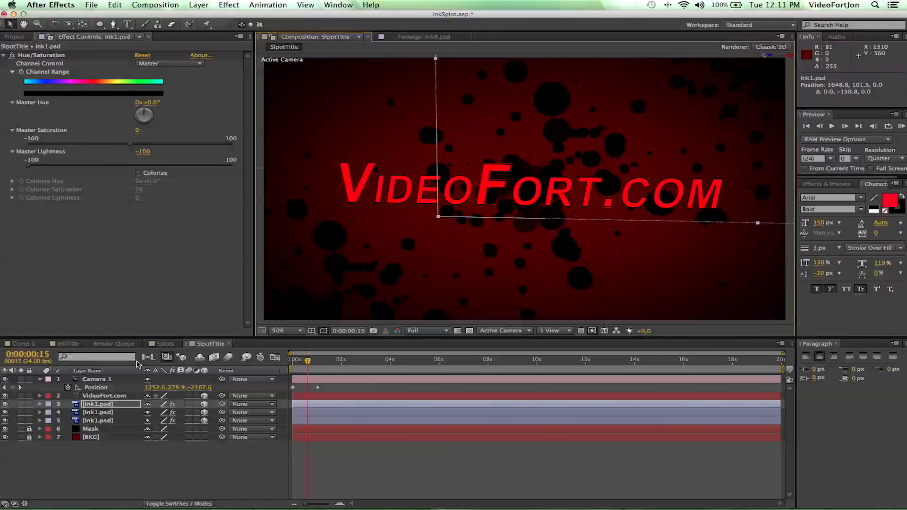
# Scrub the timeline from the start to just before one second to preview the parallax
pyautogui.moveTo(306, 361); pyautogui.dragTo(292, 361)
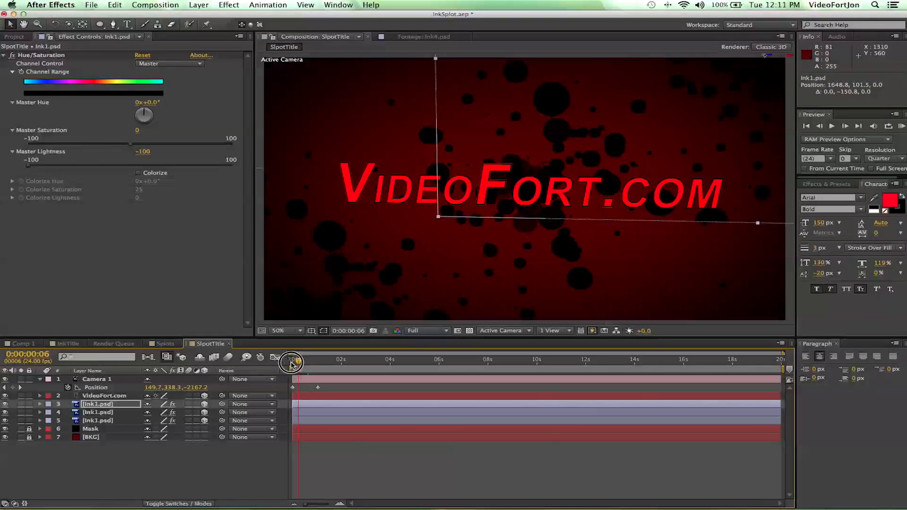
pyautogui.moveTo(292, 362); pyautogui.dragTo(302, 362)
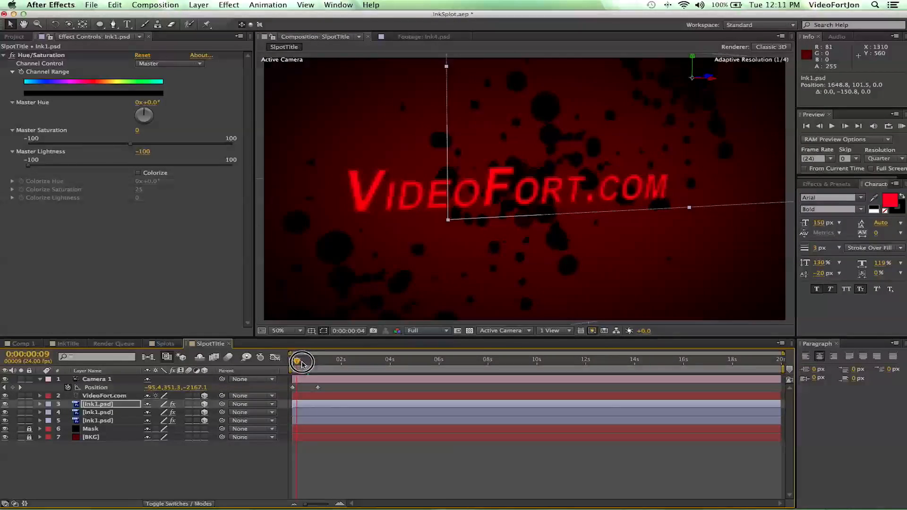
pyautogui.moveTo(300, 363); pyautogui.dragTo(313, 363)
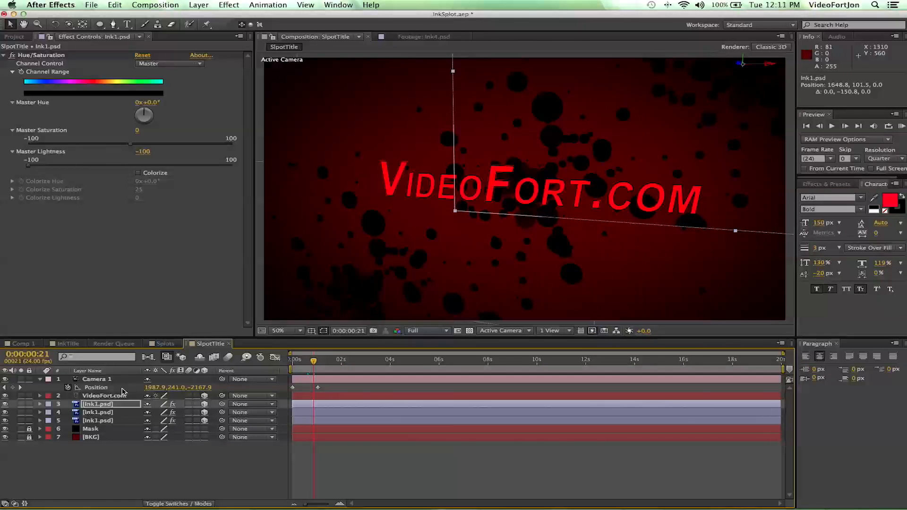
# Reposition the VideoFort.com title lower and recentred among the ink blobs in 3D space
pyautogui.click(105, 395)
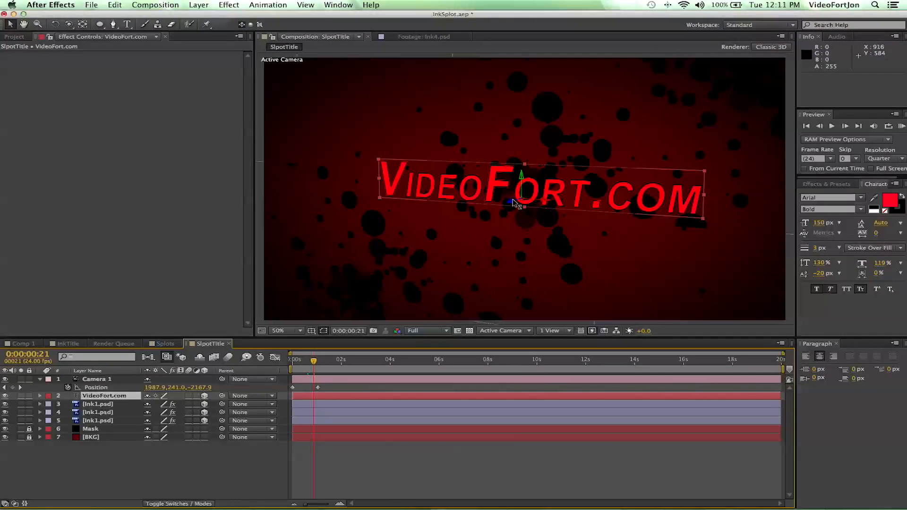
pyautogui.moveTo(518, 202); pyautogui.dragTo(481, 213)
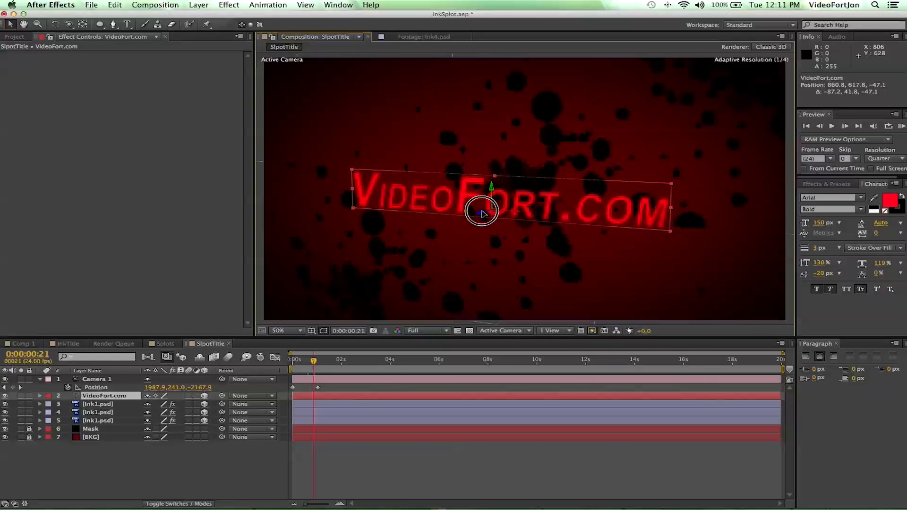
pyautogui.moveTo(482, 213); pyautogui.dragTo(499, 201)
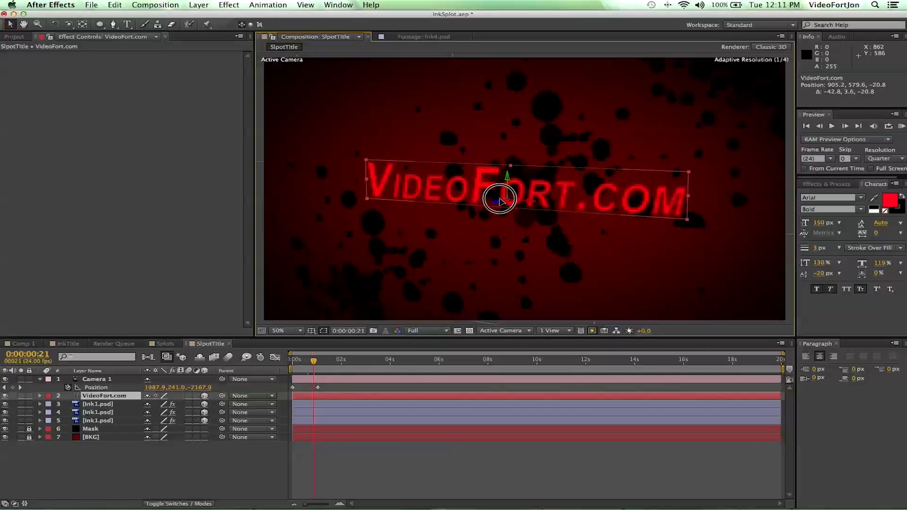
pyautogui.moveTo(499, 199); pyautogui.dragTo(502, 196)
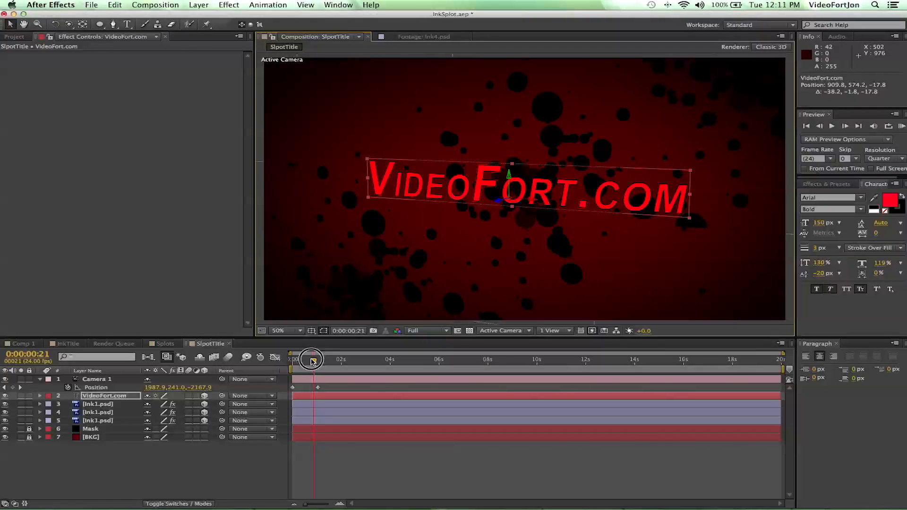
# Scrub around the one-second mark, select the first Ink1 layer and settle on frame 14
pyautogui.moveTo(312, 358); pyautogui.dragTo(292, 357)
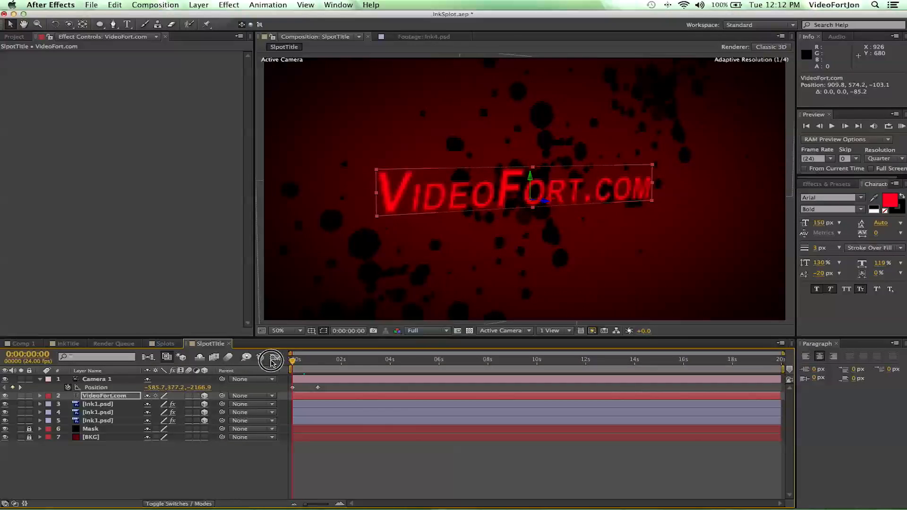
pyautogui.moveTo(292, 362); pyautogui.dragTo(303, 362)
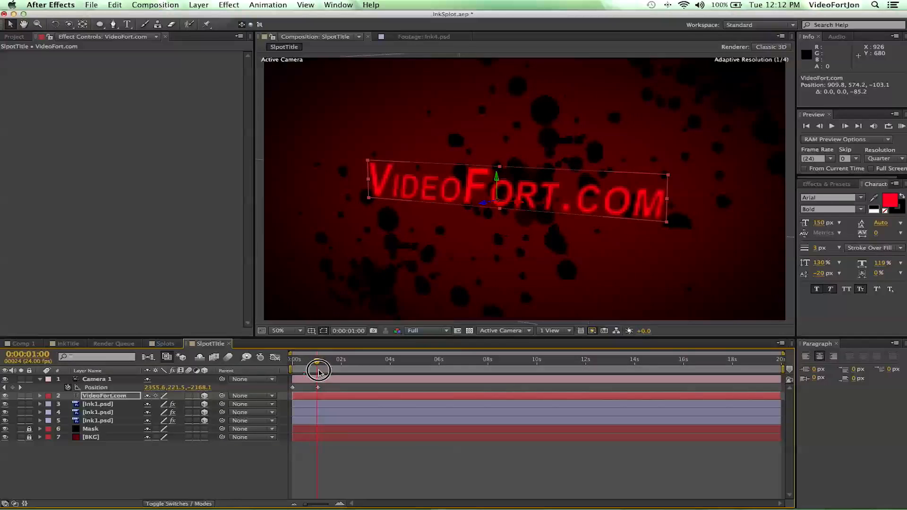
pyautogui.moveTo(318, 372); pyautogui.dragTo(305, 372)
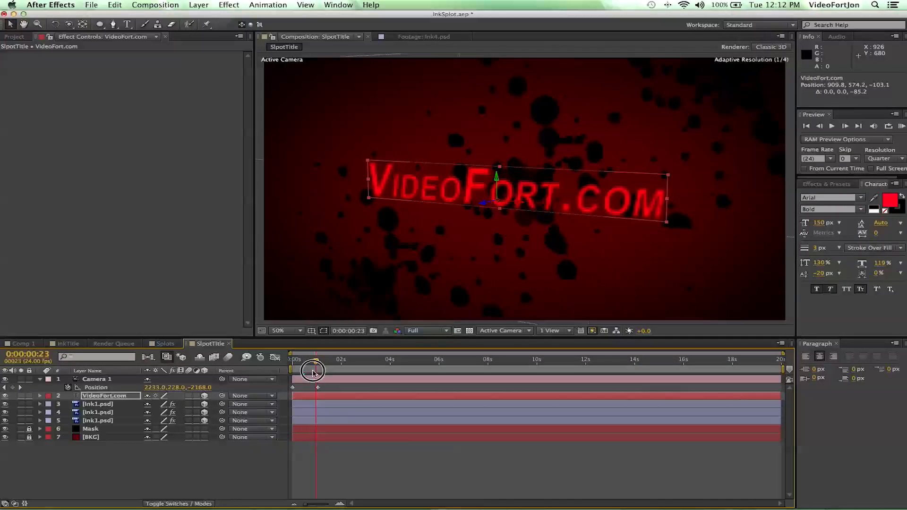
pyautogui.moveTo(317, 363); pyautogui.dragTo(308, 362)
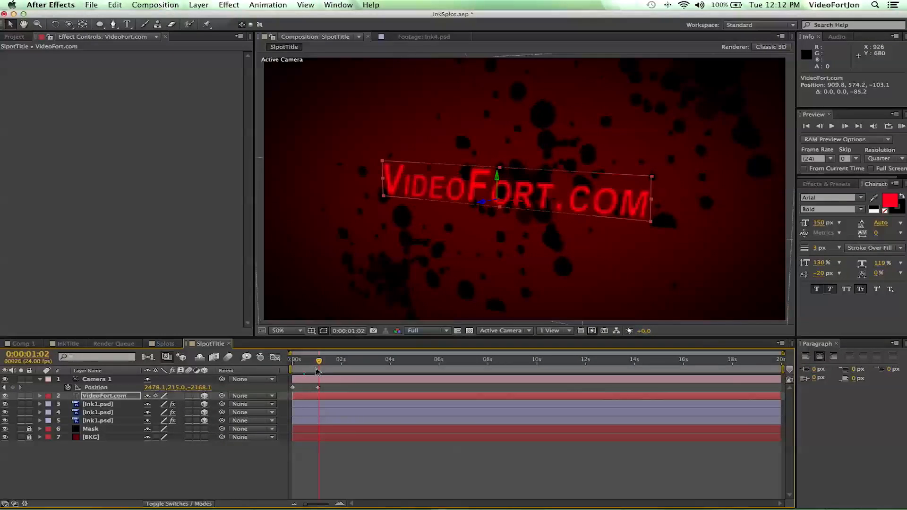
pyautogui.click(97, 404)
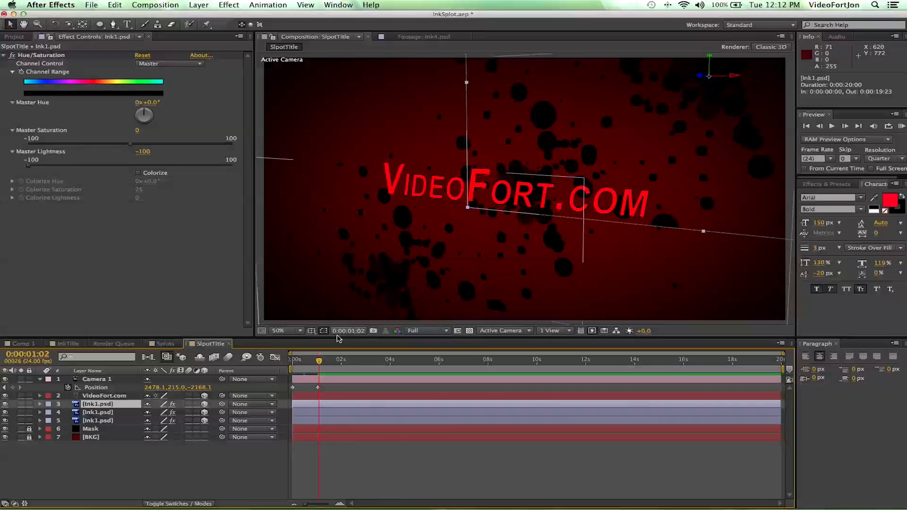
pyautogui.moveTo(319, 359); pyautogui.dragTo(305, 359)
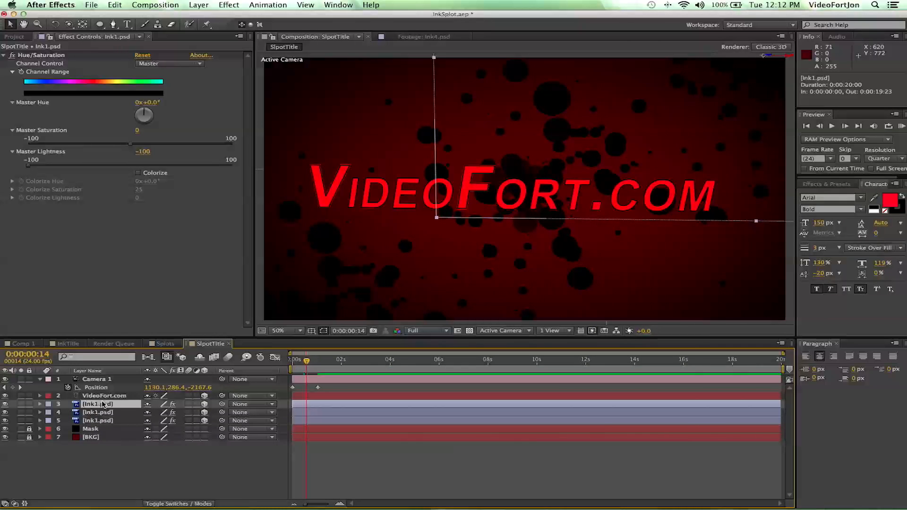
# Bring Ink3.psd from the Project panel into the comp and move its white splat to the top-left
pyautogui.click(15, 37)
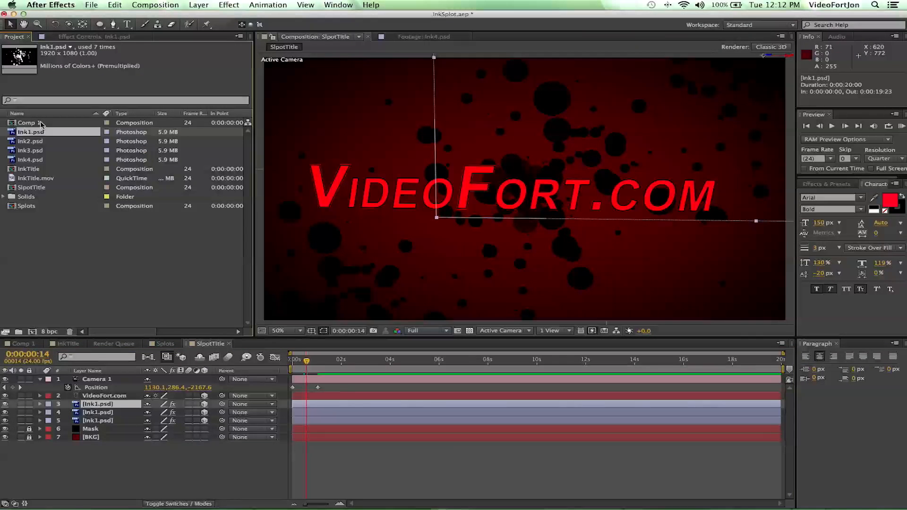
pyautogui.click(30, 150)
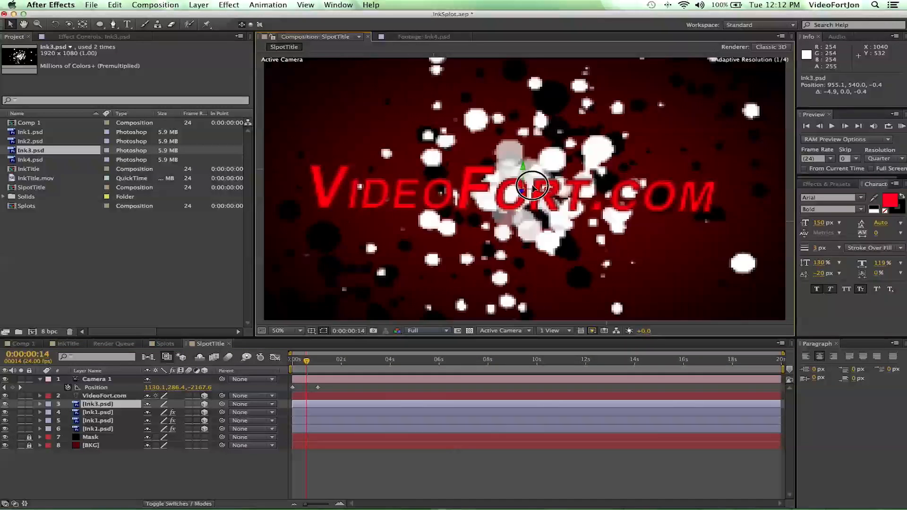
pyautogui.moveTo(530, 185); pyautogui.dragTo(359, 177)
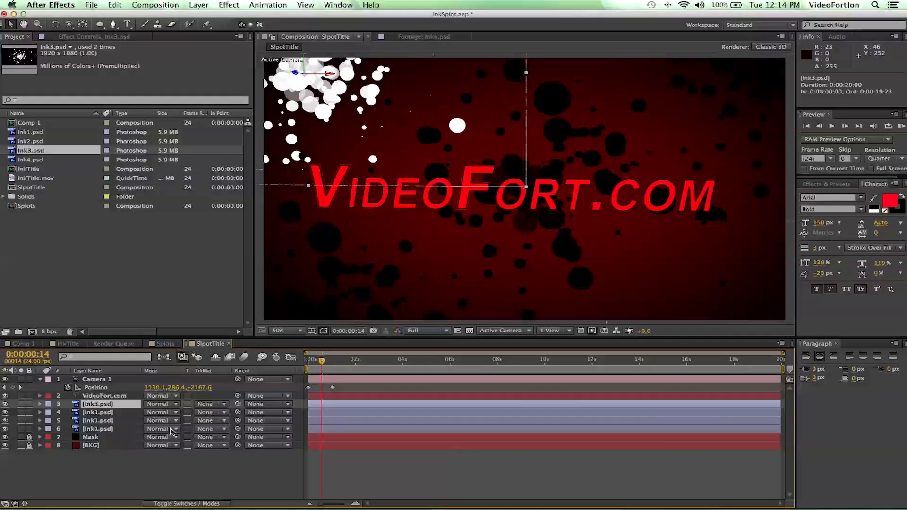
# Set Ink3.psd's blending mode to Overlay so the splat tints red, and nudge it in the upper-left
pyautogui.click(162, 403)
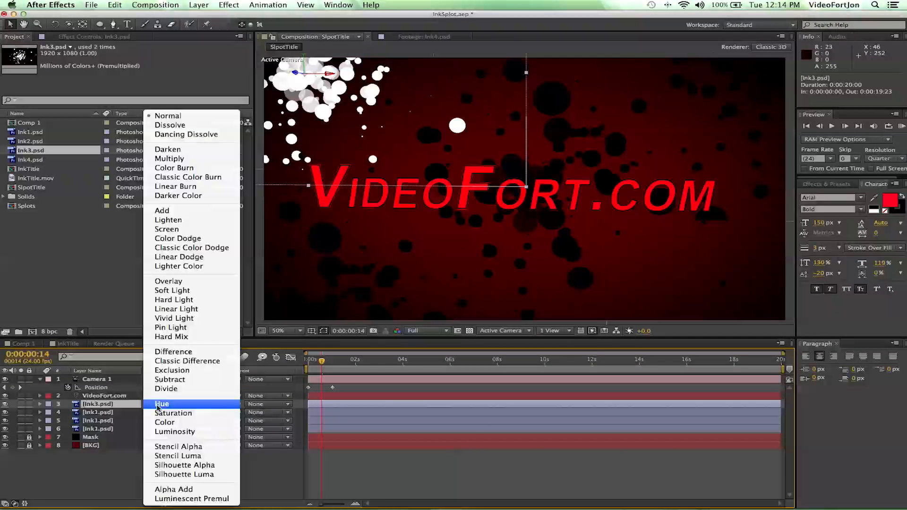
pyautogui.click(169, 281)
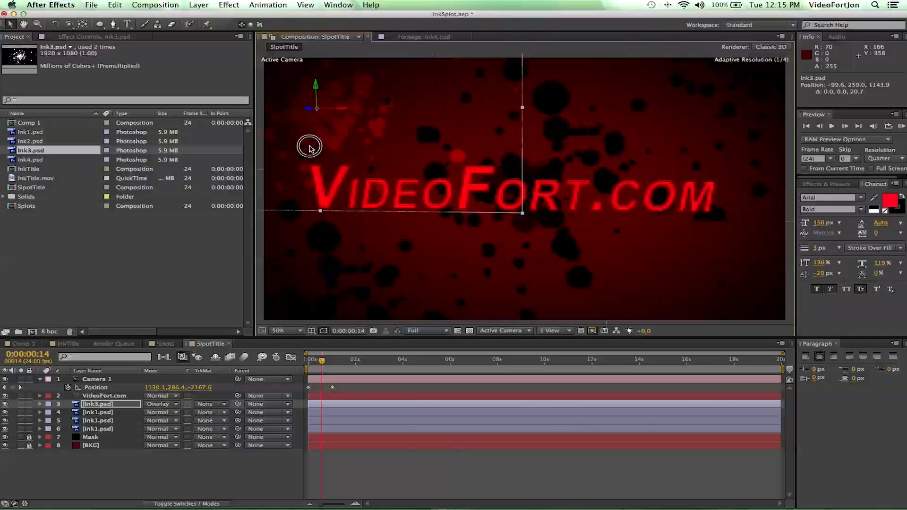
pyautogui.moveTo(310, 147); pyautogui.dragTo(310, 119)
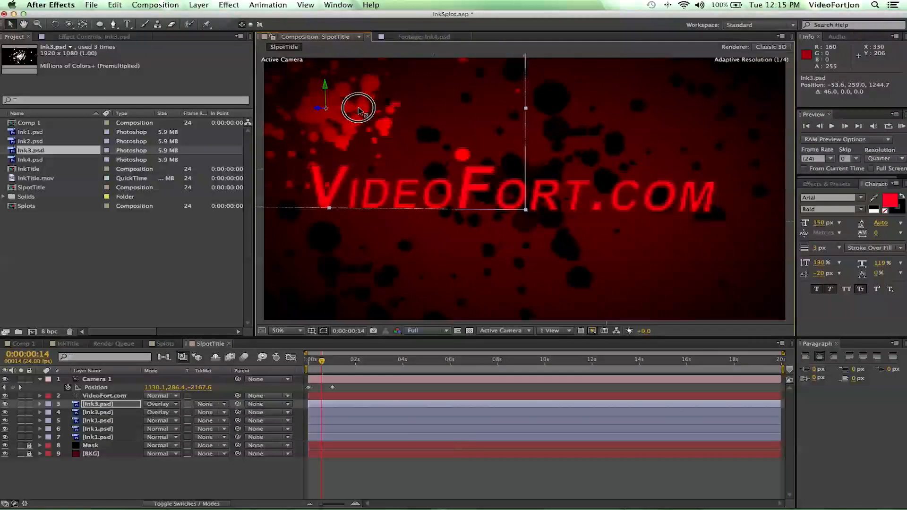
# Place Ink3 copies in the top-right corner and down the right edge to the bottom-right
pyautogui.moveTo(360, 110); pyautogui.dragTo(599, 116)
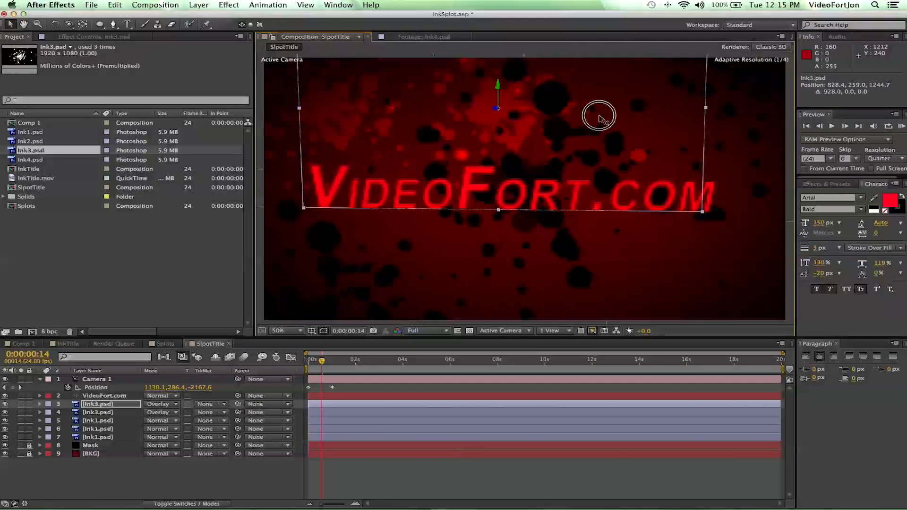
pyautogui.moveTo(599, 115); pyautogui.dragTo(732, 128)
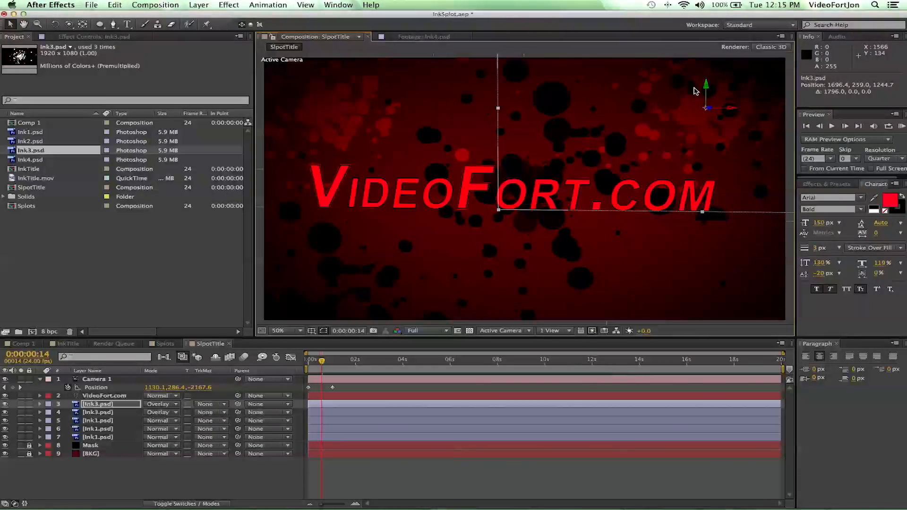
pyautogui.moveTo(705, 96); pyautogui.dragTo(708, 180)
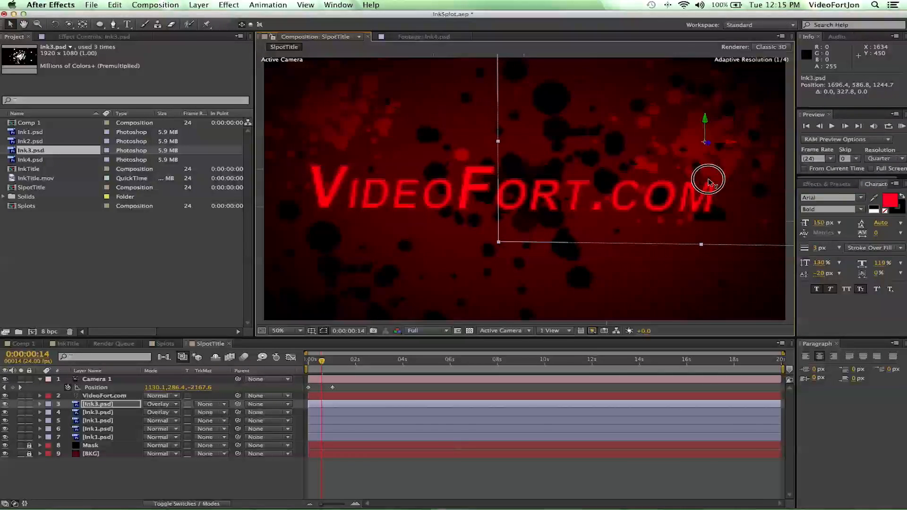
pyautogui.moveTo(709, 180); pyautogui.dragTo(729, 275)
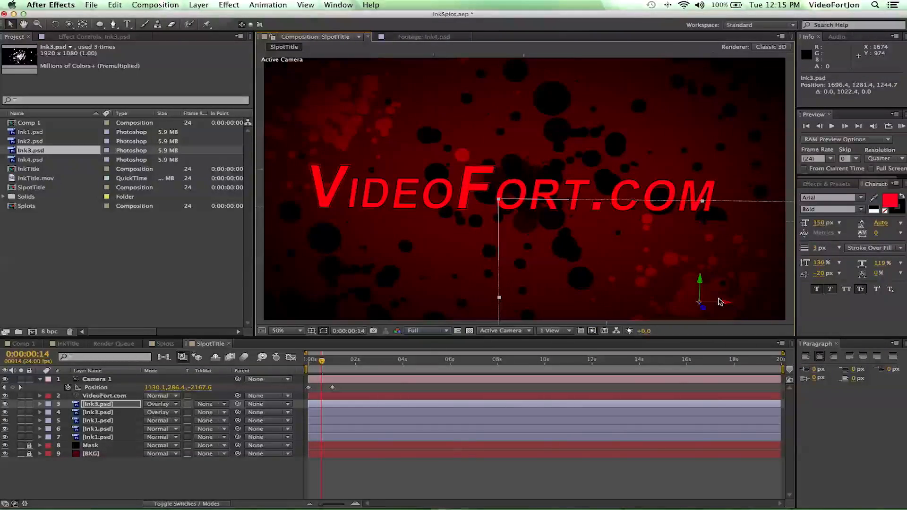
pyautogui.moveTo(700, 301); pyautogui.dragTo(720, 303)
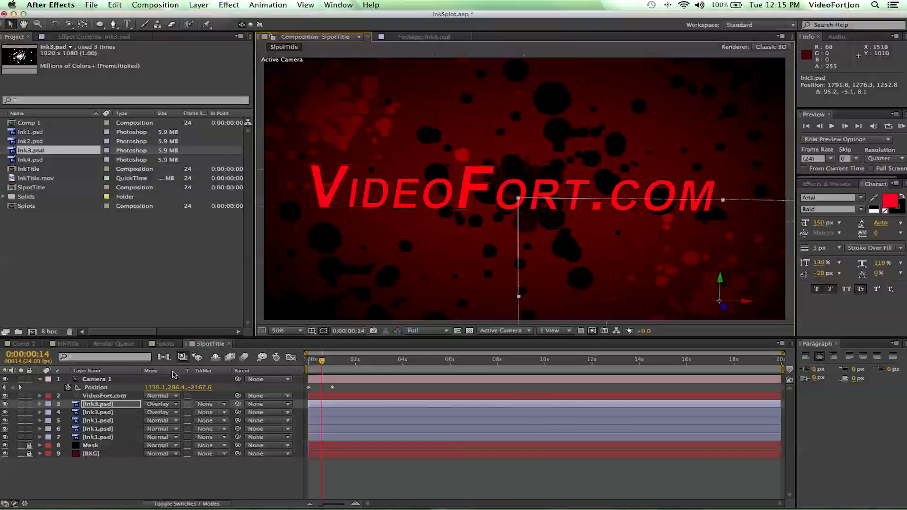
# Move another Ink3 copy behind the title's middle and above it, then reposition the upper-left splat
pyautogui.click(98, 403)
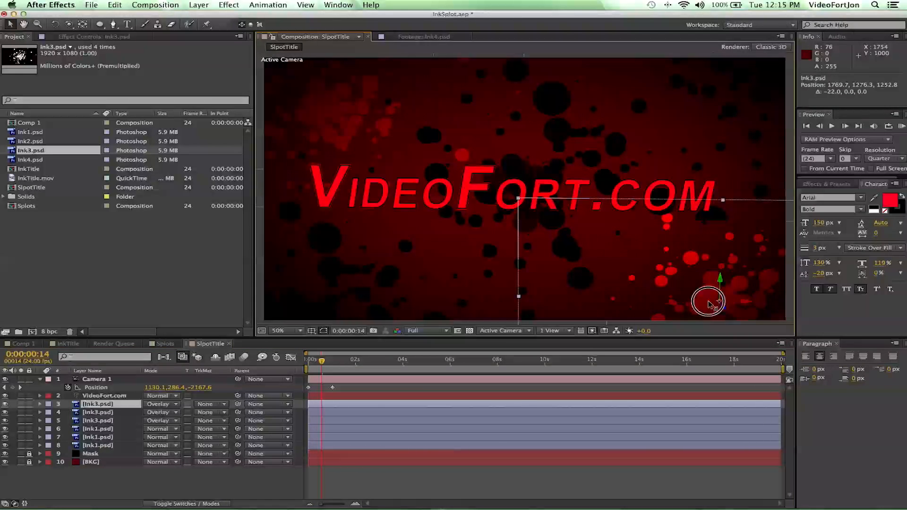
pyautogui.moveTo(711, 304); pyautogui.dragTo(561, 290)
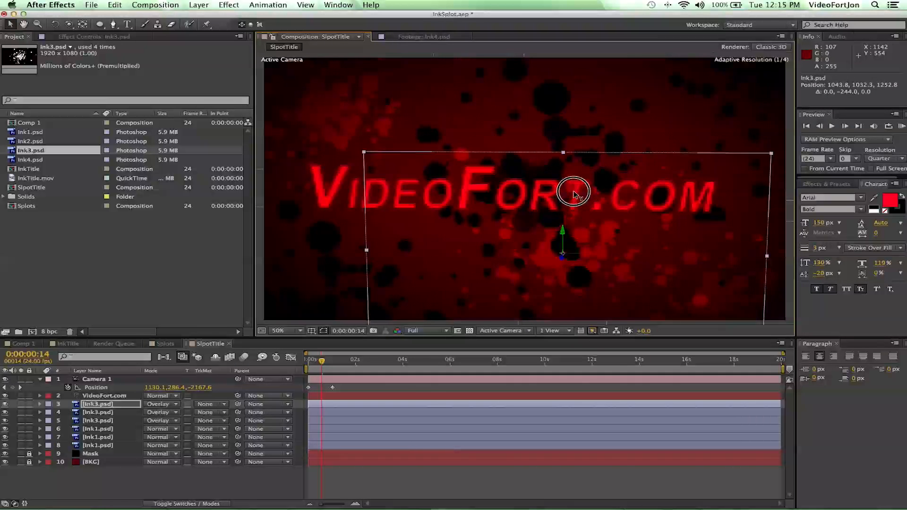
pyautogui.moveTo(573, 194); pyautogui.dragTo(600, 74)
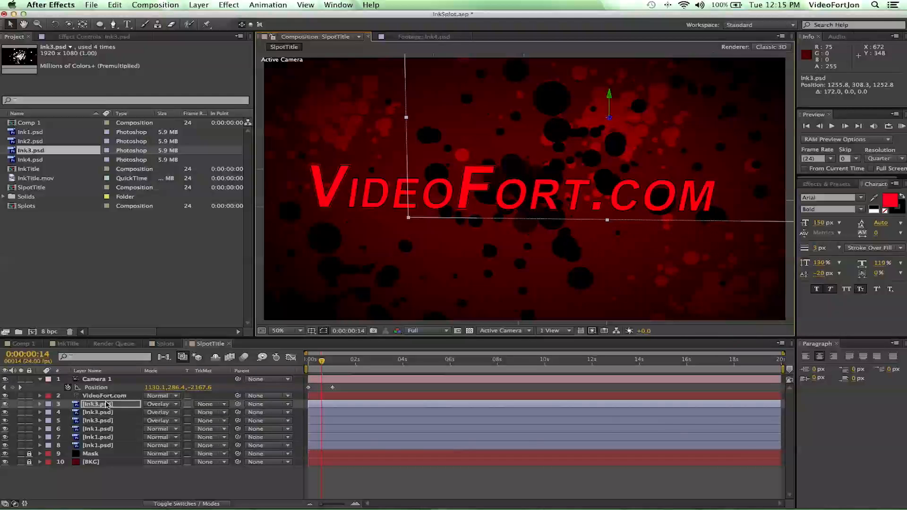
pyautogui.click(97, 420)
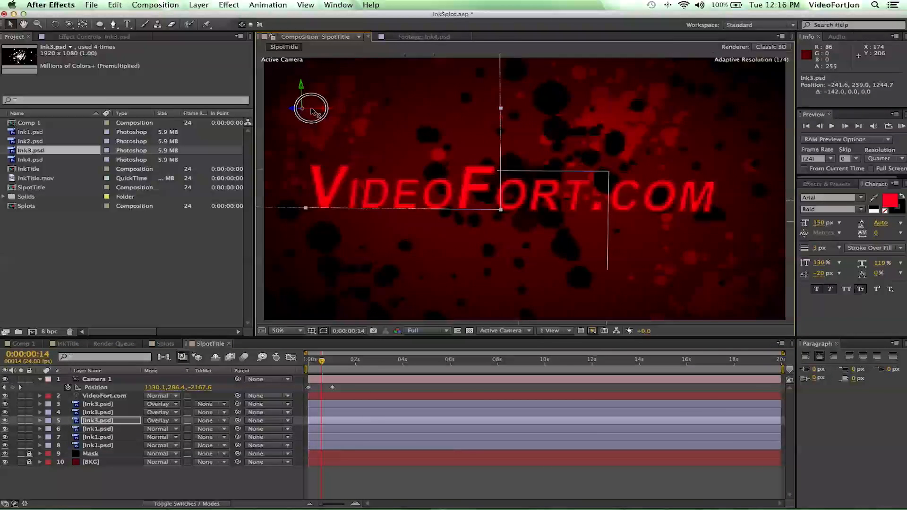
pyautogui.moveTo(311, 108); pyautogui.dragTo(294, 87)
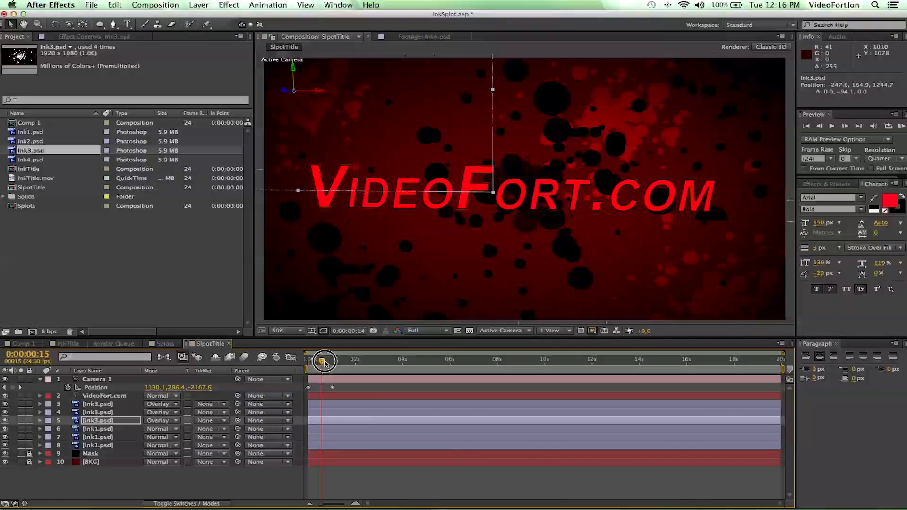
pyautogui.moveTo(324, 361); pyautogui.dragTo(317, 361)
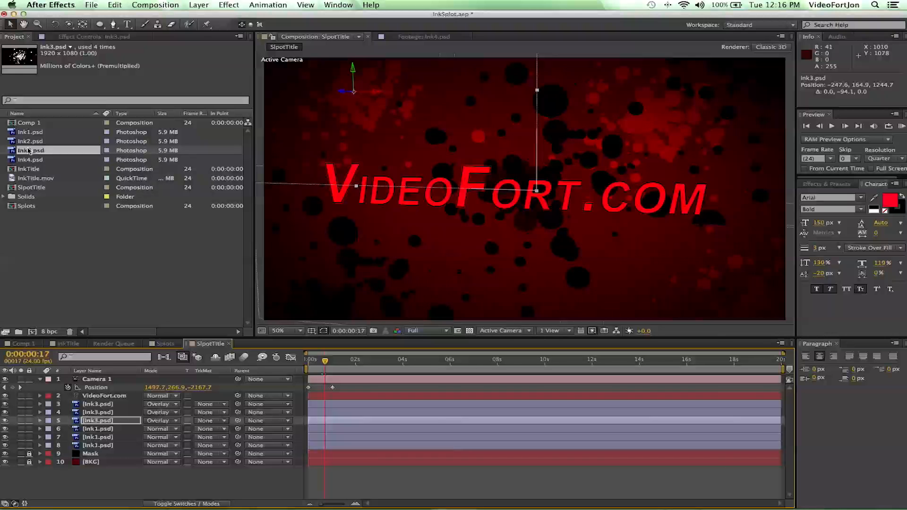
# Add Ink2.psd to the comp and apply Hue/Saturation with Master Lightness at -100 to turn it black
pyautogui.click(30, 141)
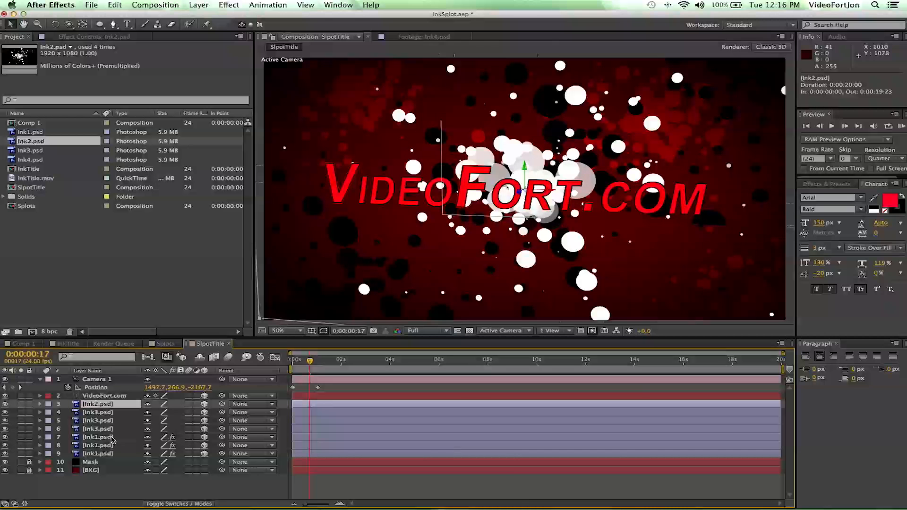
pyautogui.click(228, 4)
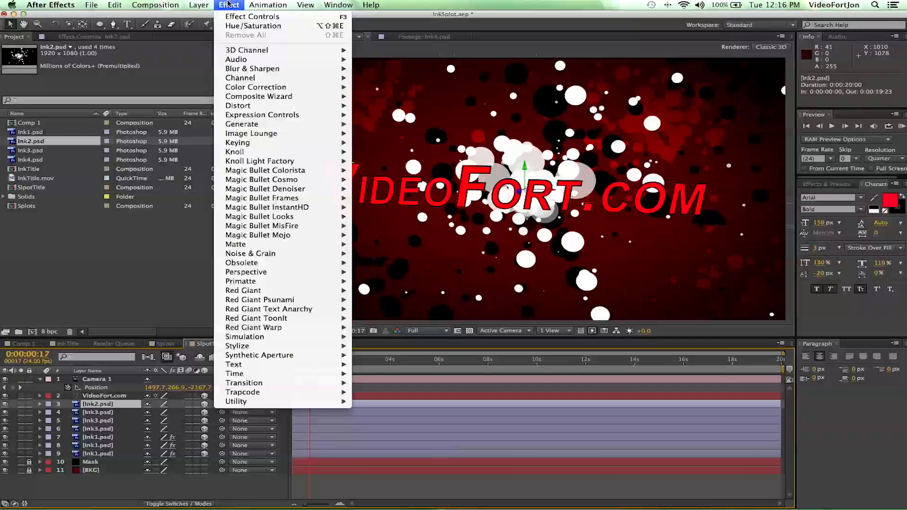
pyautogui.moveTo(256, 87)
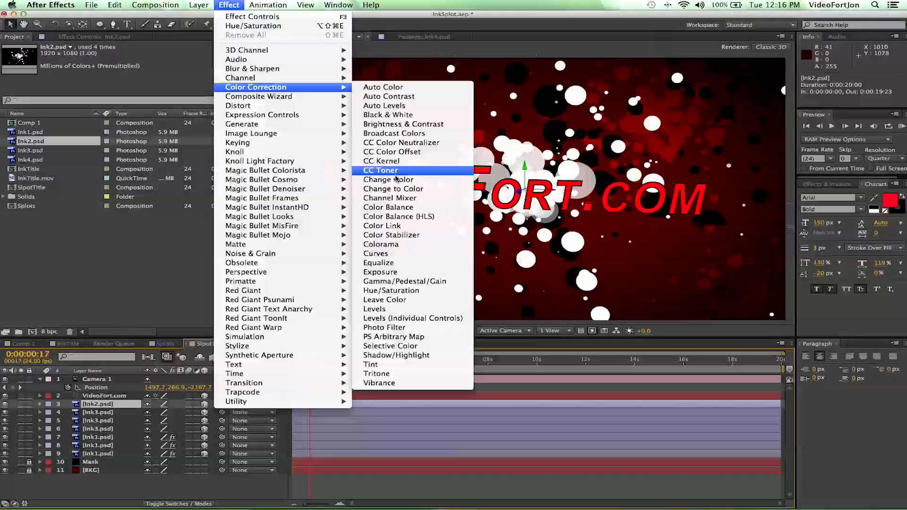
pyautogui.moveTo(391, 290)
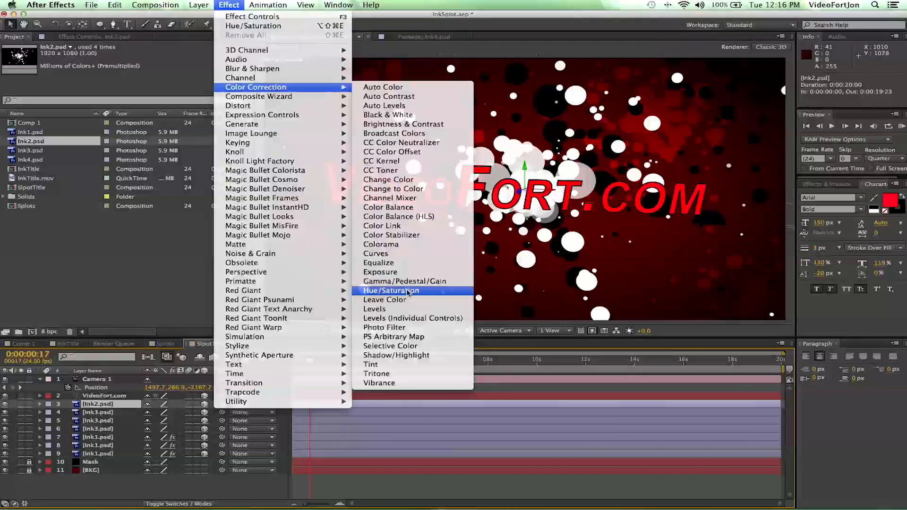
pyautogui.click(390, 290)
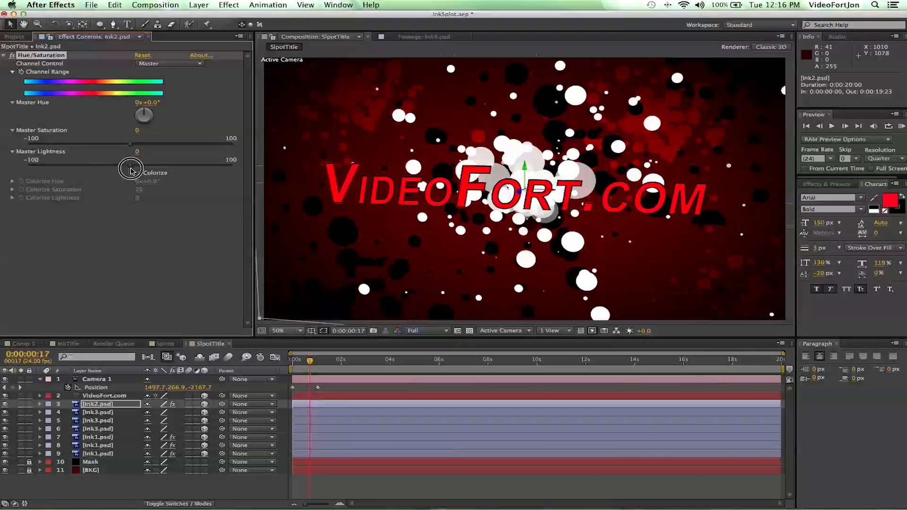
pyautogui.moveTo(130, 166); pyautogui.dragTo(46, 166)
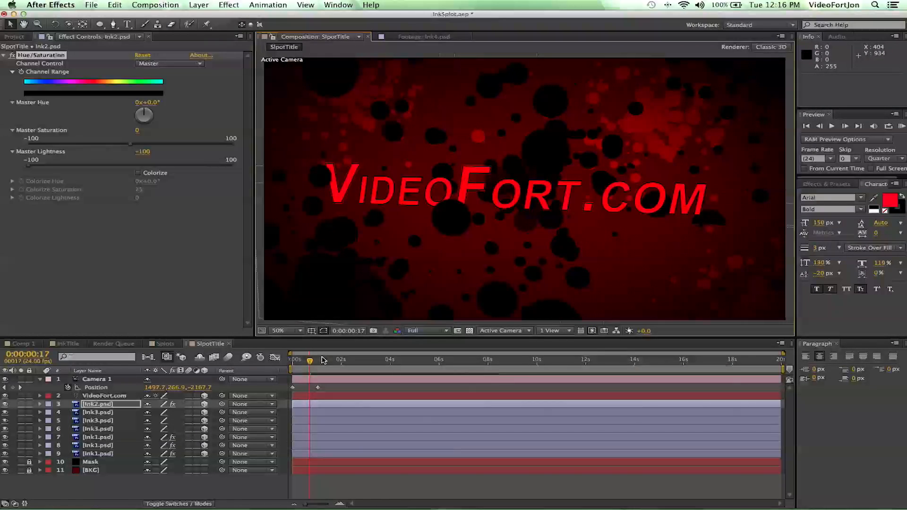
# Preview the camera move, then pull the duplicated Ink2 splat's Z position forward to about -1474
pyautogui.moveTo(310, 360); pyautogui.dragTo(306, 363)
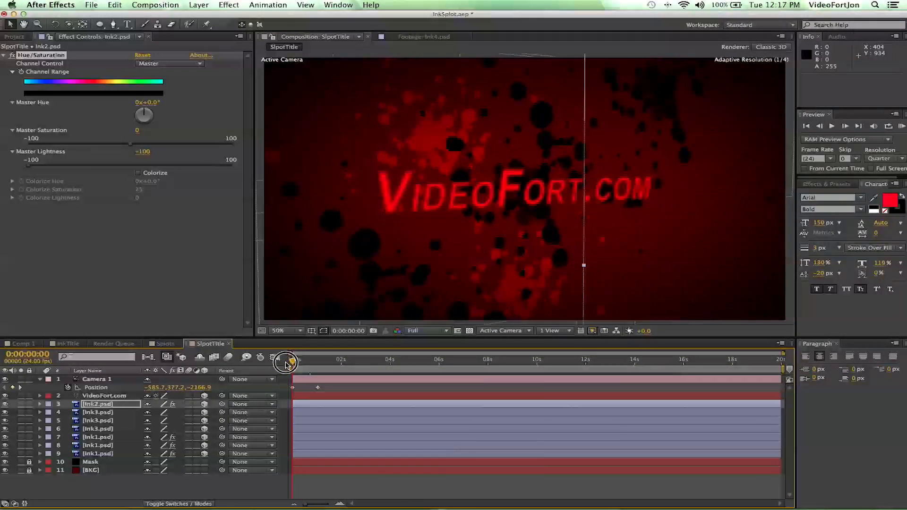
pyautogui.moveTo(284, 362); pyautogui.dragTo(301, 362)
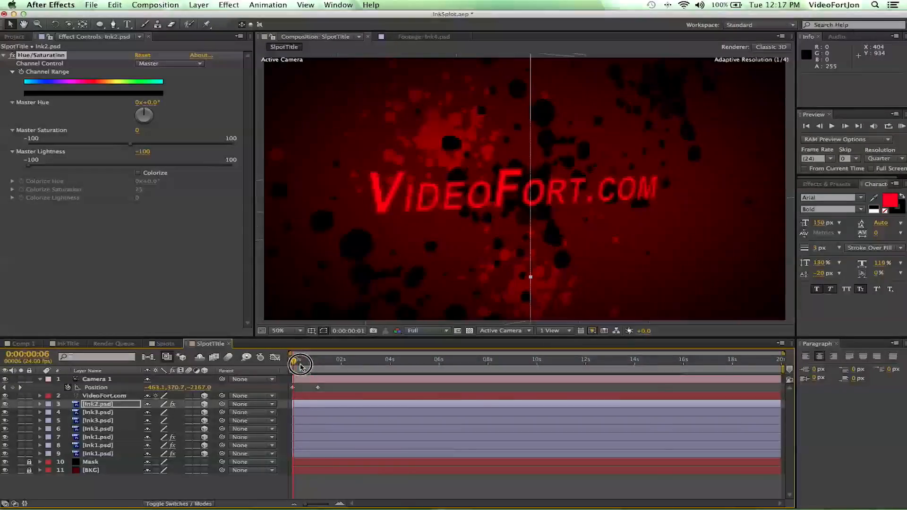
pyautogui.moveTo(299, 363); pyautogui.dragTo(316, 367)
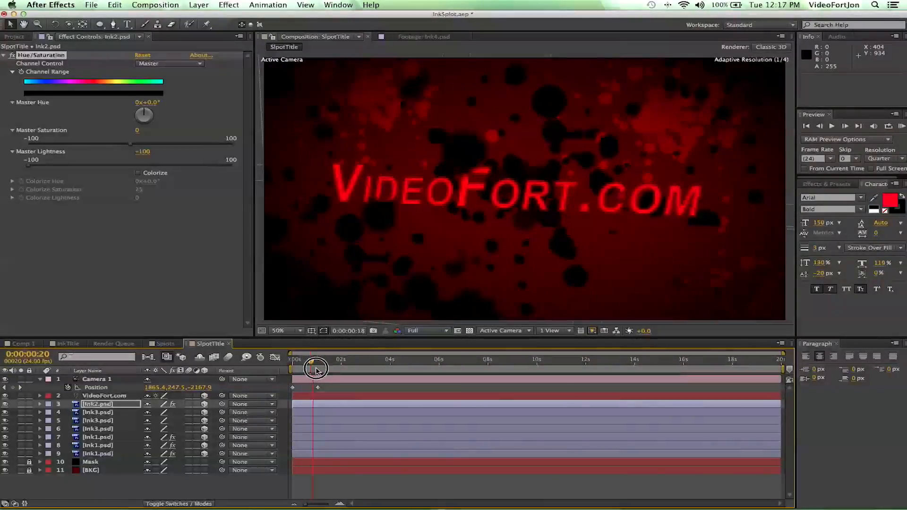
pyautogui.moveTo(297, 361); pyautogui.dragTo(318, 362)
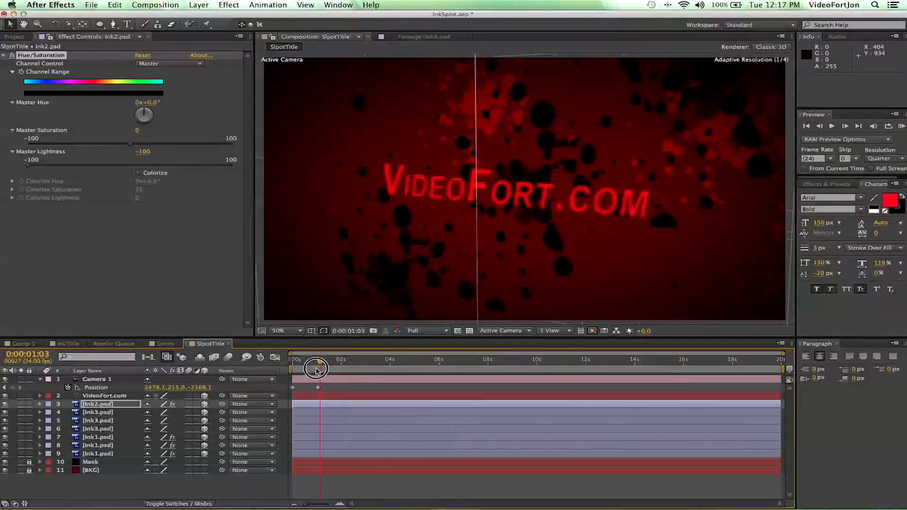
pyautogui.moveTo(316, 369); pyautogui.dragTo(306, 369)
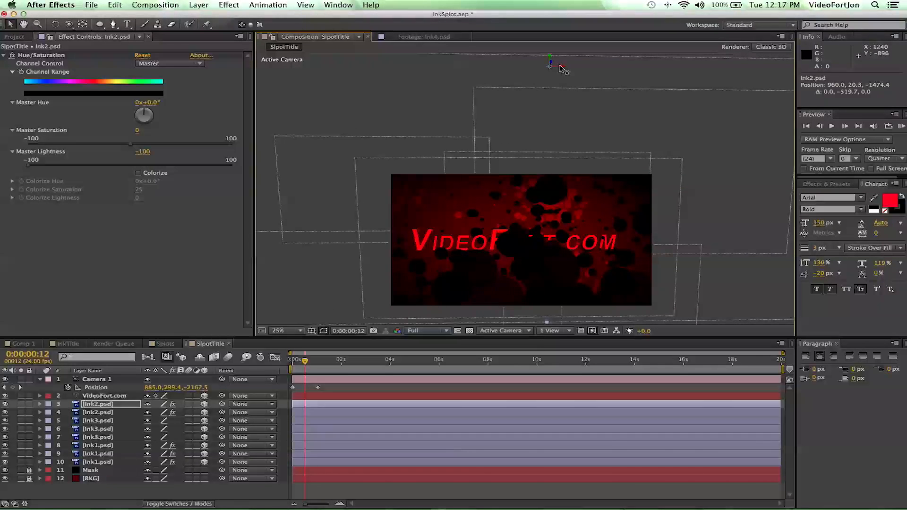
pyautogui.moveTo(550, 64); pyautogui.dragTo(581, 66)
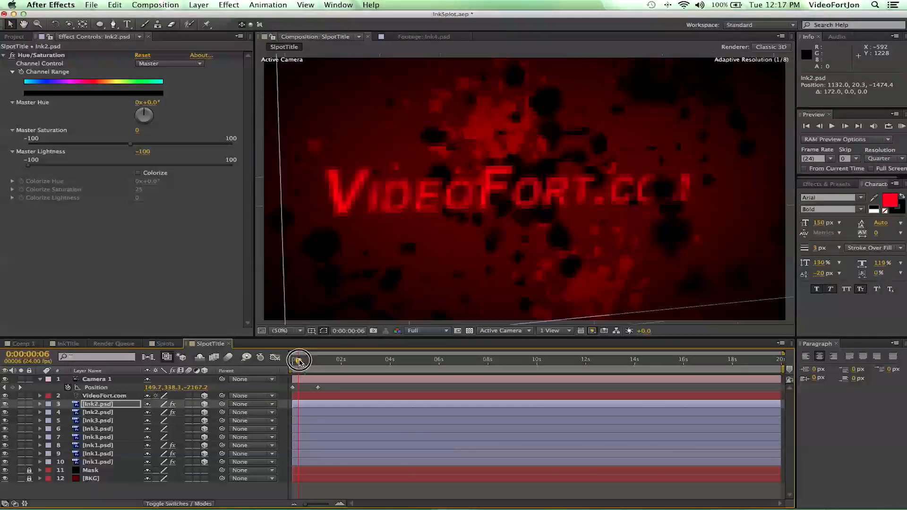
pyautogui.moveTo(300, 360); pyautogui.dragTo(313, 360)
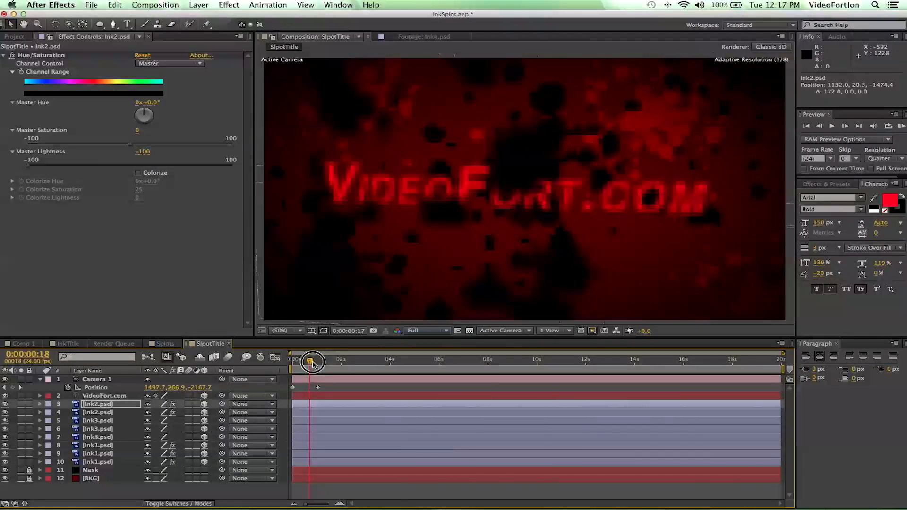
pyautogui.moveTo(311, 362); pyautogui.dragTo(320, 362)
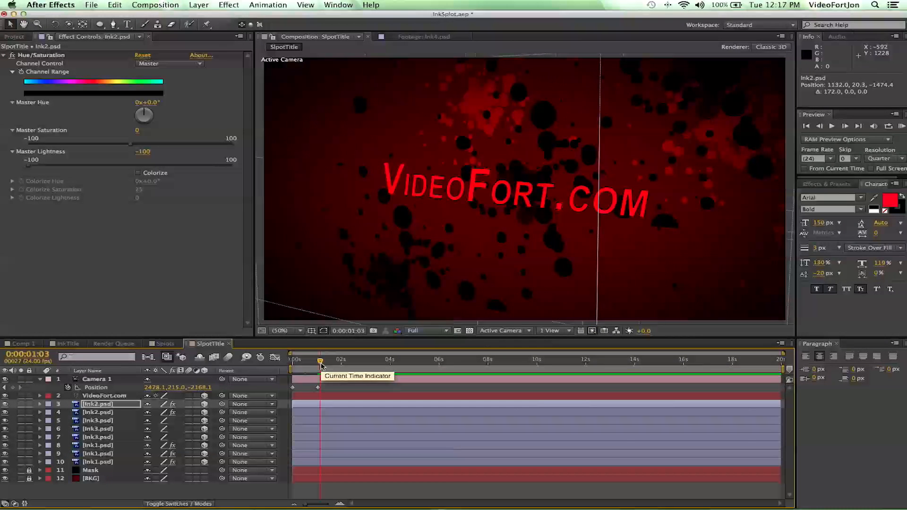
pyautogui.moveTo(321, 362); pyautogui.dragTo(315, 362)
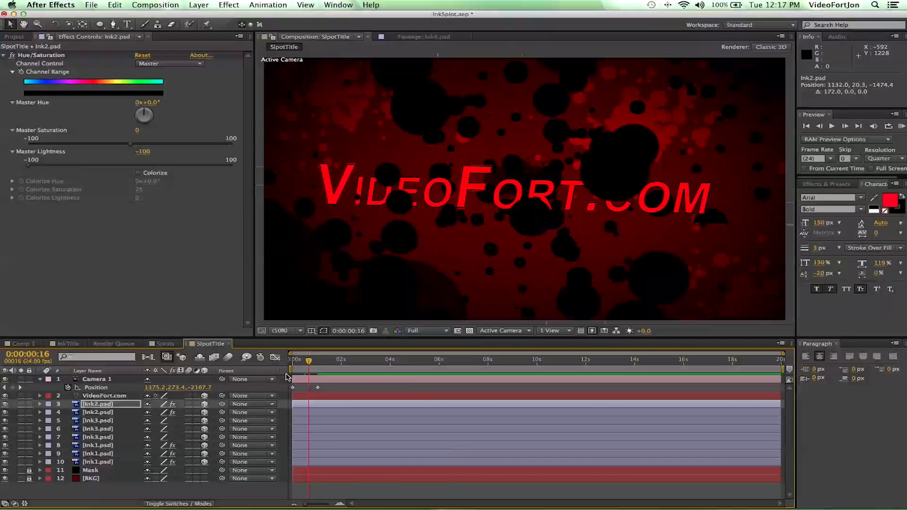
pyautogui.moveTo(228, 357)
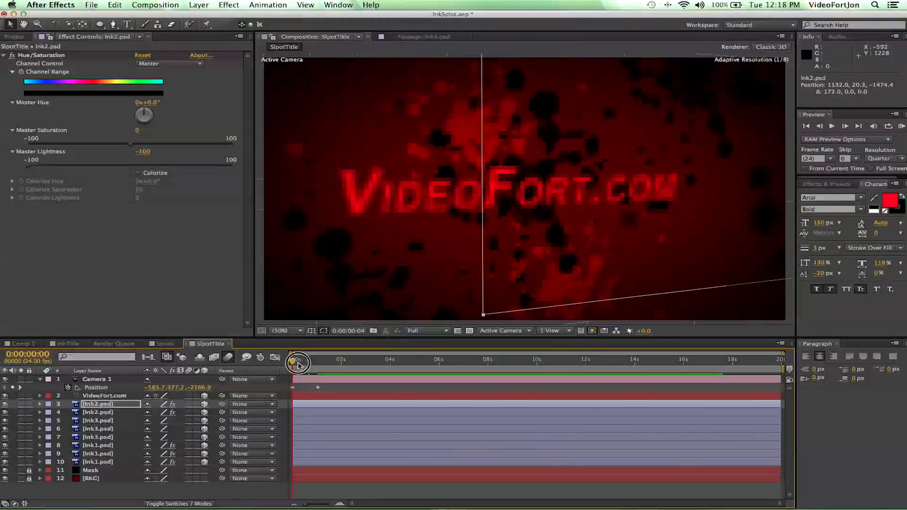
pyautogui.moveTo(298, 363); pyautogui.dragTo(310, 363)
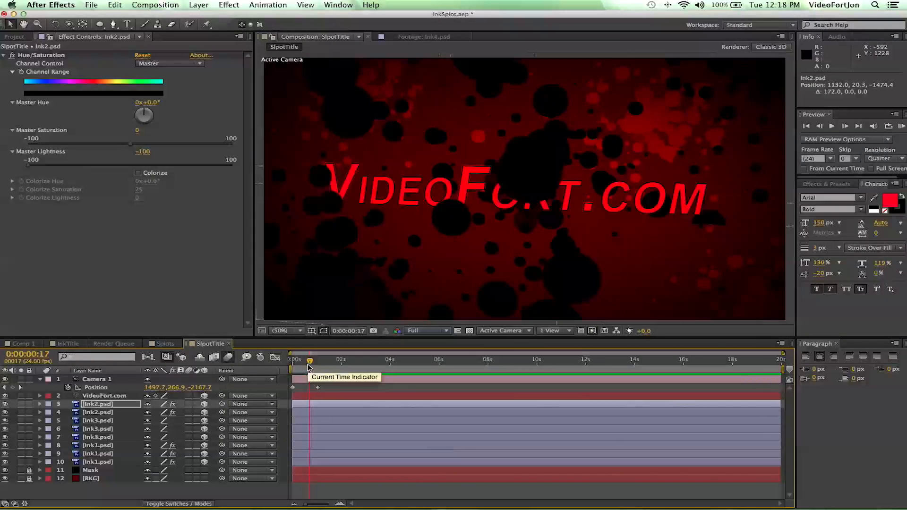
pyautogui.moveTo(310, 359); pyautogui.dragTo(313, 359)
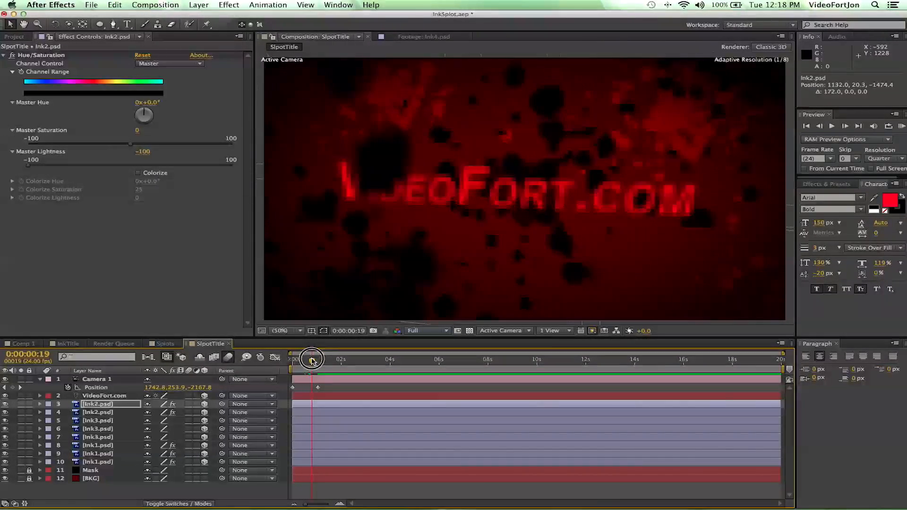
pyautogui.moveTo(313, 359); pyautogui.dragTo(331, 359)
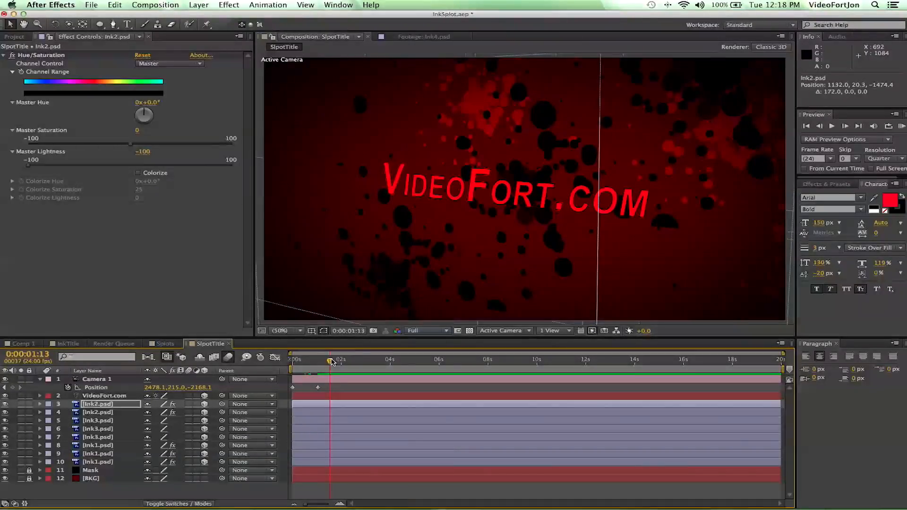
pyautogui.moveTo(332, 362); pyautogui.dragTo(297, 362)
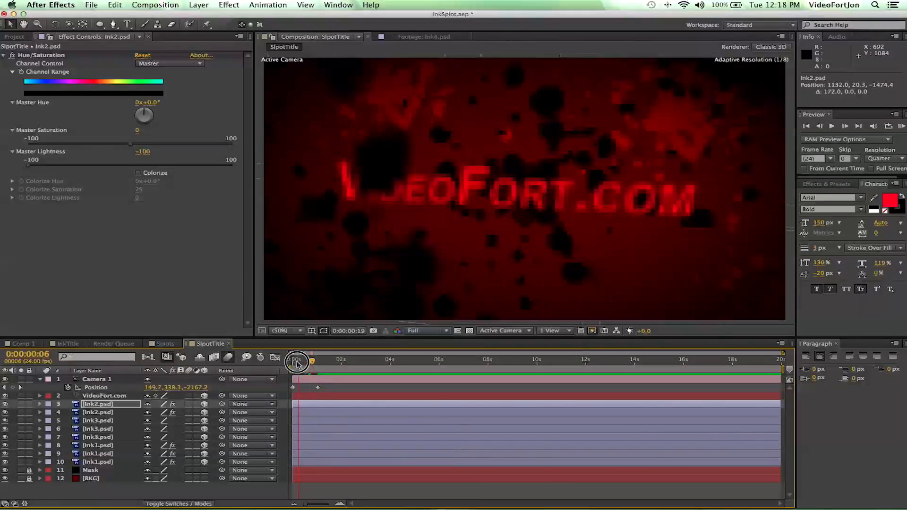
pyautogui.moveTo(296, 362); pyautogui.dragTo(315, 363)
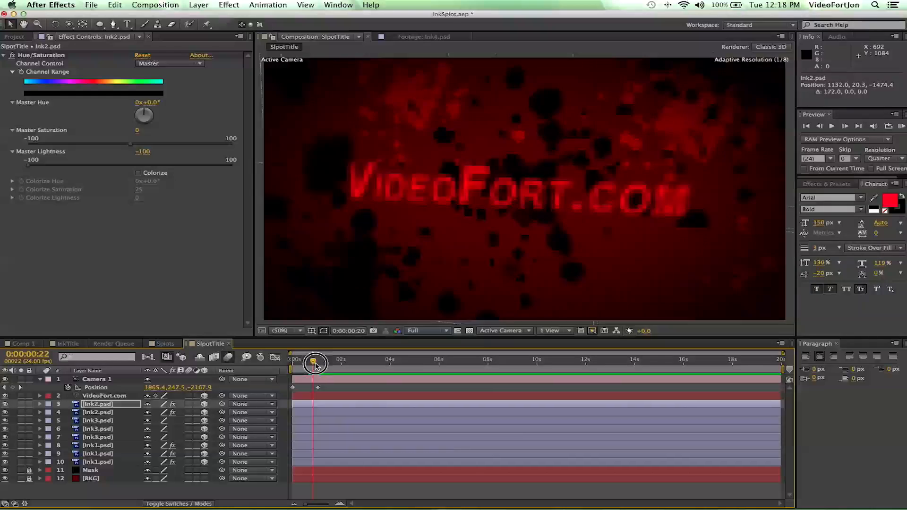
pyautogui.moveTo(315, 363); pyautogui.dragTo(319, 364)
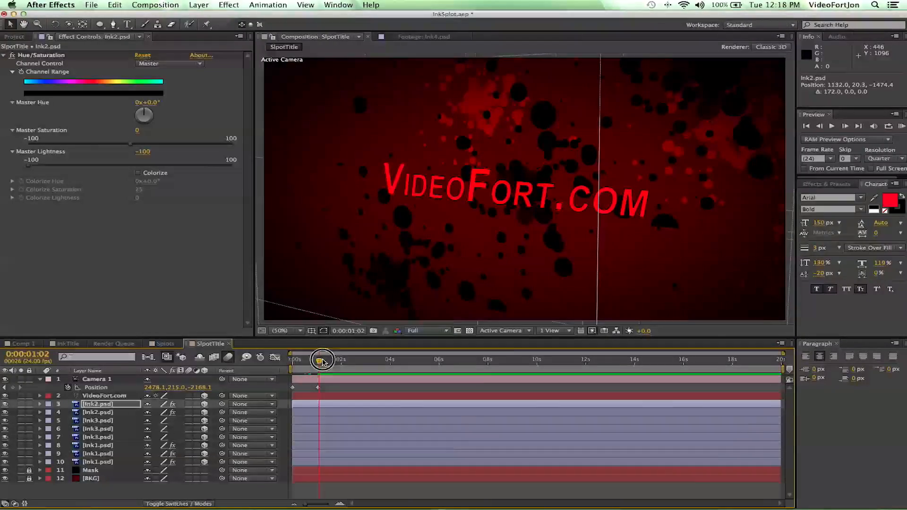
pyautogui.click(68, 344)
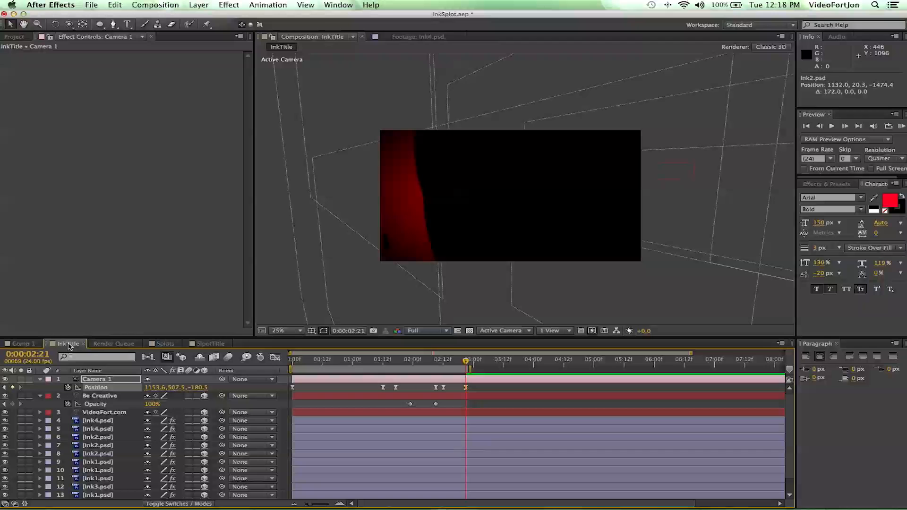
pyautogui.moveTo(466, 360); pyautogui.dragTo(313, 359)
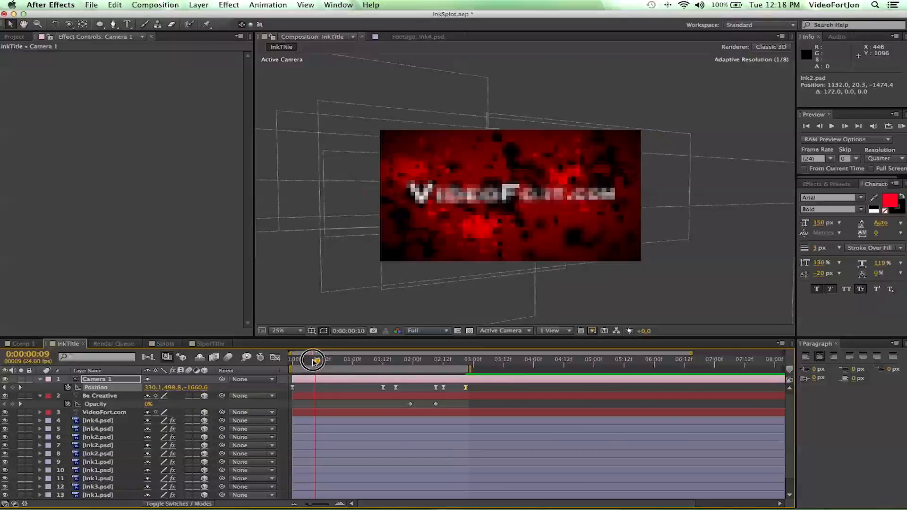
pyautogui.moveTo(313, 360); pyautogui.dragTo(349, 360)
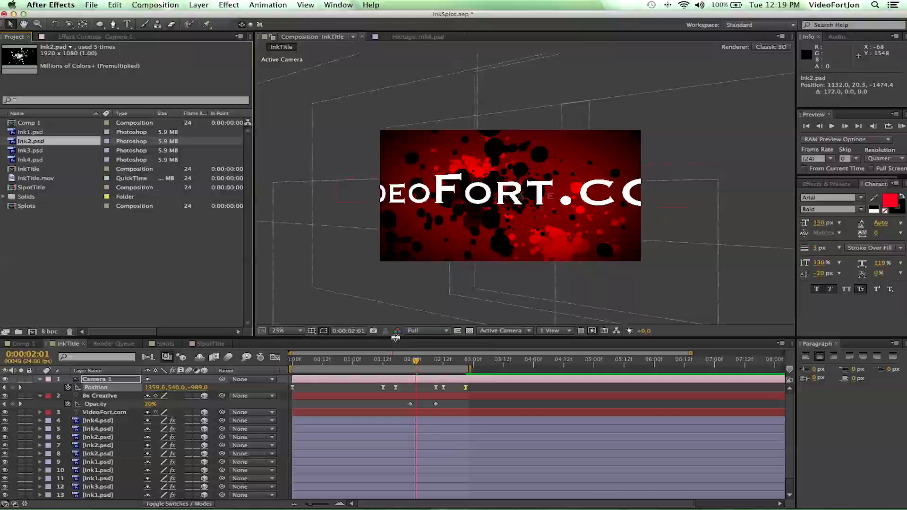
pyautogui.click(210, 344)
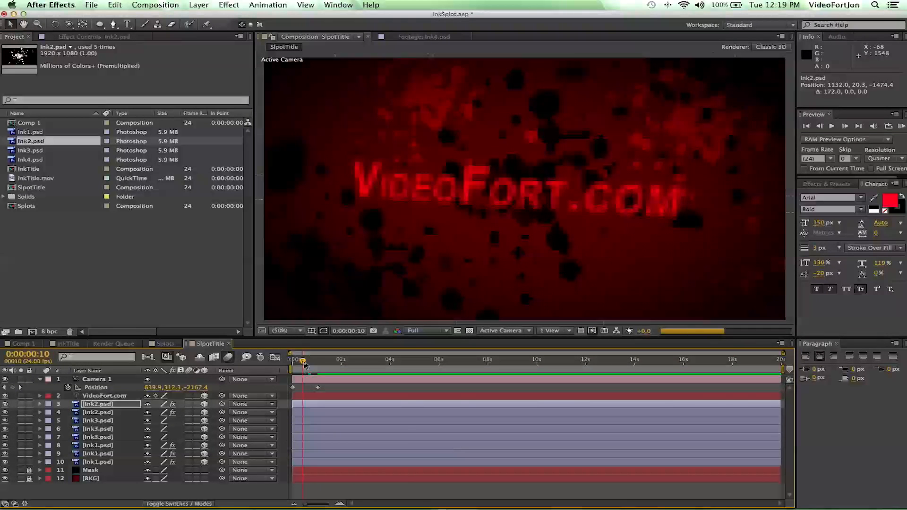
pyautogui.moveTo(303, 360); pyautogui.dragTo(295, 360)
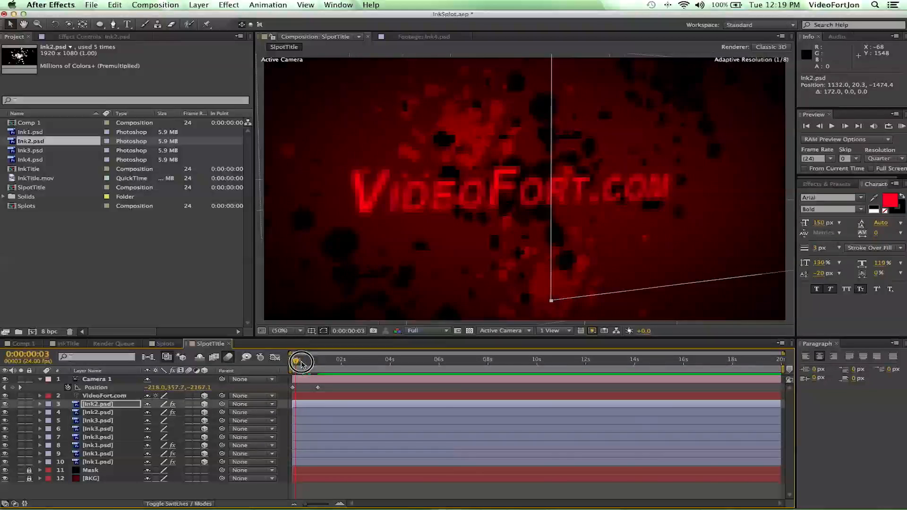
pyautogui.moveTo(300, 361); pyautogui.dragTo(318, 361)
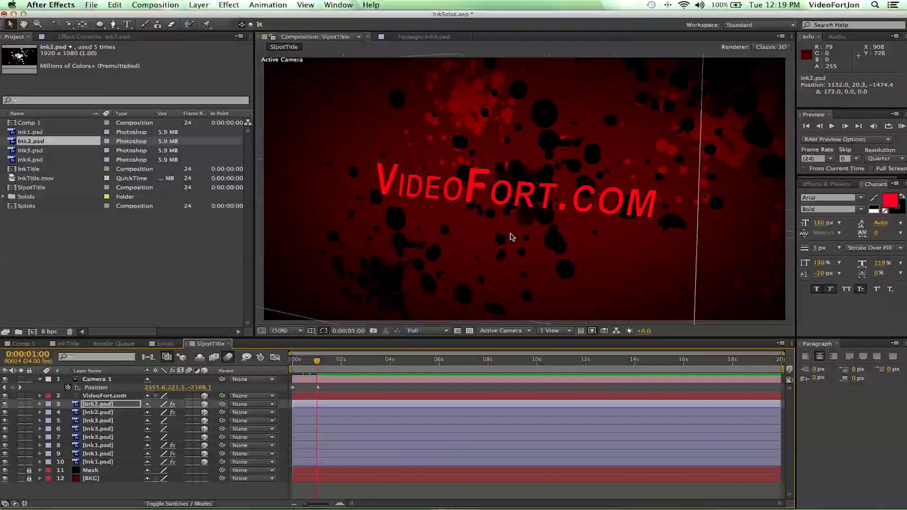
pyautogui.moveTo(463, 107)
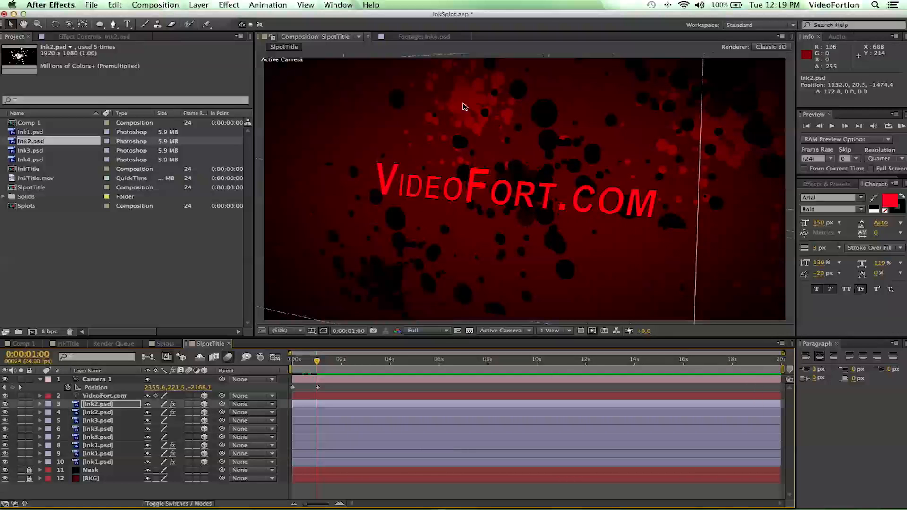
pyautogui.moveTo(678, 212)
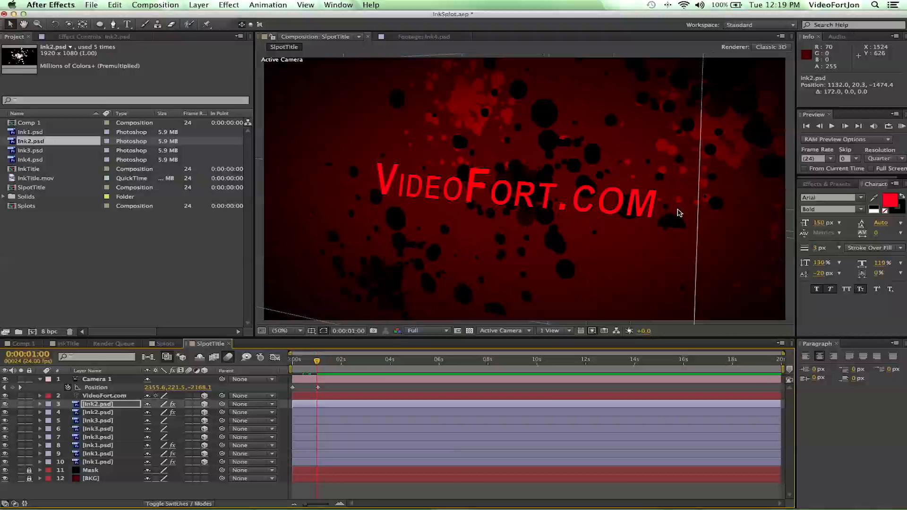
pyautogui.moveTo(550, 199)
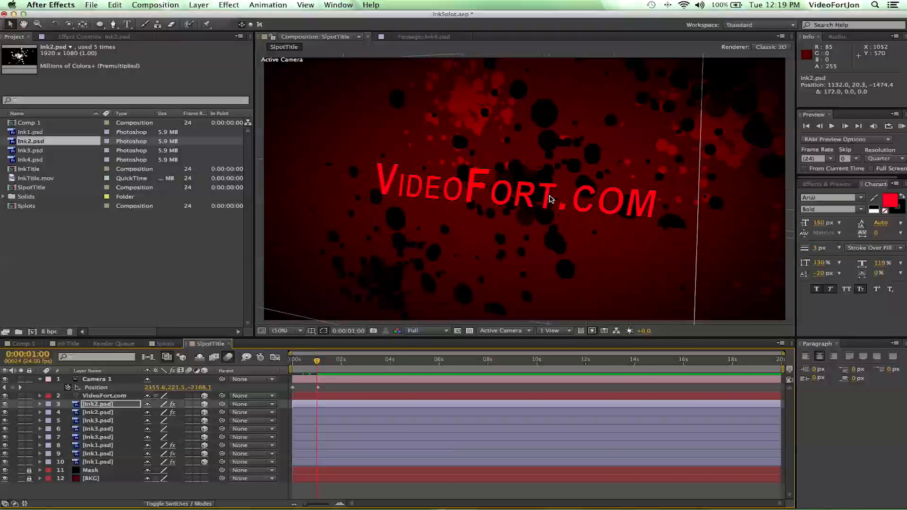